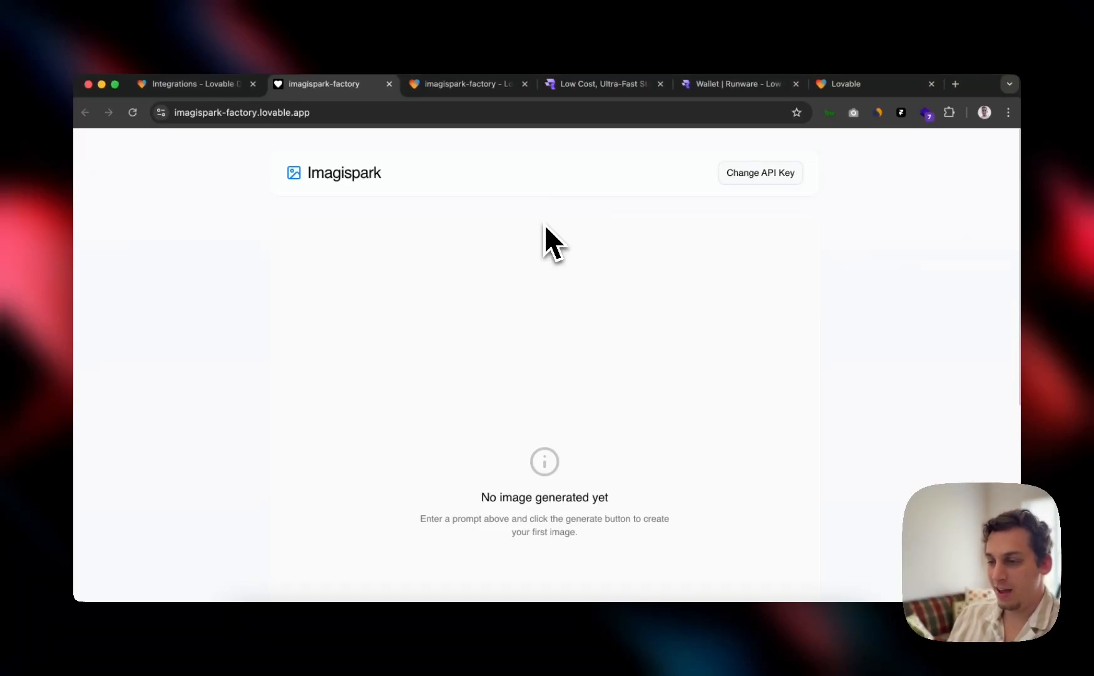
Step: Bring up the Lovable integrations page listing Supabase, GitHub, Runware, OpenAI, Anthropic and Stripe
{"action": "left_click", "coordinate": [188, 84]}
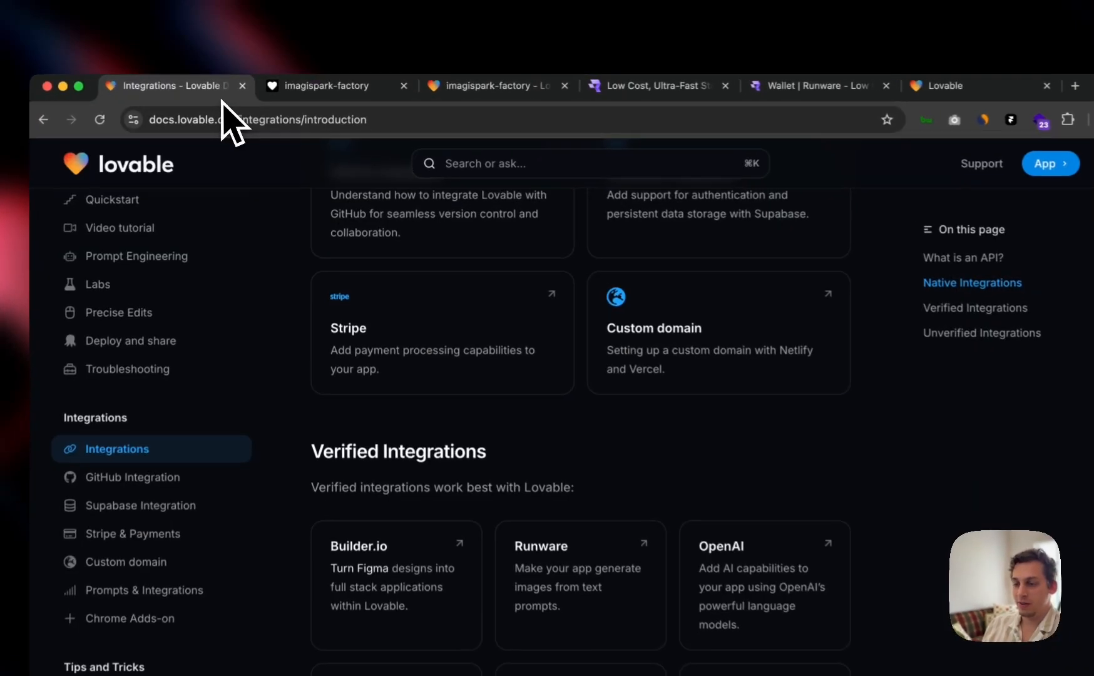
{"action": "scroll", "scroll_direction": "down", "scroll_amount": 3}
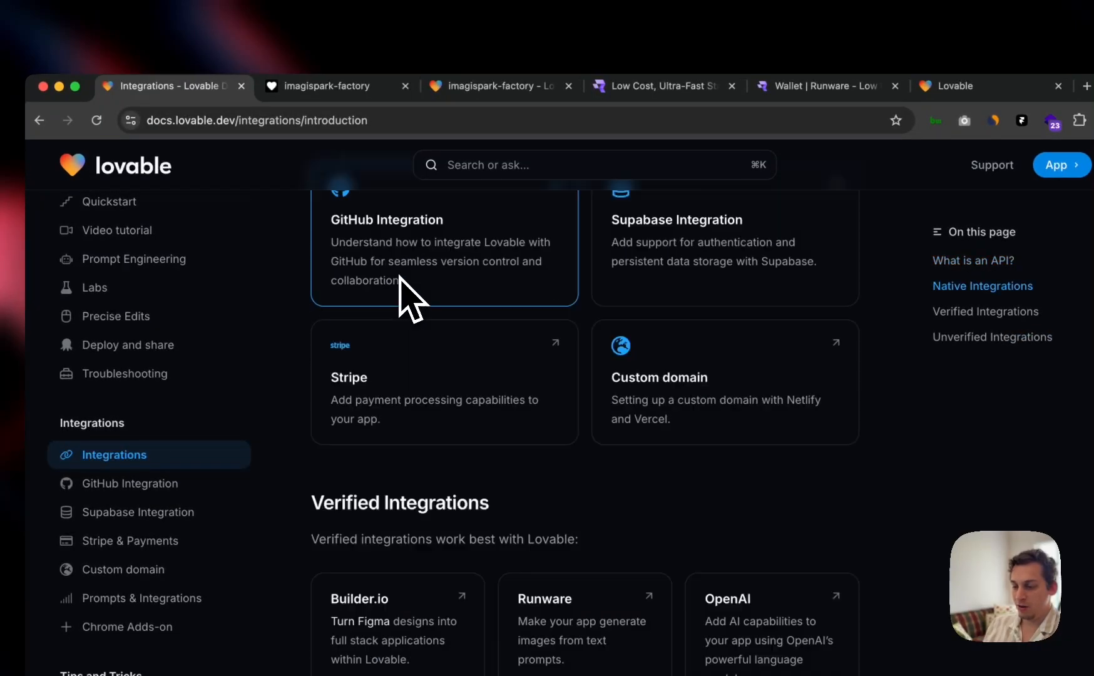
{"action": "scroll", "scroll_direction": "down", "scroll_amount": 3}
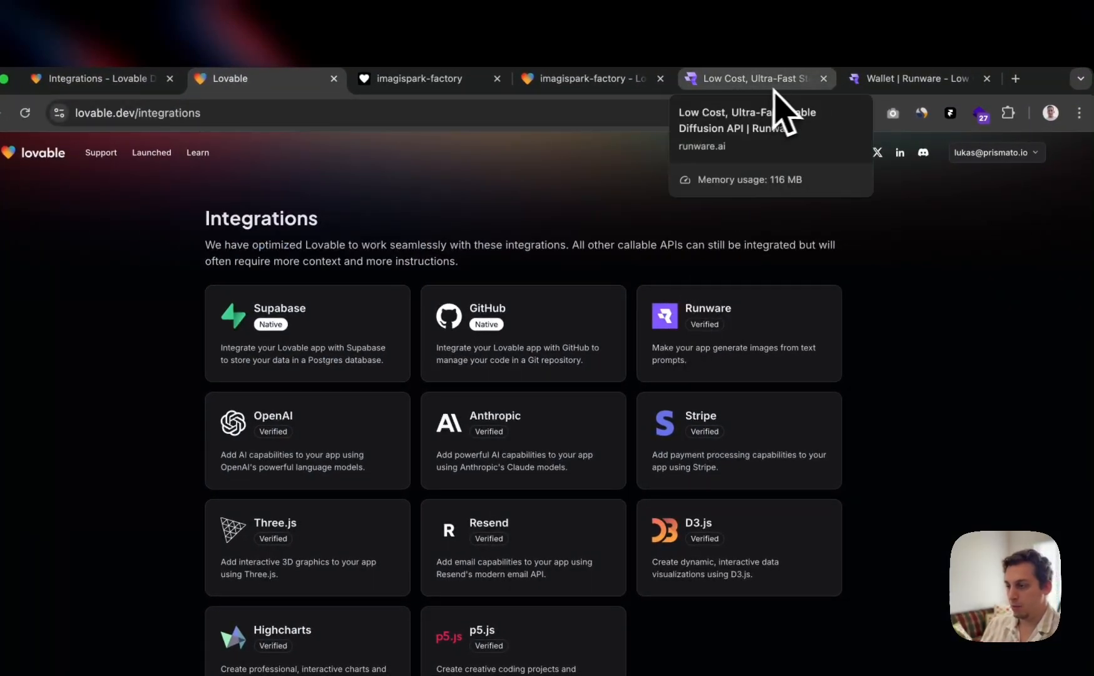
Step: Review Runware's per-image pricing for FLUX Schnell, FLUX Dev, SD 3, SDXL and SD 1.5
{"action": "left_click", "coordinate": [746, 78]}
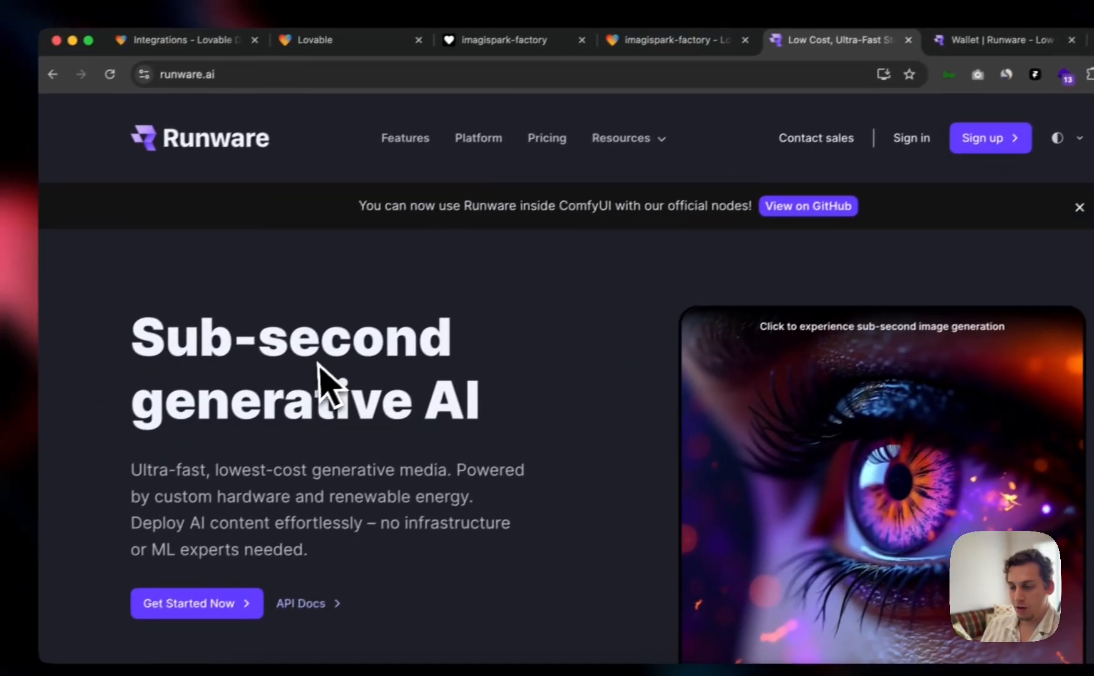
{"action": "scroll", "scroll_direction": "down", "scroll_amount": 3}
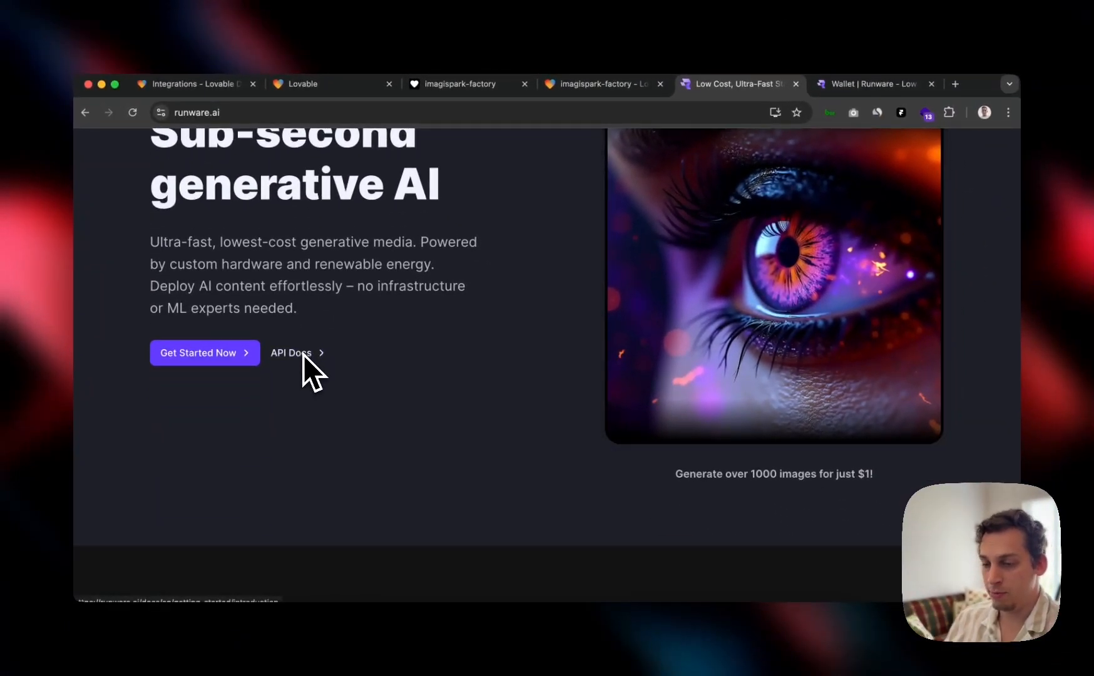
{"action": "scroll", "scroll_direction": "down", "scroll_amount": 3}
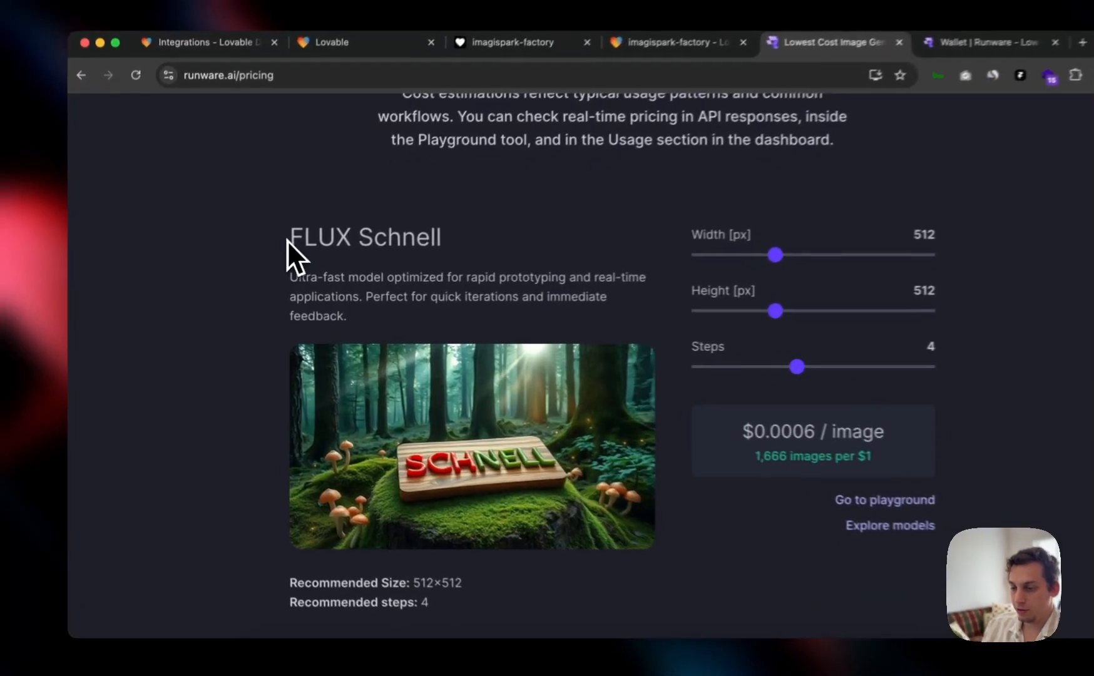
{"action": "scroll", "scroll_direction": "down", "scroll_amount": 3}
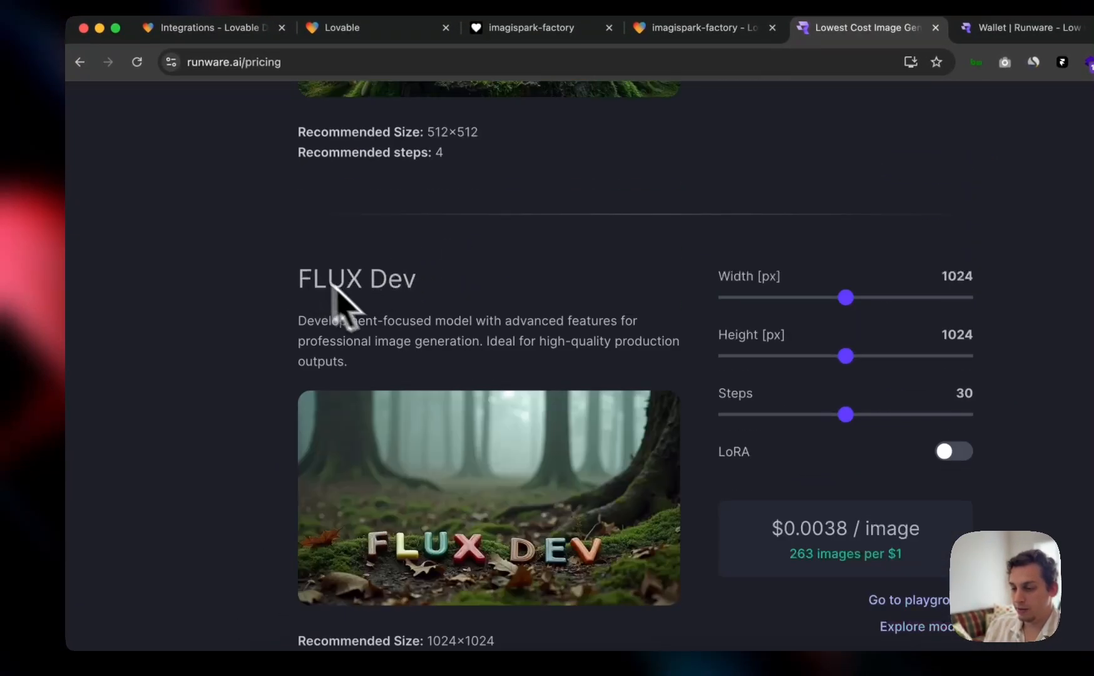
{"action": "scroll", "scroll_direction": "down", "scroll_amount": 3}
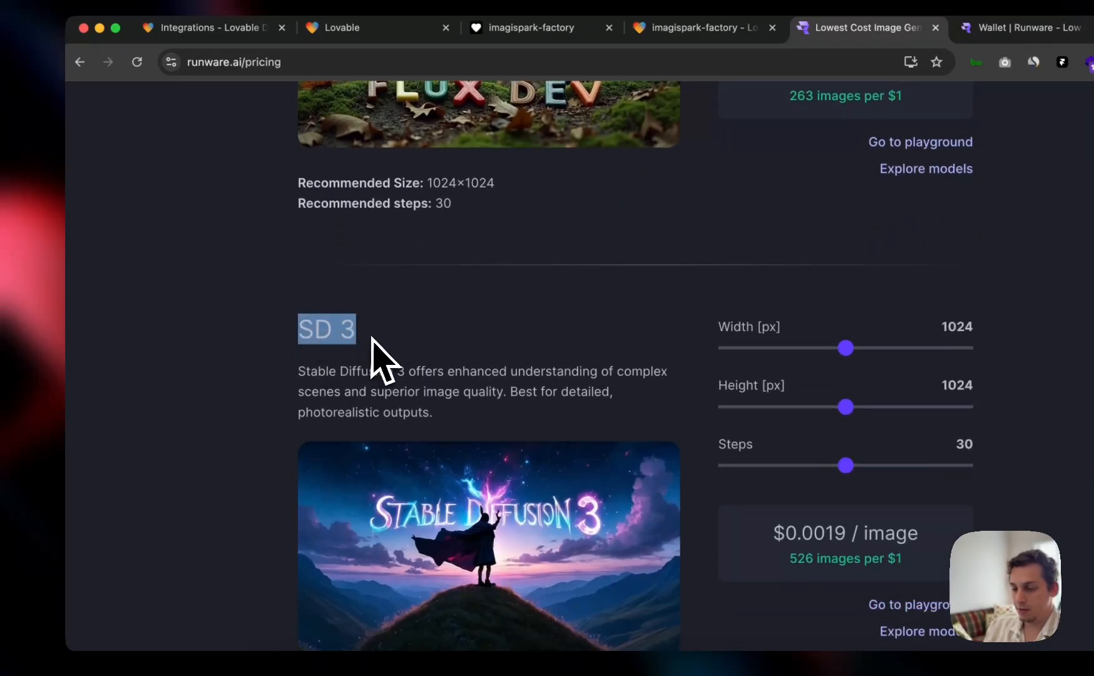
{"action": "scroll", "scroll_direction": "down", "scroll_amount": 3}
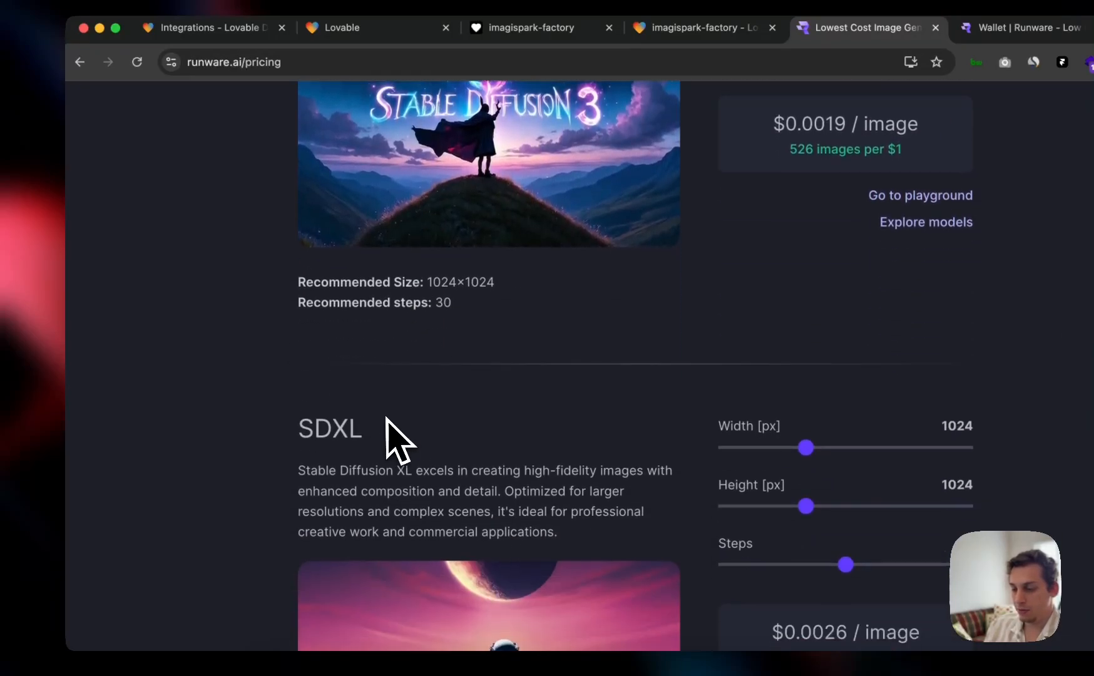
{"action": "scroll", "scroll_direction": "down", "scroll_amount": 3}
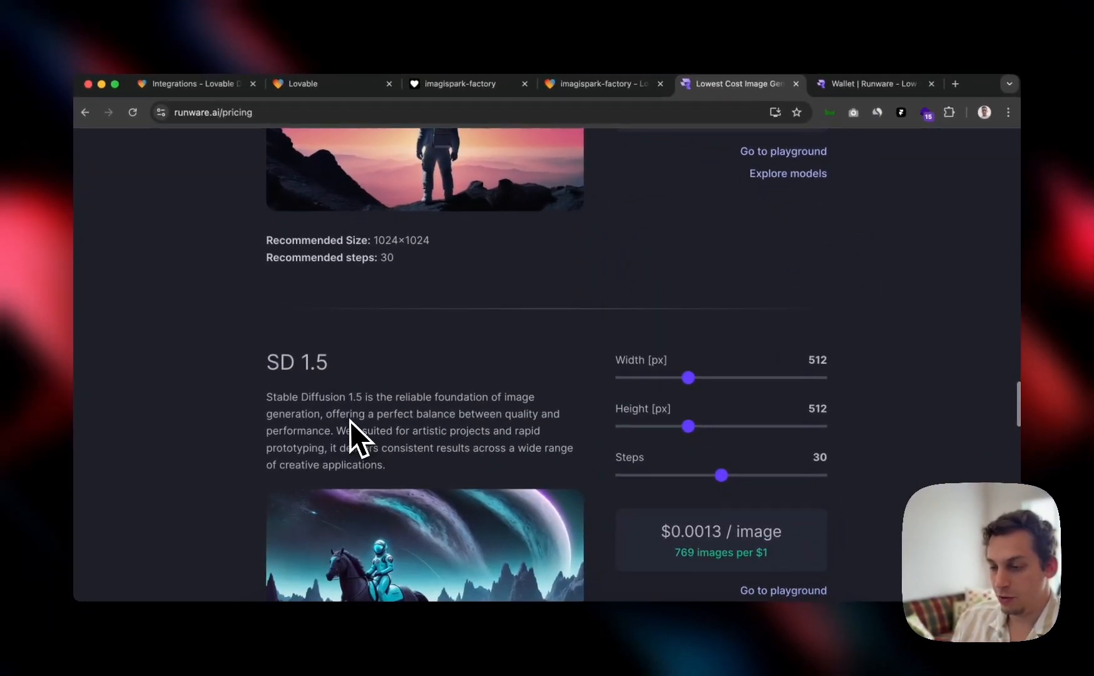
{"action": "scroll", "scroll_direction": "down", "scroll_amount": 3}
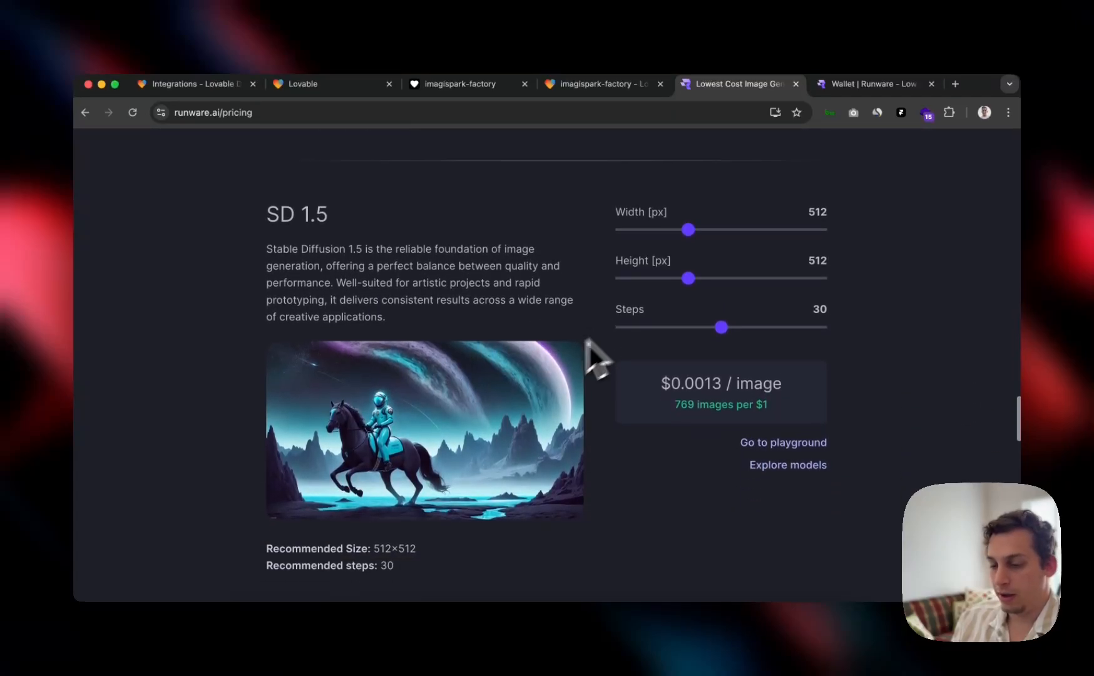
{"action": "scroll", "scroll_direction": "down", "scroll_amount": 3}
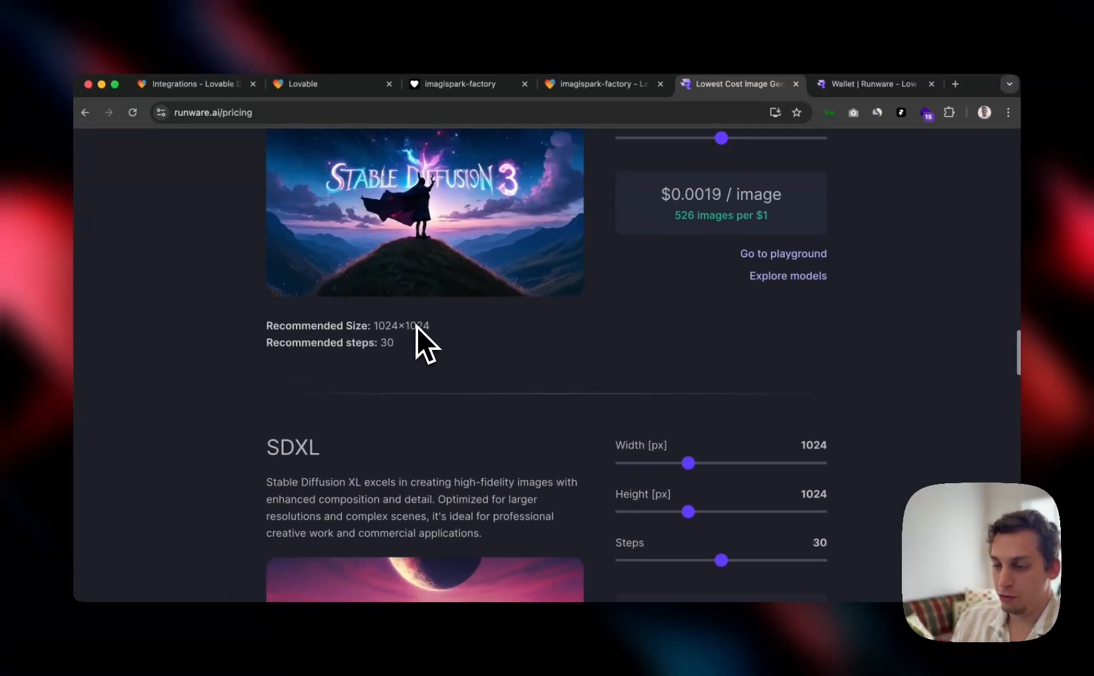
{"action": "scroll", "scroll_direction": "up", "scroll_amount": 3}
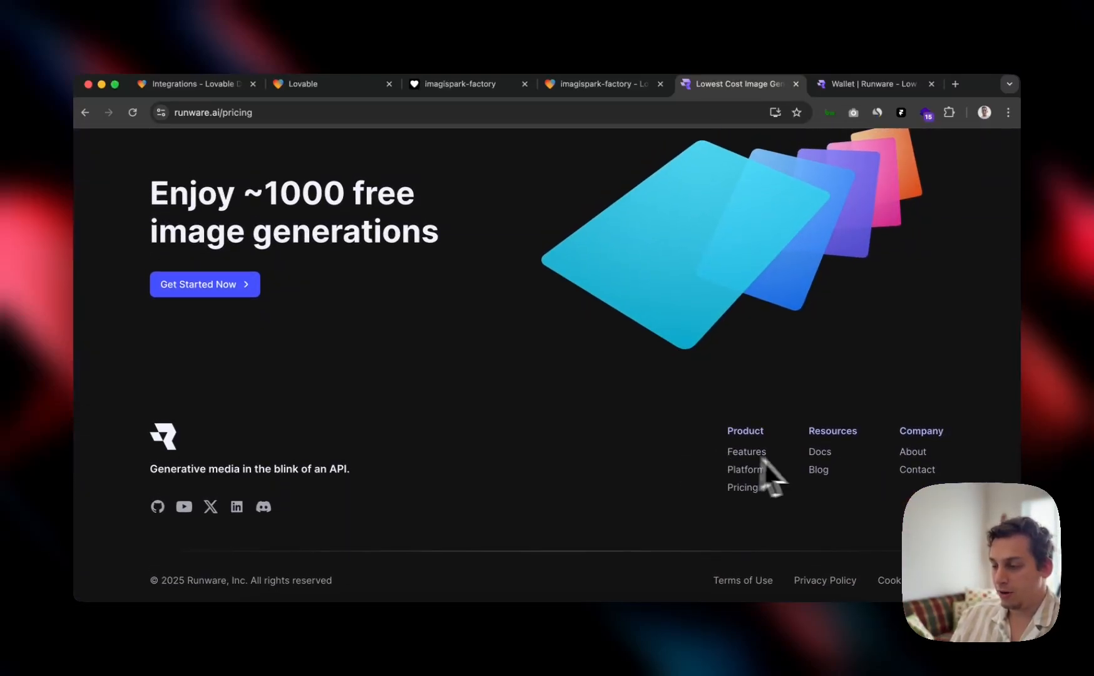
Step: Browse Runware's Image Generation feature page with text-to-image, upscaling, inpainting and outpainting workflows
{"action": "left_click", "coordinate": [746, 452]}
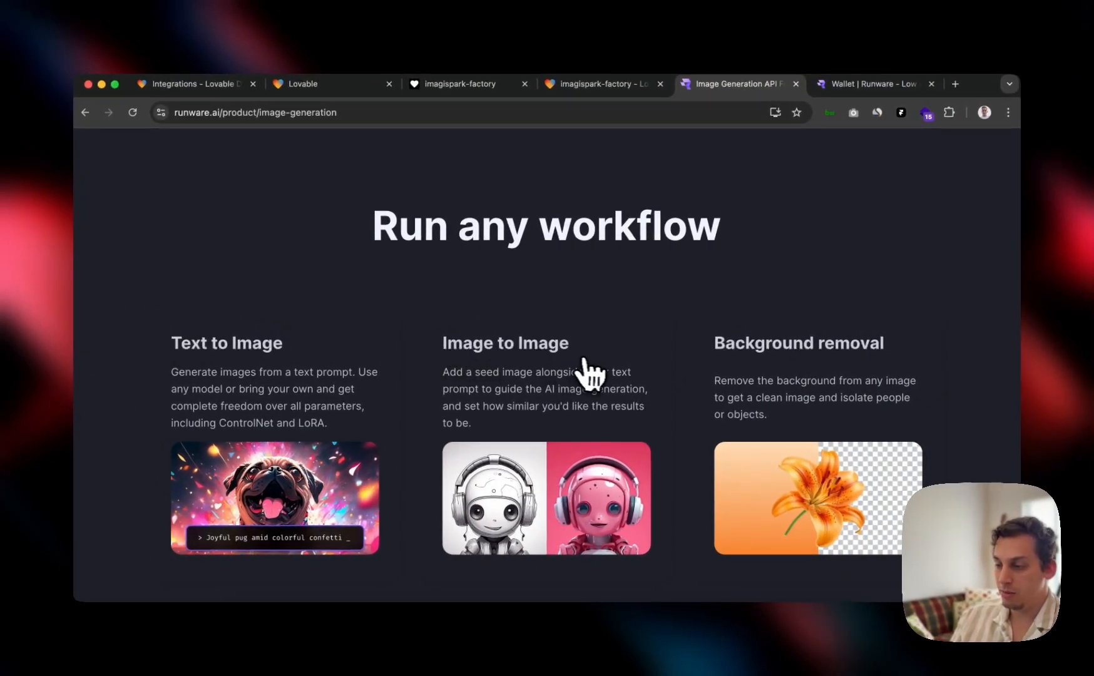
{"action": "scroll", "scroll_direction": "down", "scroll_amount": 3}
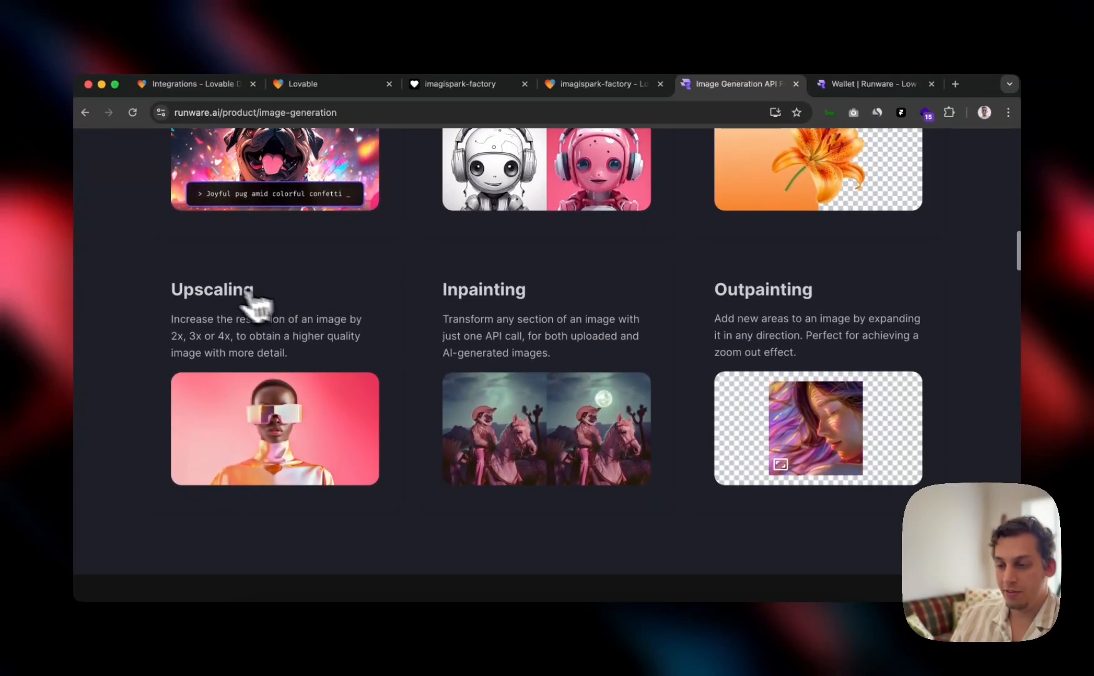
{"action": "mouse_move", "coordinate": [746, 320]}
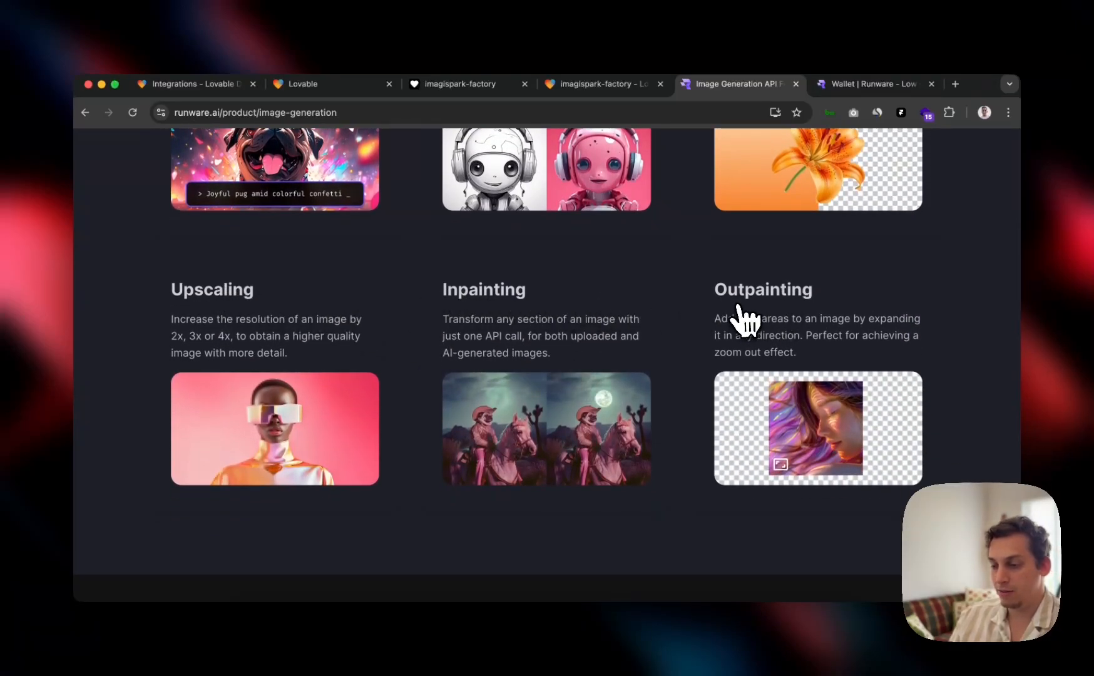
{"action": "scroll", "scroll_direction": "up", "scroll_amount": 3}
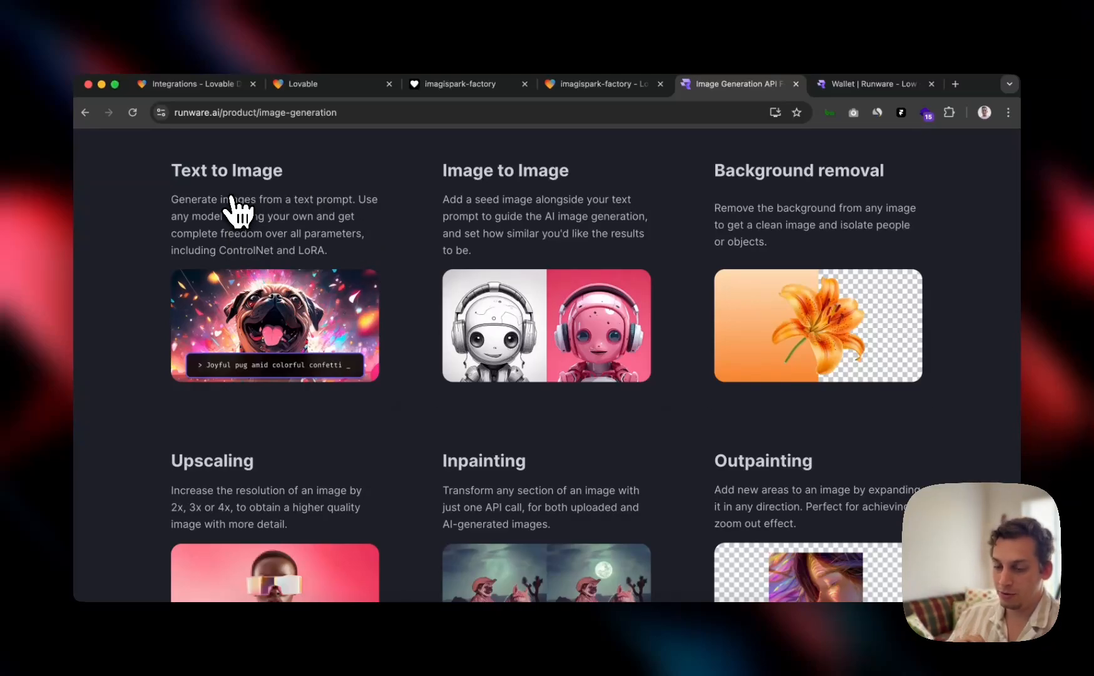
{"action": "mouse_move", "coordinate": [315, 258]}
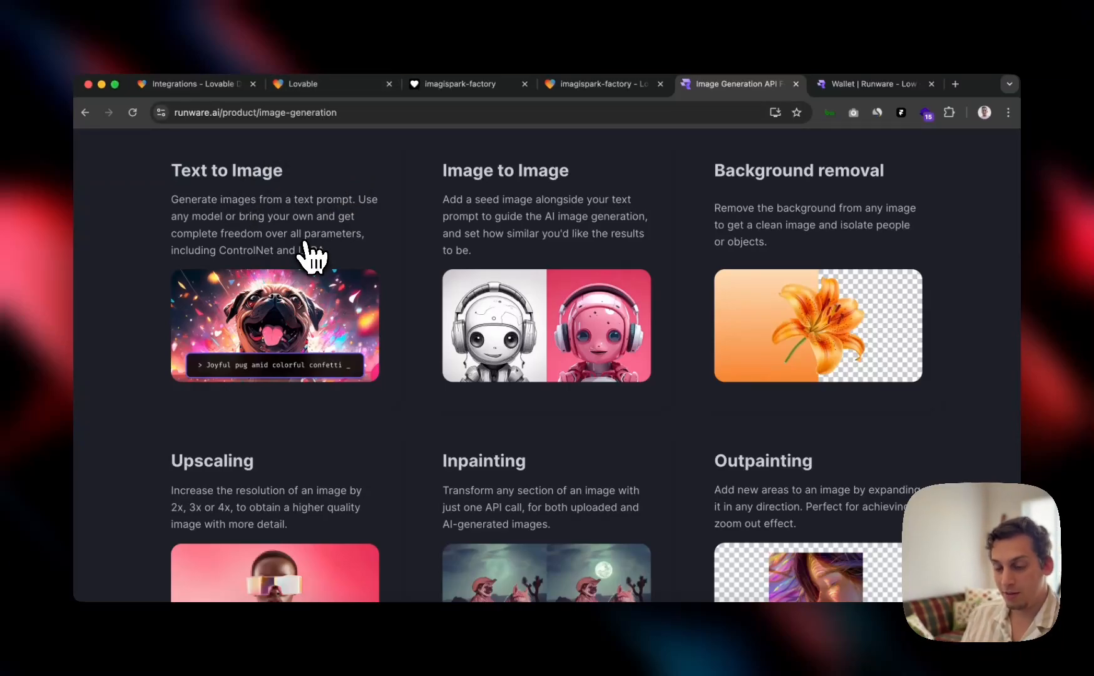
Step: Copy the existing Test API key from Runware and return to the Imagispark app
{"action": "left_click", "coordinate": [465, 84]}
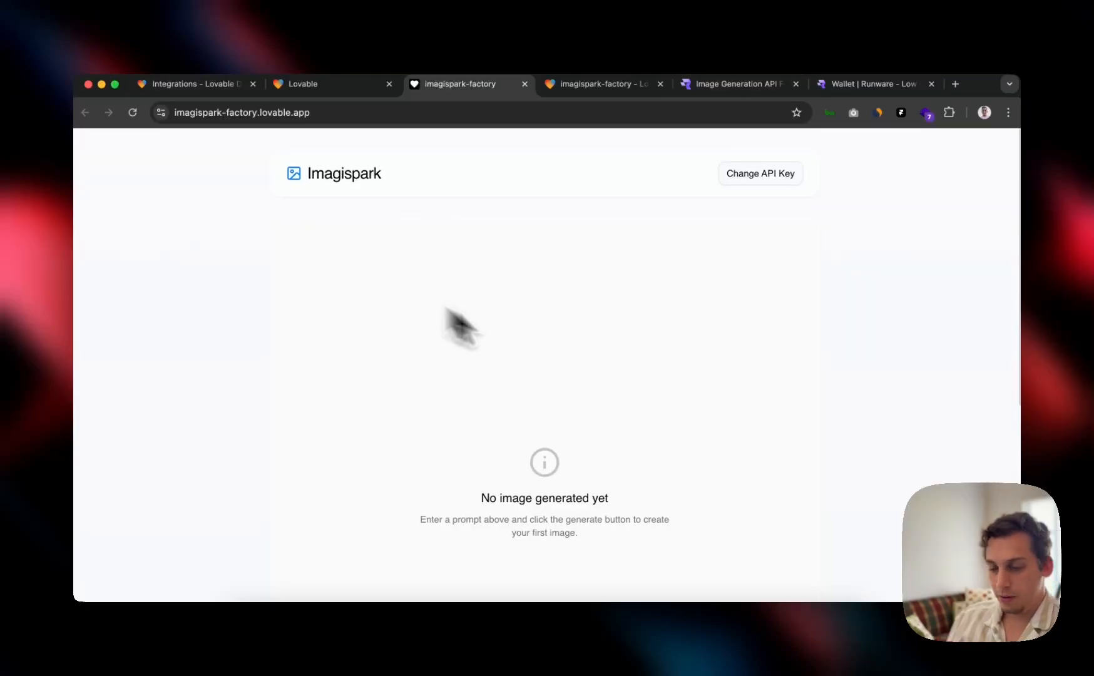
{"action": "mouse_move", "coordinate": [398, 338]}
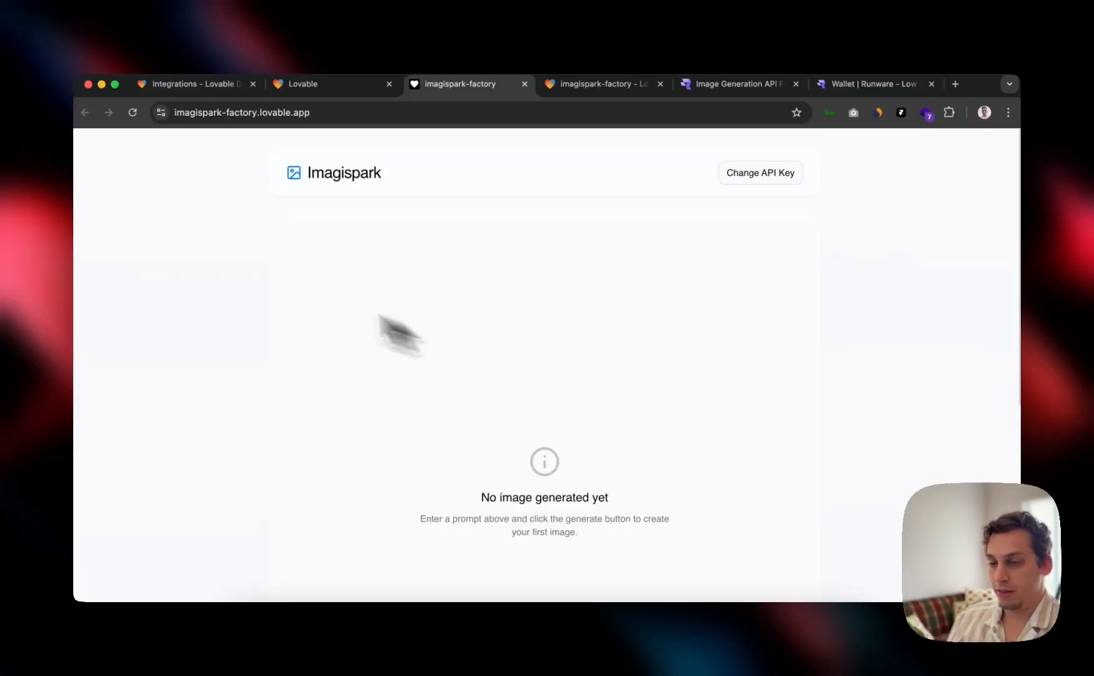
{"action": "mouse_move", "coordinate": [426, 247]}
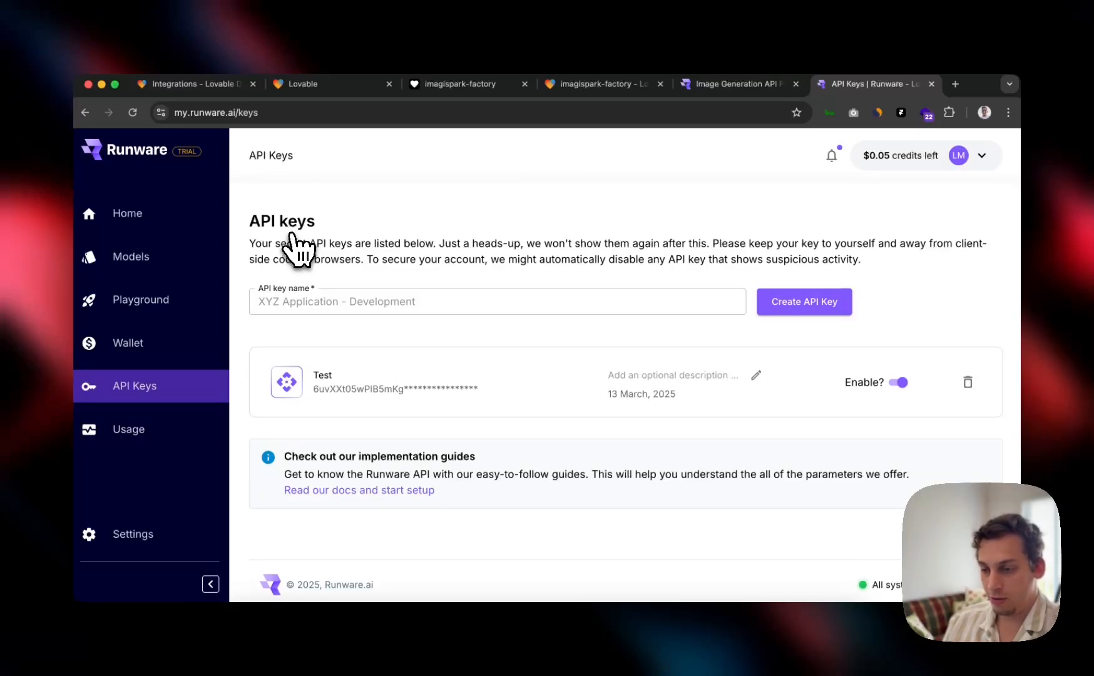
{"action": "mouse_move", "coordinate": [823, 389]}
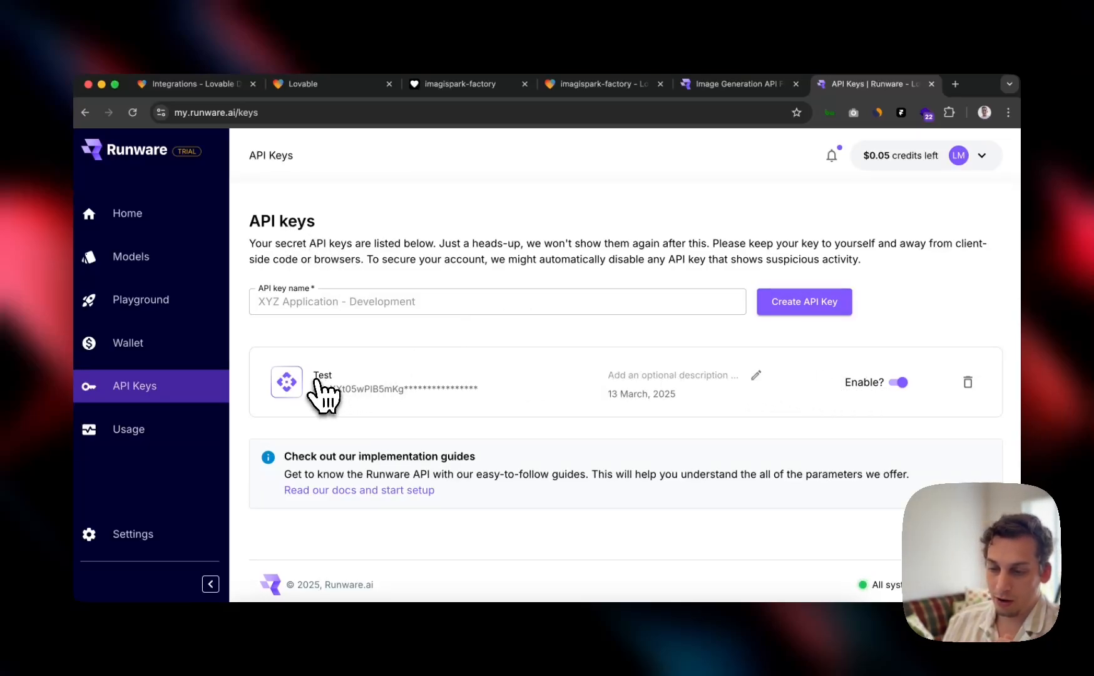
{"action": "left_click", "coordinate": [466, 85]}
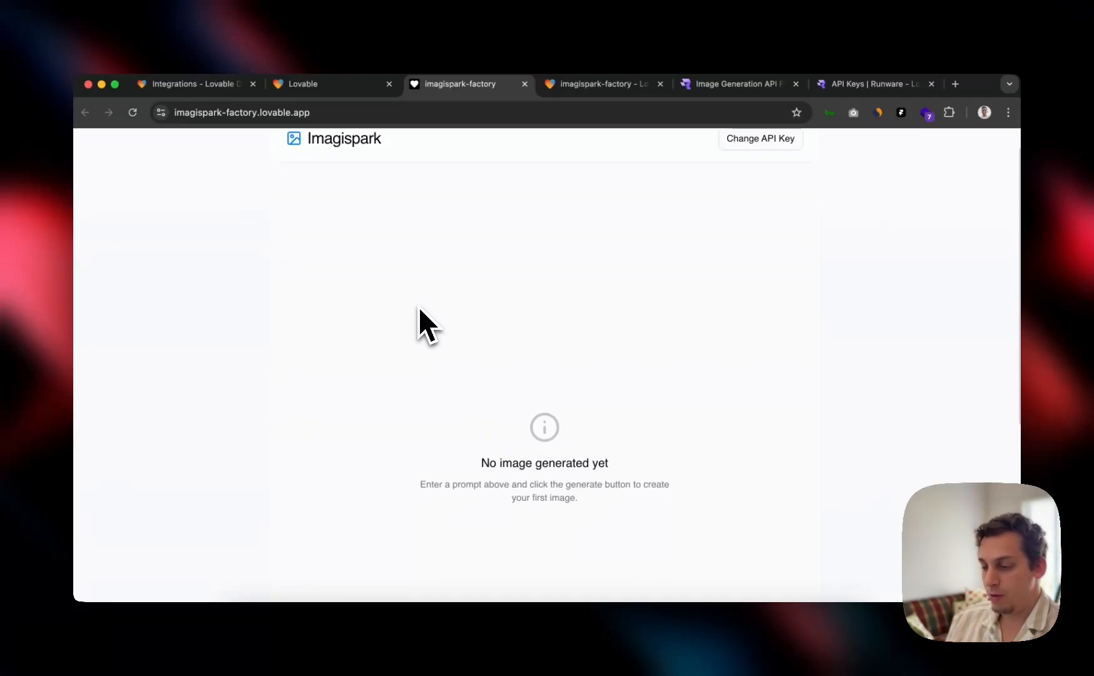
Step: Enter the koala family prompt and choose square image size in Advanced mode
{"action": "scroll", "scroll_direction": "down", "scroll_amount": 3}
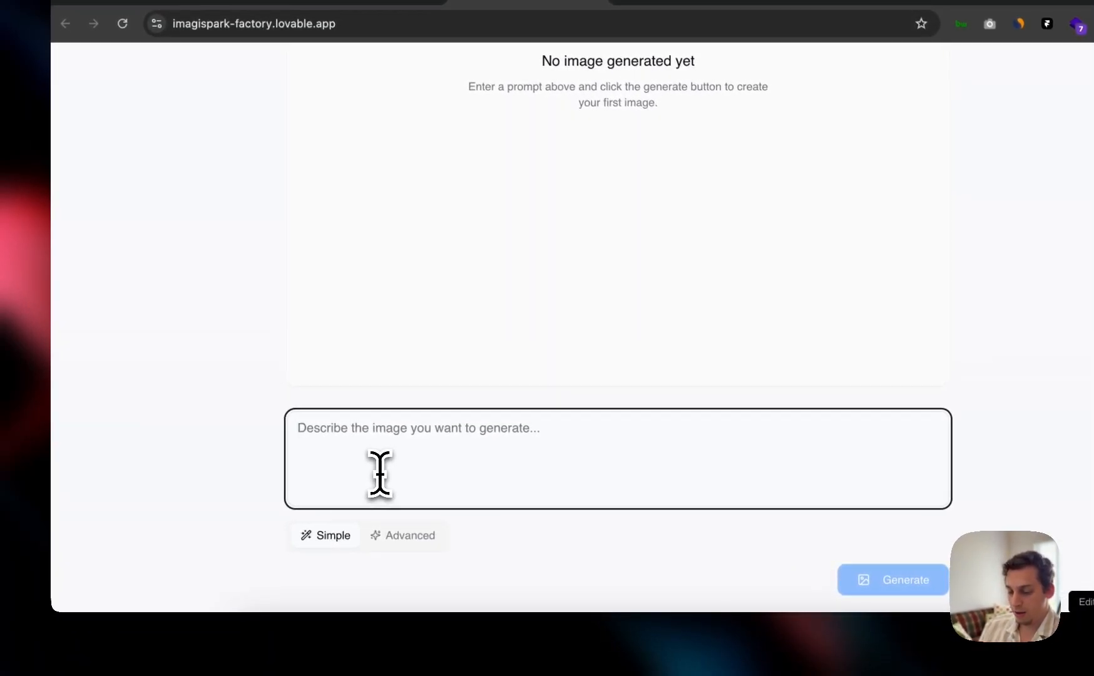
{"action": "type", "text": "a family of koalas"}
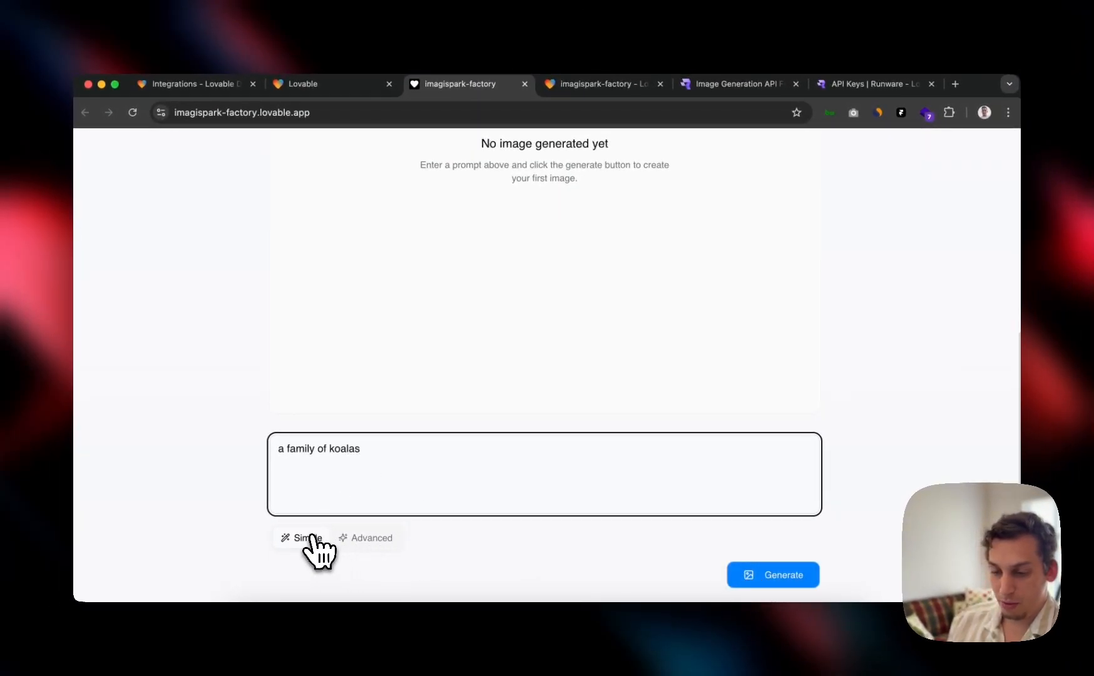
{"action": "left_click", "coordinate": [372, 536]}
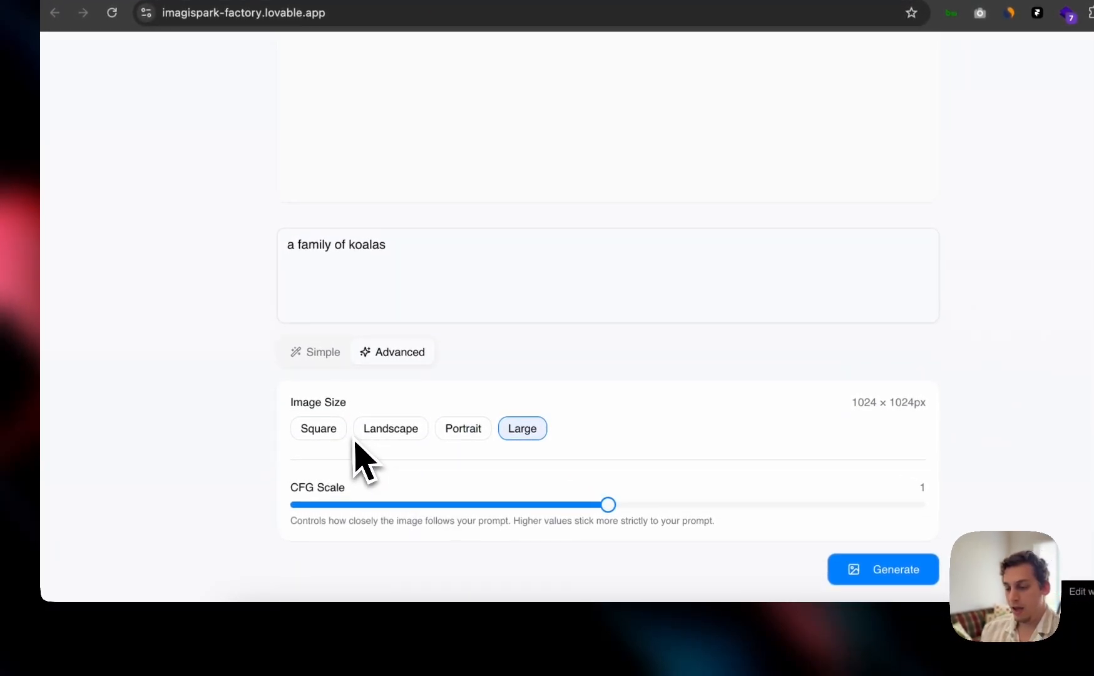
{"action": "left_click", "coordinate": [390, 428]}
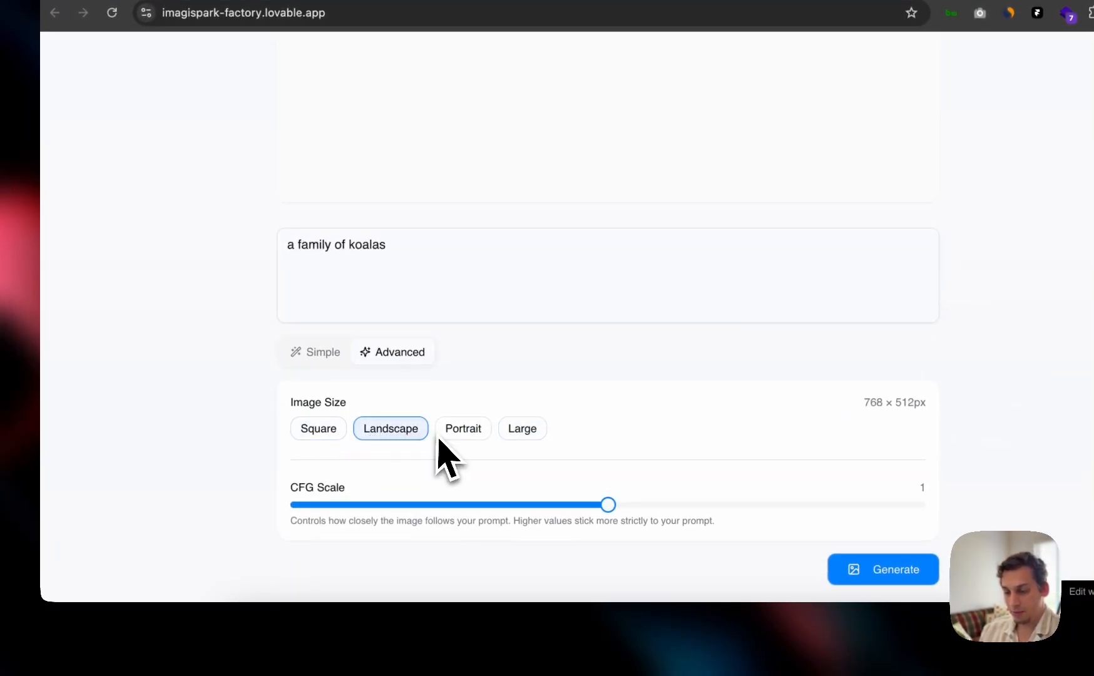
{"action": "left_click", "coordinate": [318, 428]}
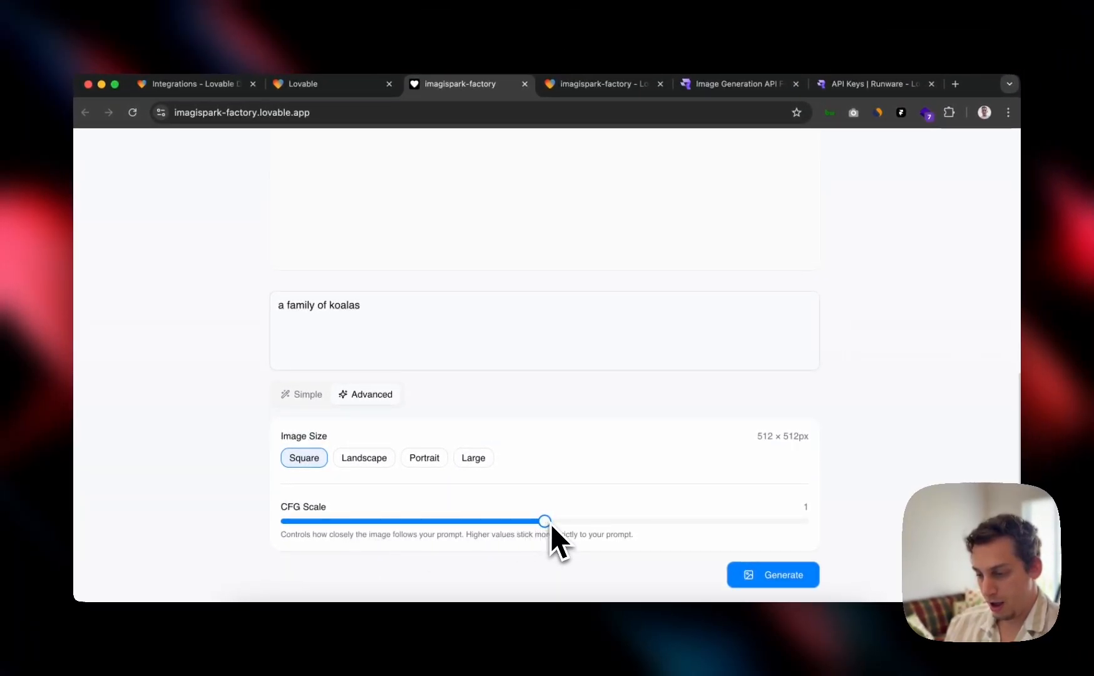
Step: Raise CFG Scale to its maximum of 2 and generate the koala family image
{"action": "left_click_drag", "start_coordinate": [544, 521], "coordinate": [727, 507]}
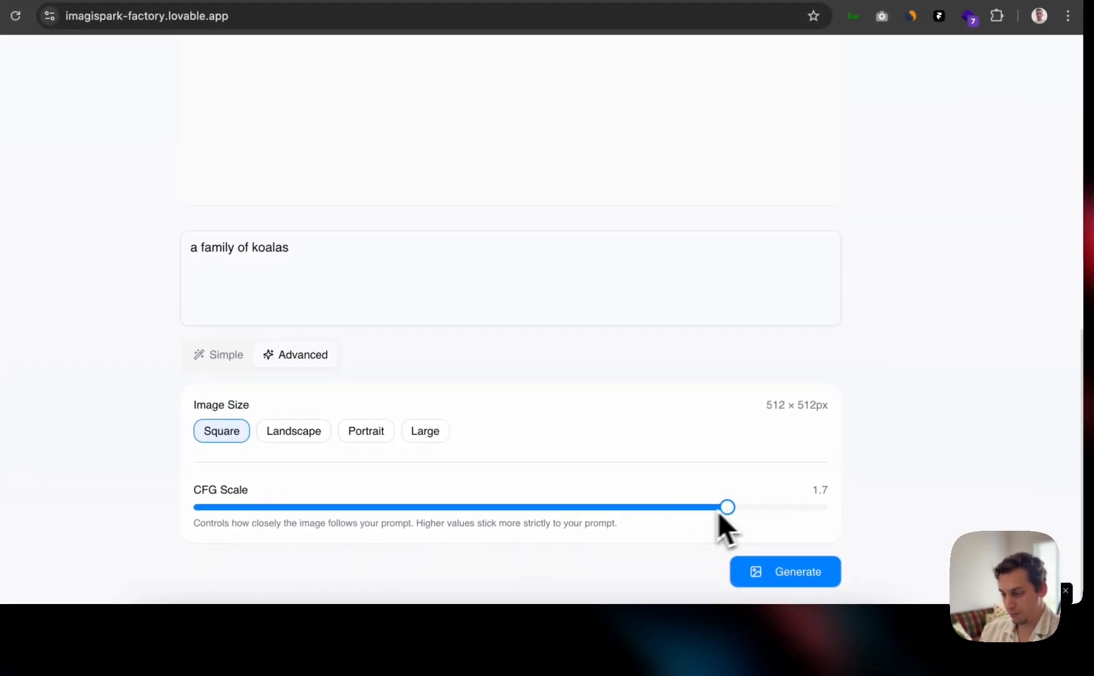
{"action": "left_click_drag", "start_coordinate": [727, 507], "coordinate": [821, 507]}
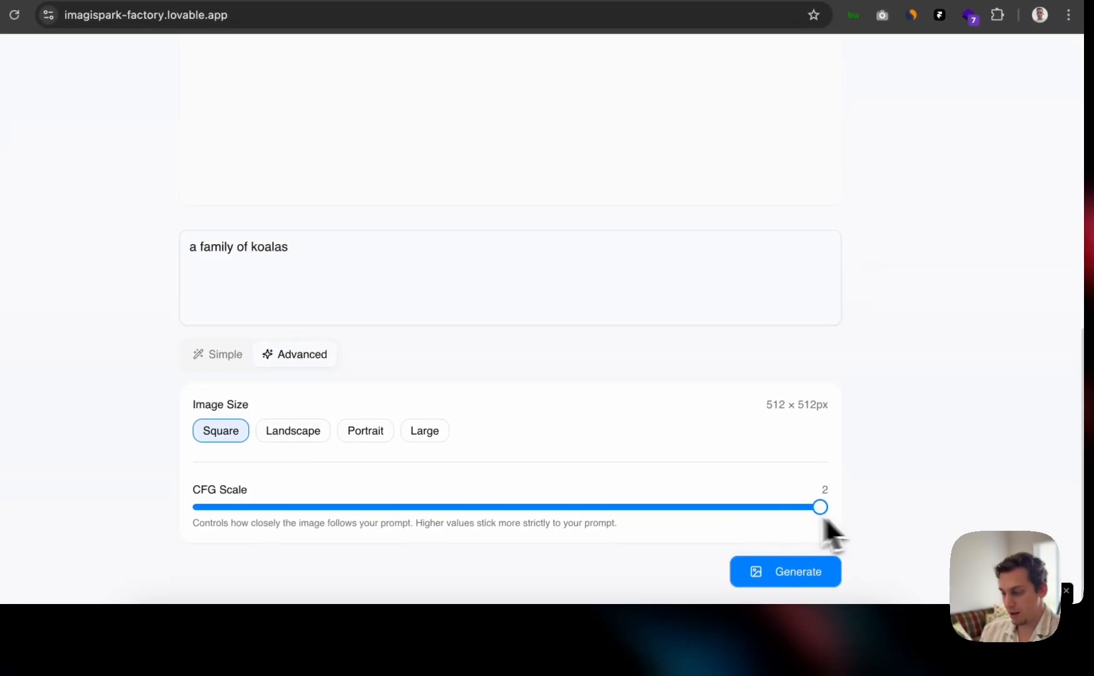
{"action": "left_click", "coordinate": [785, 571]}
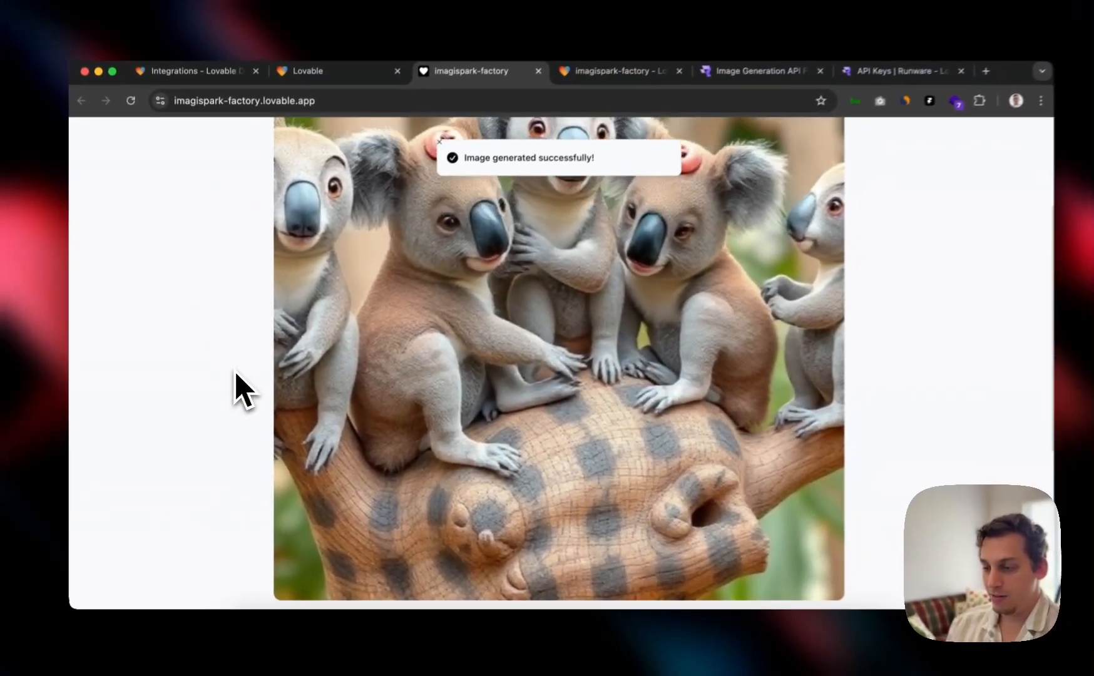
Step: Generate a second koala family image from the same prompt with a new seed
{"action": "scroll", "scroll_direction": "down", "scroll_amount": 3}
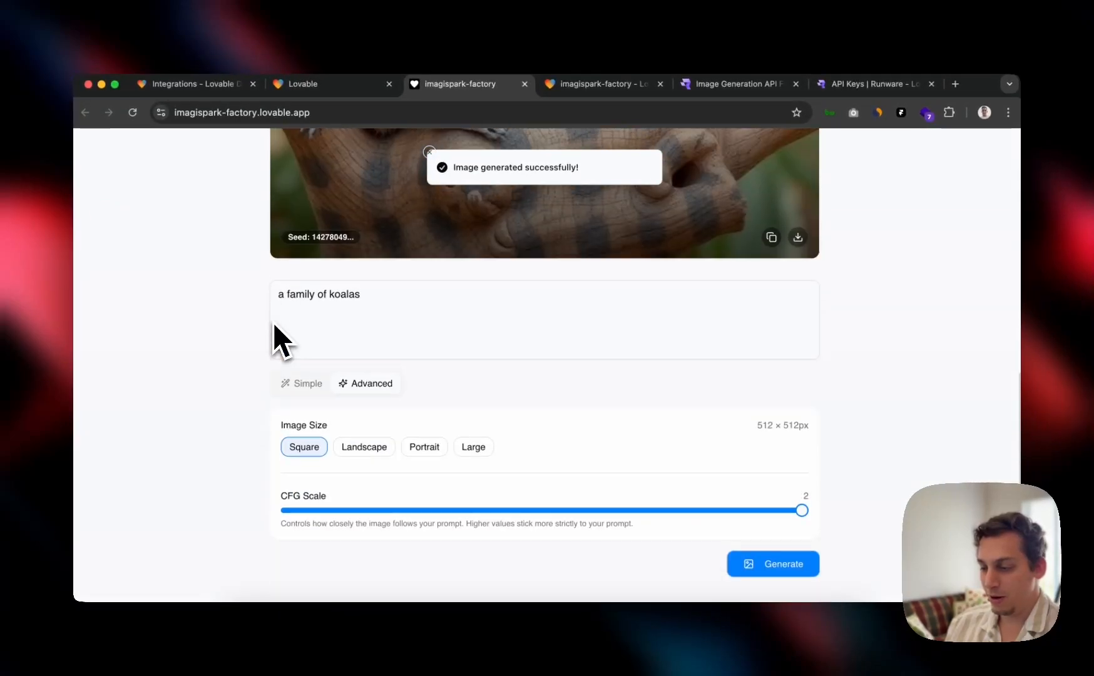
{"action": "left_click", "coordinate": [772, 563]}
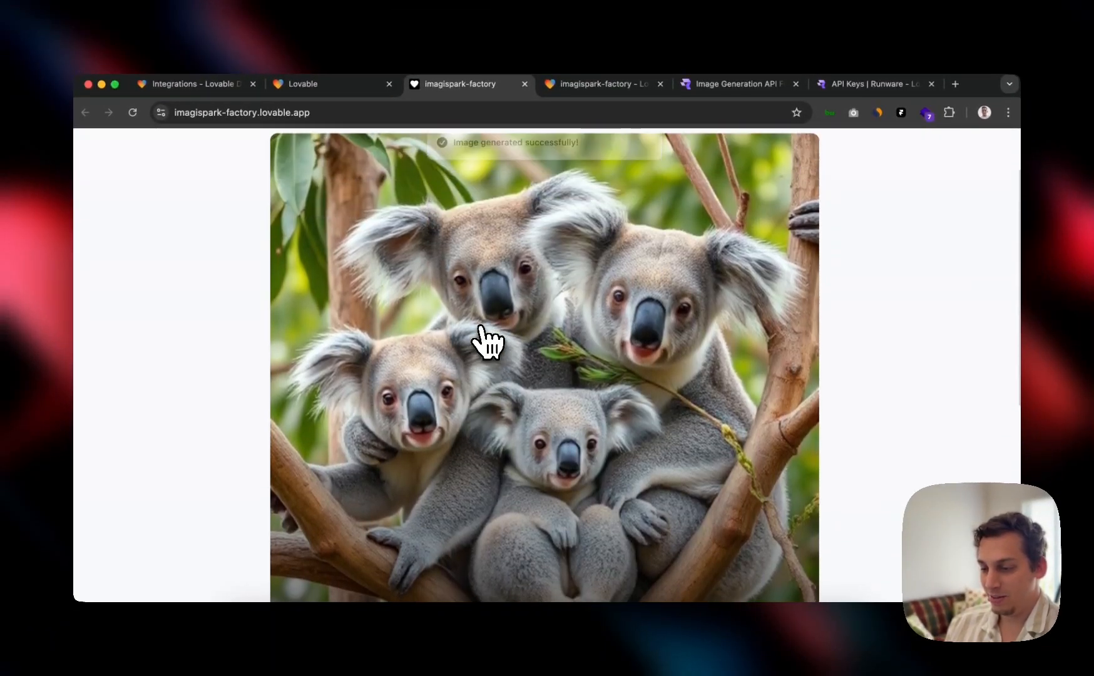
{"action": "scroll", "scroll_direction": "down", "scroll_amount": 3}
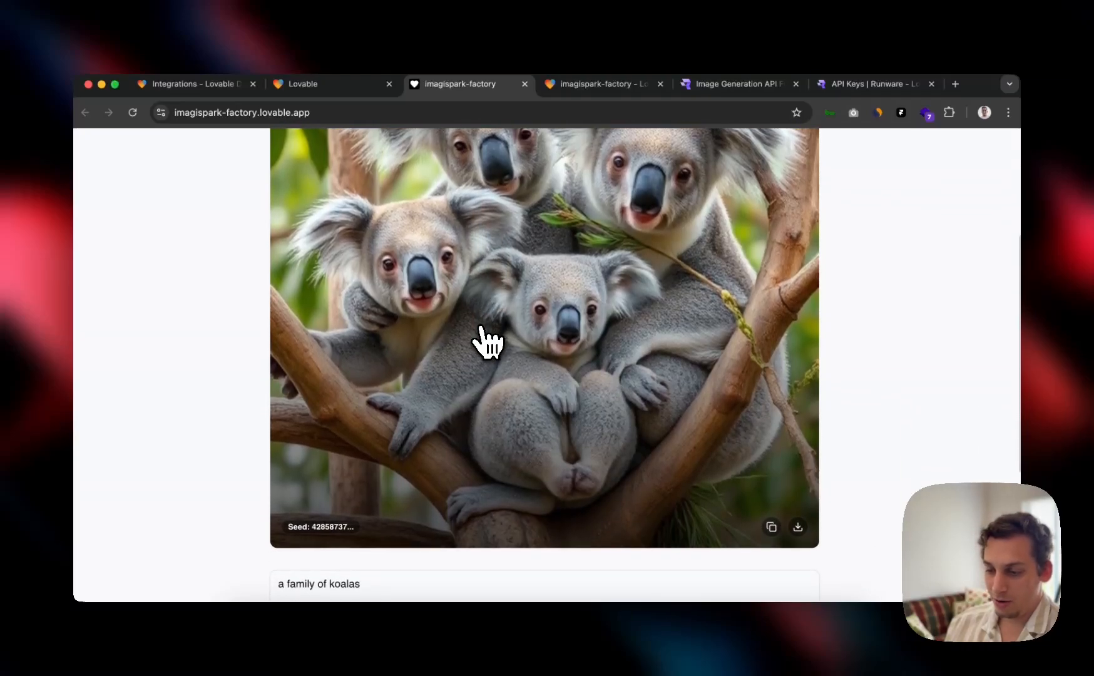
{"action": "scroll", "scroll_direction": "down", "scroll_amount": 3}
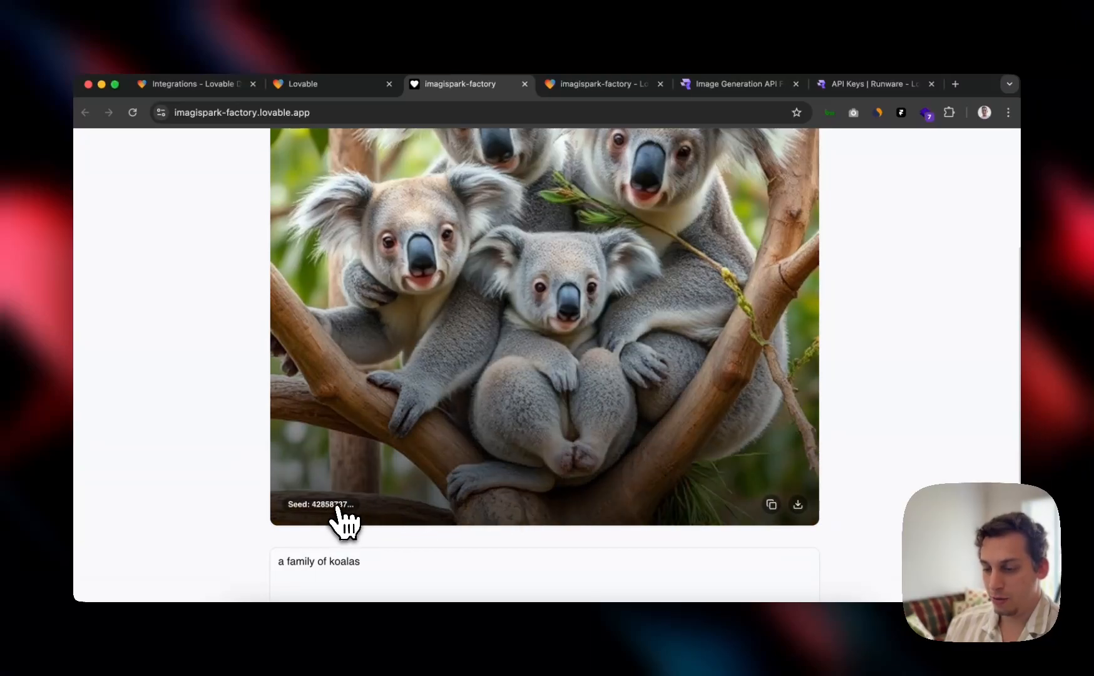
{"action": "scroll", "scroll_direction": "down", "scroll_amount": 3}
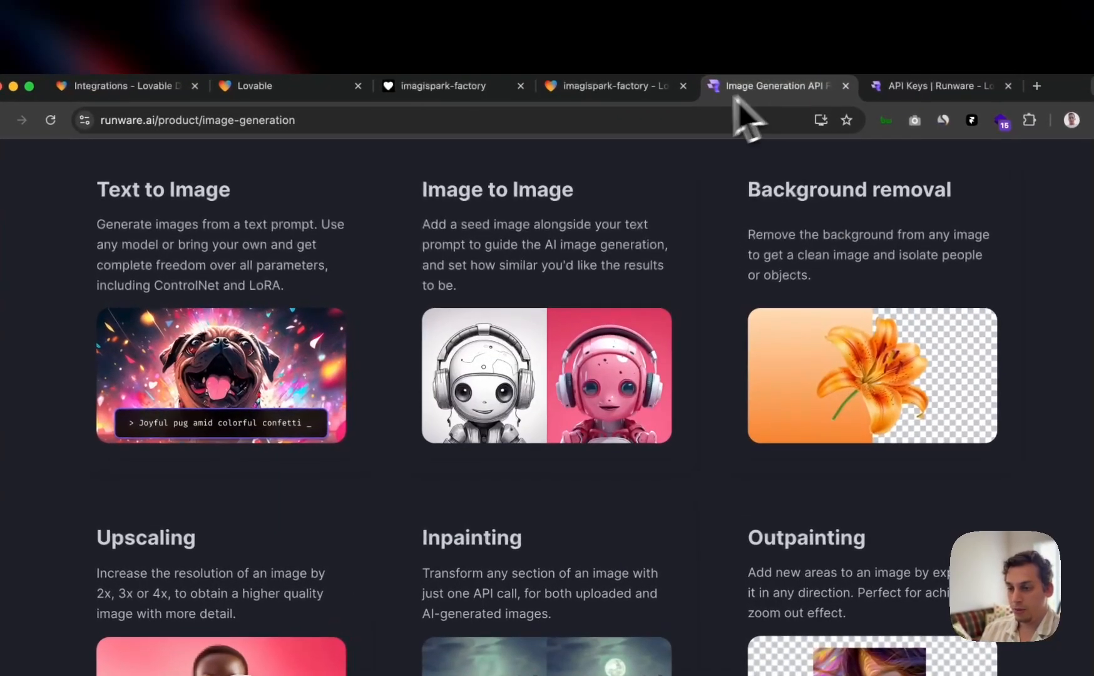
Step: Return to the koala image in Imagispark and close the Integrations and Lovable home tabs
{"action": "left_click", "coordinate": [453, 86]}
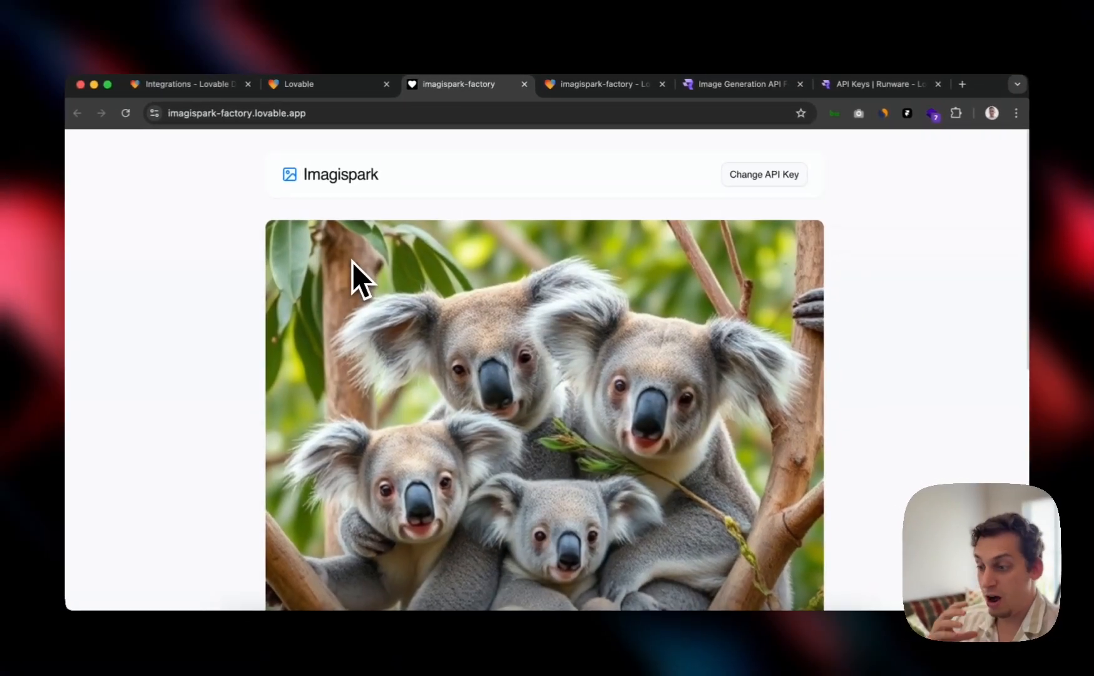
{"action": "scroll", "scroll_direction": "down", "scroll_amount": 3}
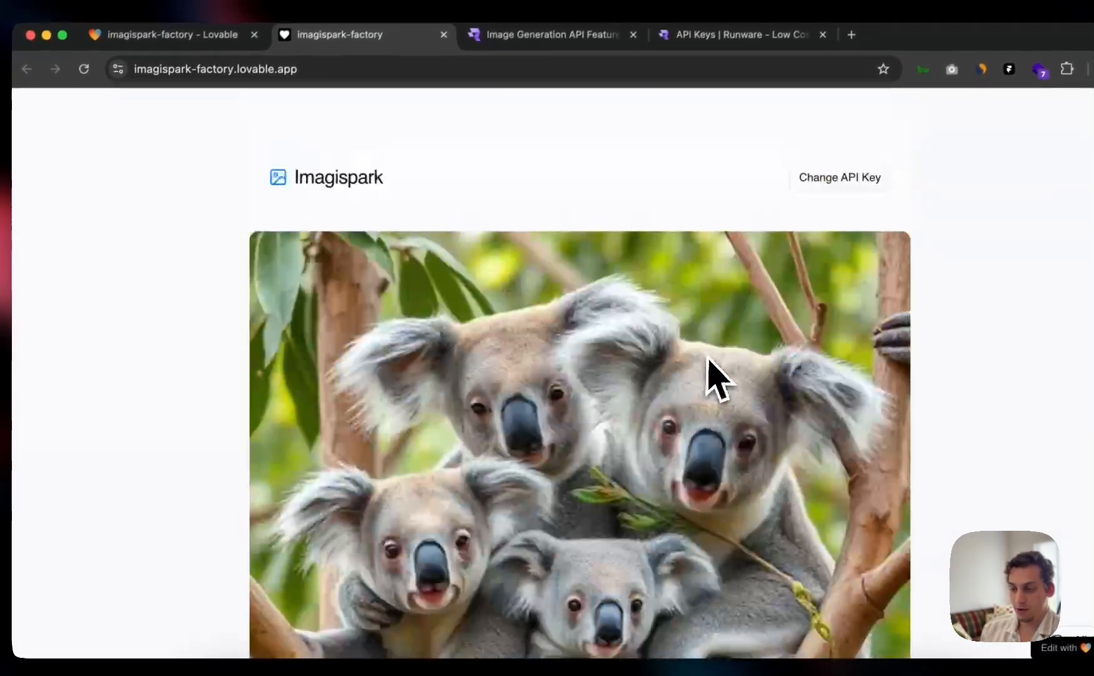
{"action": "left_click", "coordinate": [167, 34]}
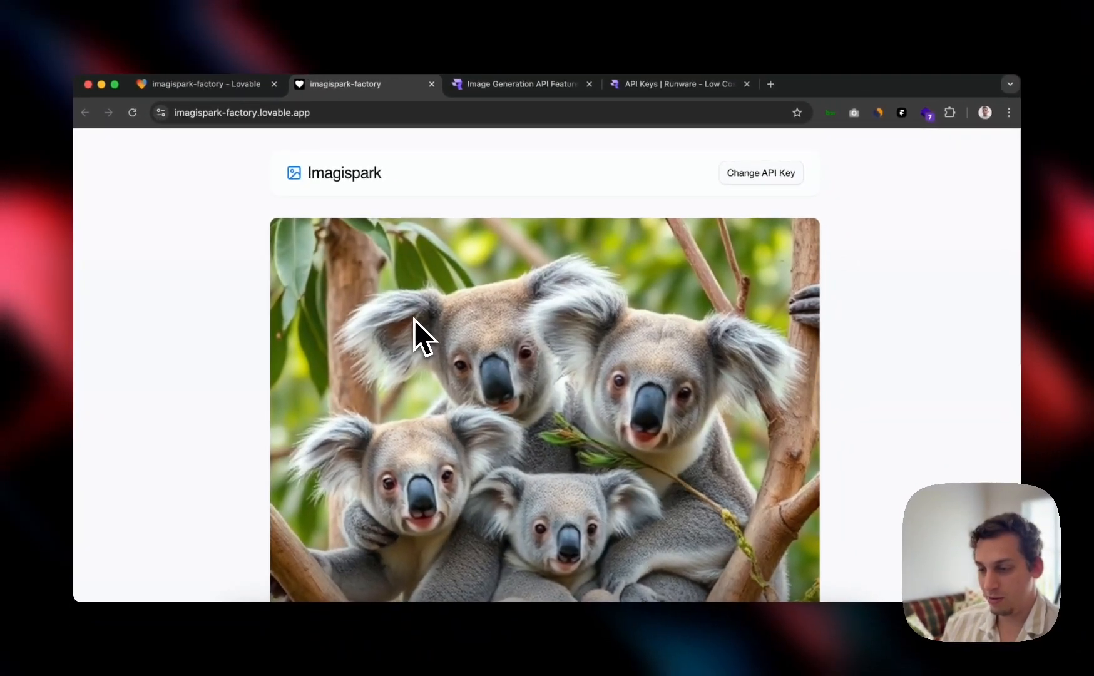
{"action": "scroll", "scroll_direction": "down", "scroll_amount": 3}
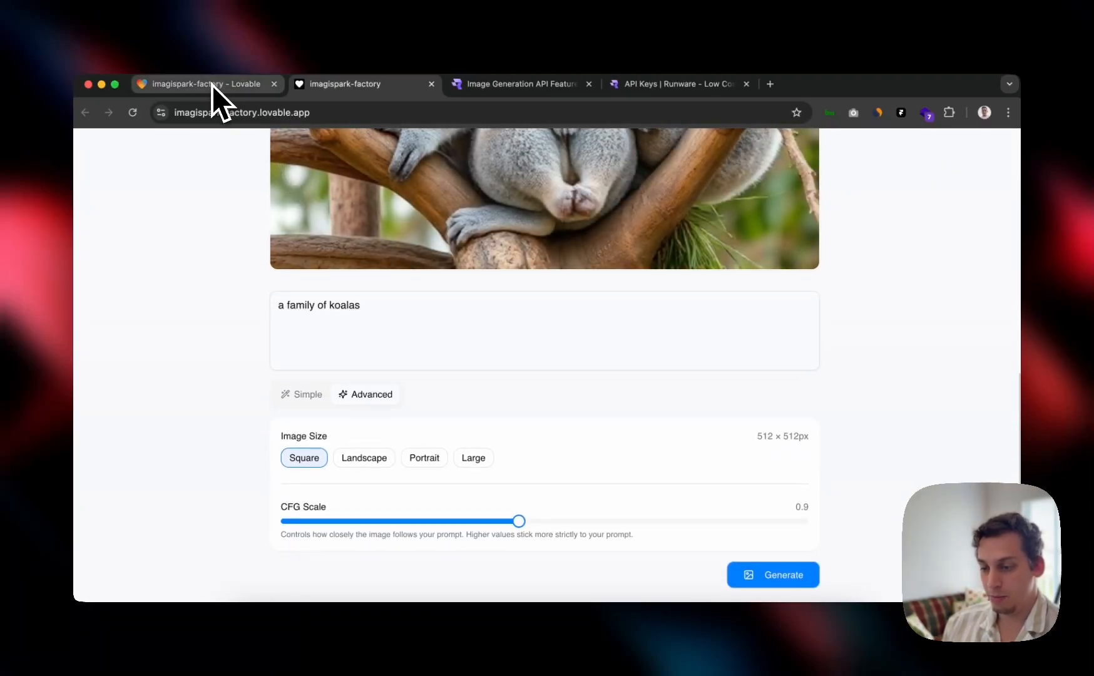
Step: Scroll the Imagispark project's chat from the first app request through the GitHub Sync suggestion
{"action": "left_click", "coordinate": [207, 84]}
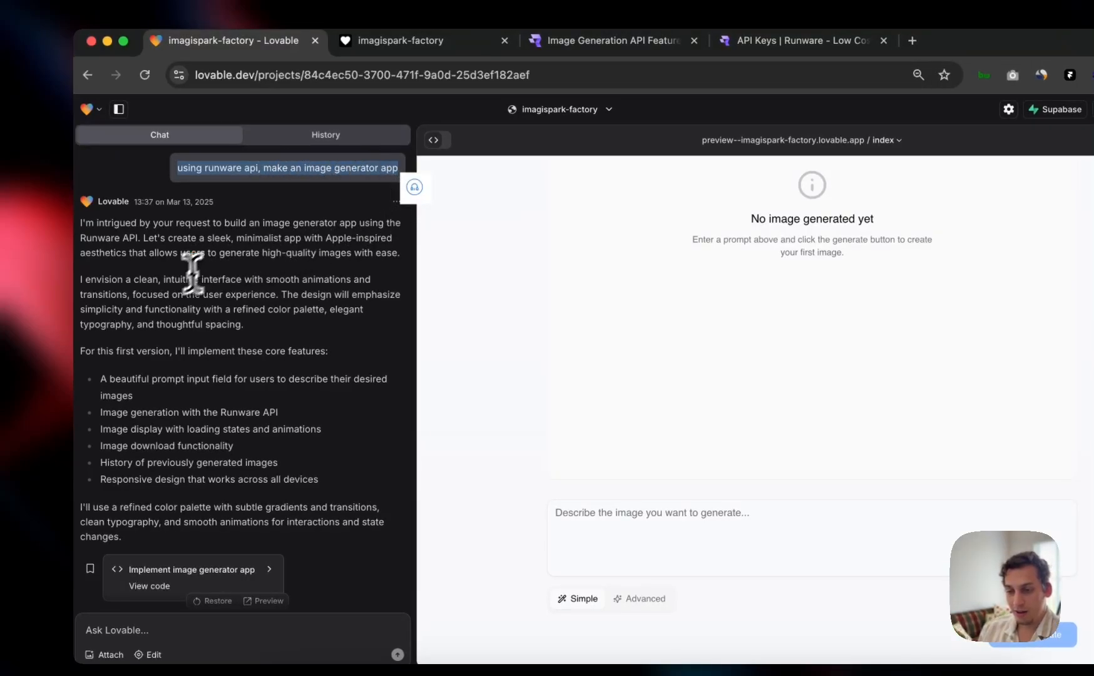
{"action": "scroll", "scroll_direction": "down", "scroll_amount": 3}
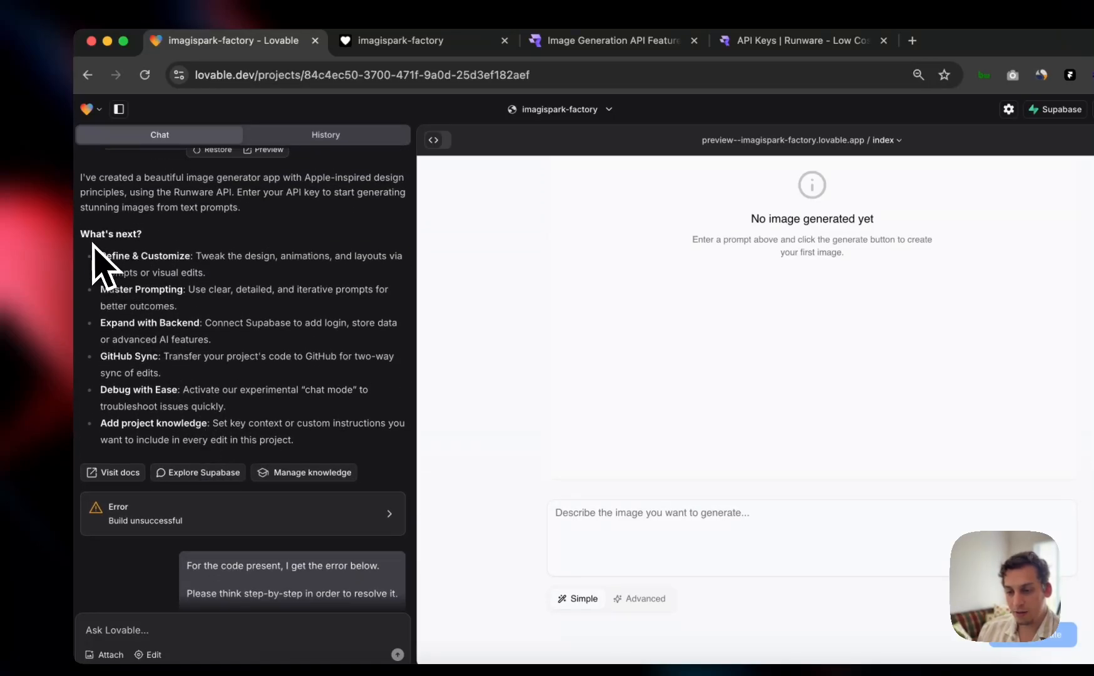
{"action": "double_click", "coordinate": [145, 256]}
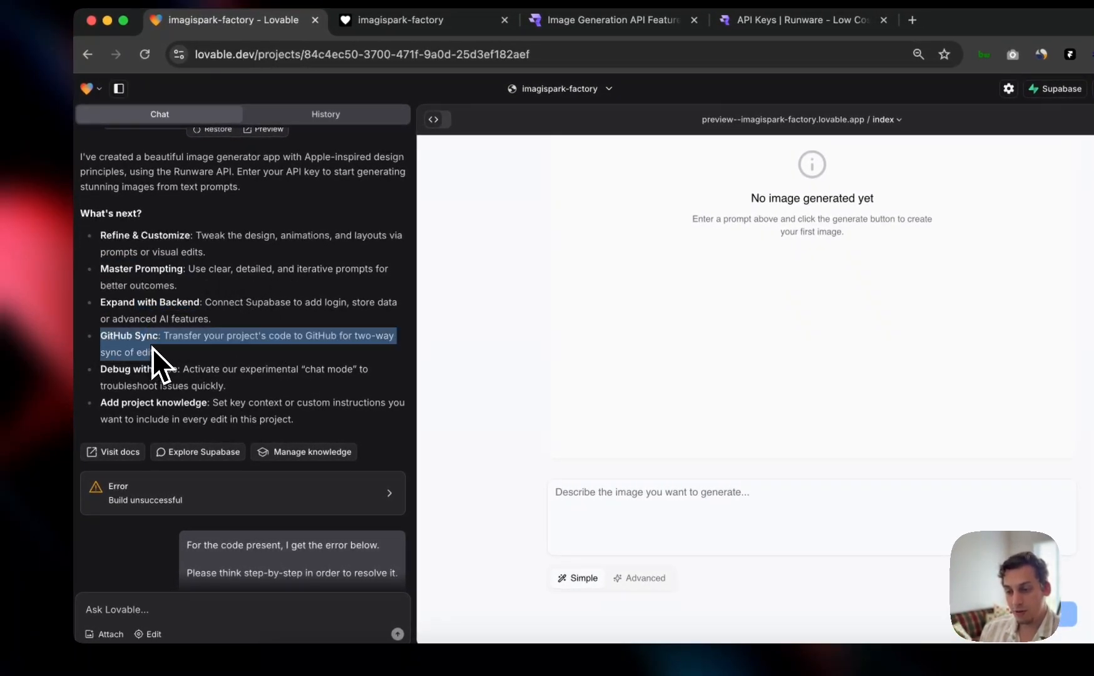
{"action": "mouse_move", "coordinate": [338, 334]}
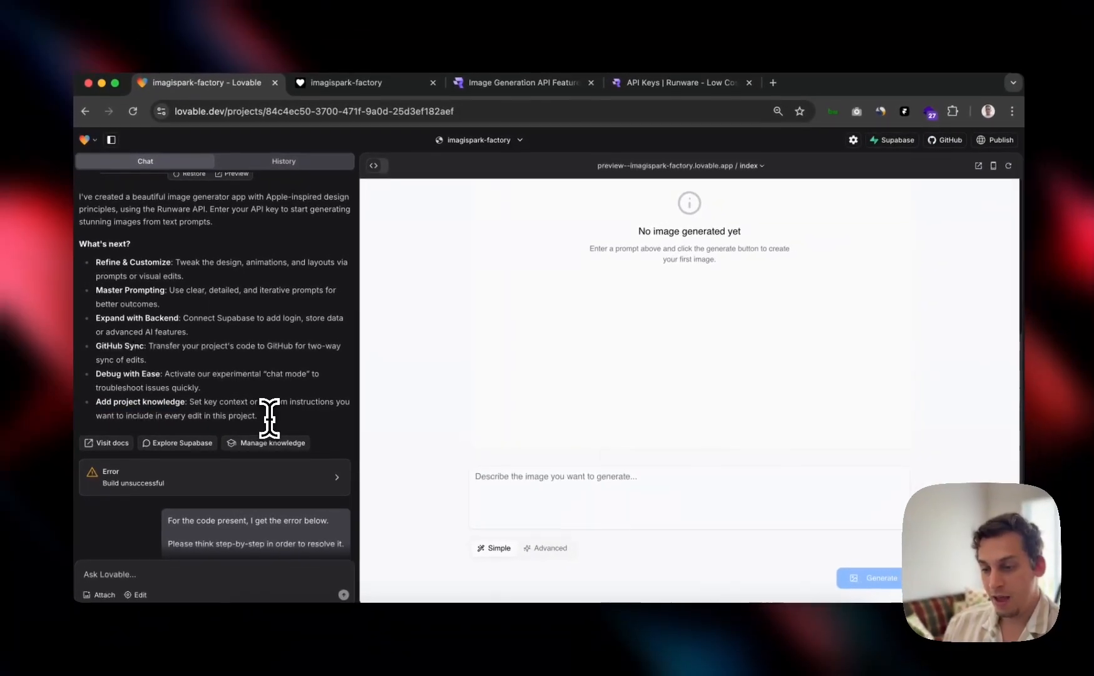
{"action": "scroll", "scroll_direction": "down", "scroll_amount": 3}
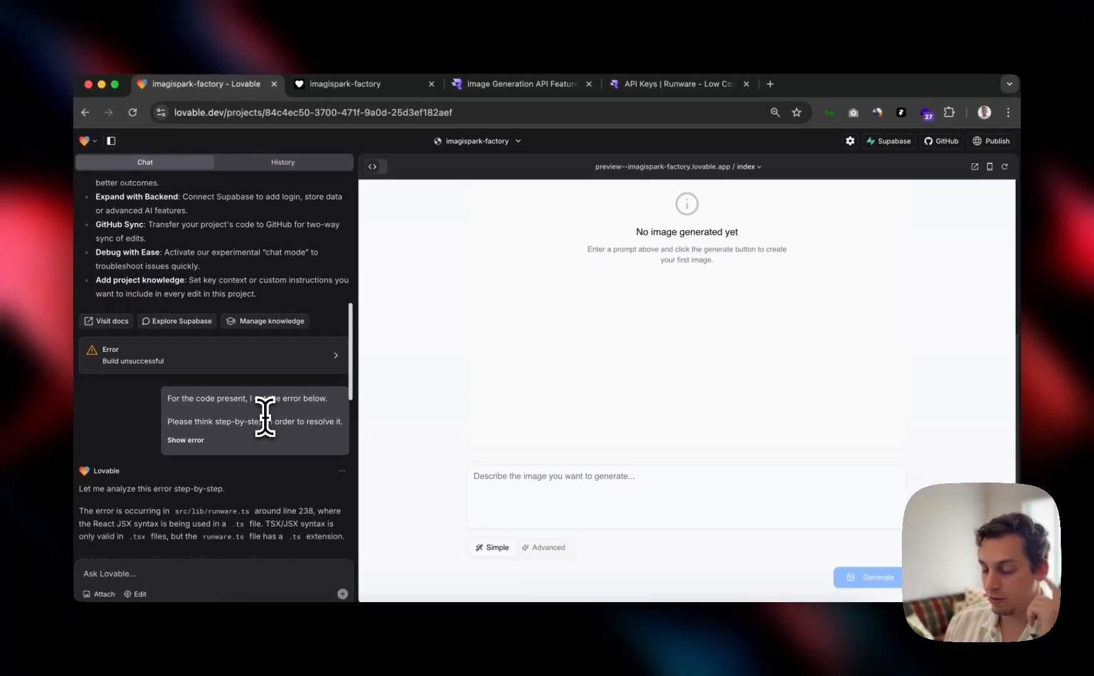
{"action": "scroll", "scroll_direction": "down", "scroll_amount": 3}
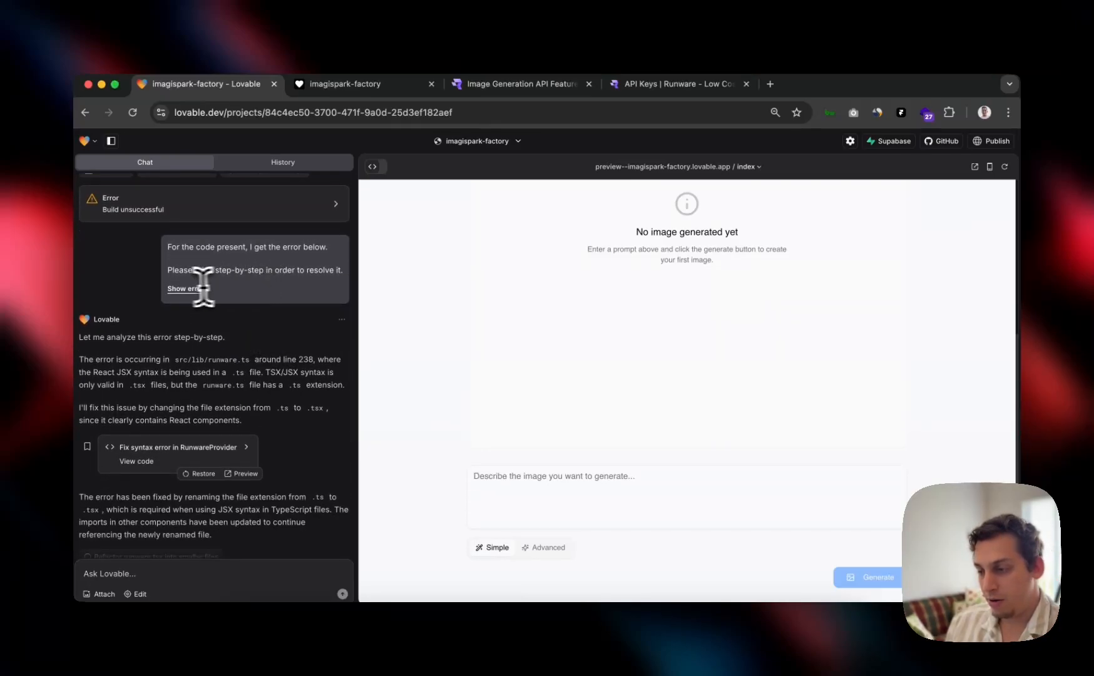
{"action": "scroll", "scroll_direction": "down", "scroll_amount": 3}
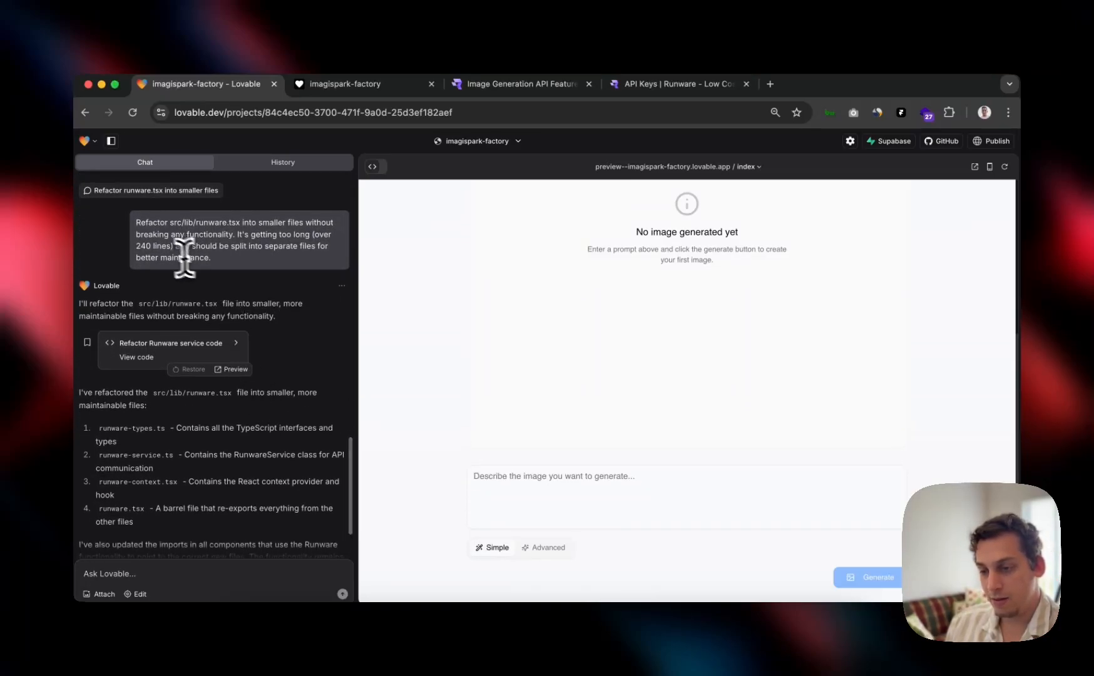
{"action": "scroll", "scroll_direction": "down", "scroll_amount": 3}
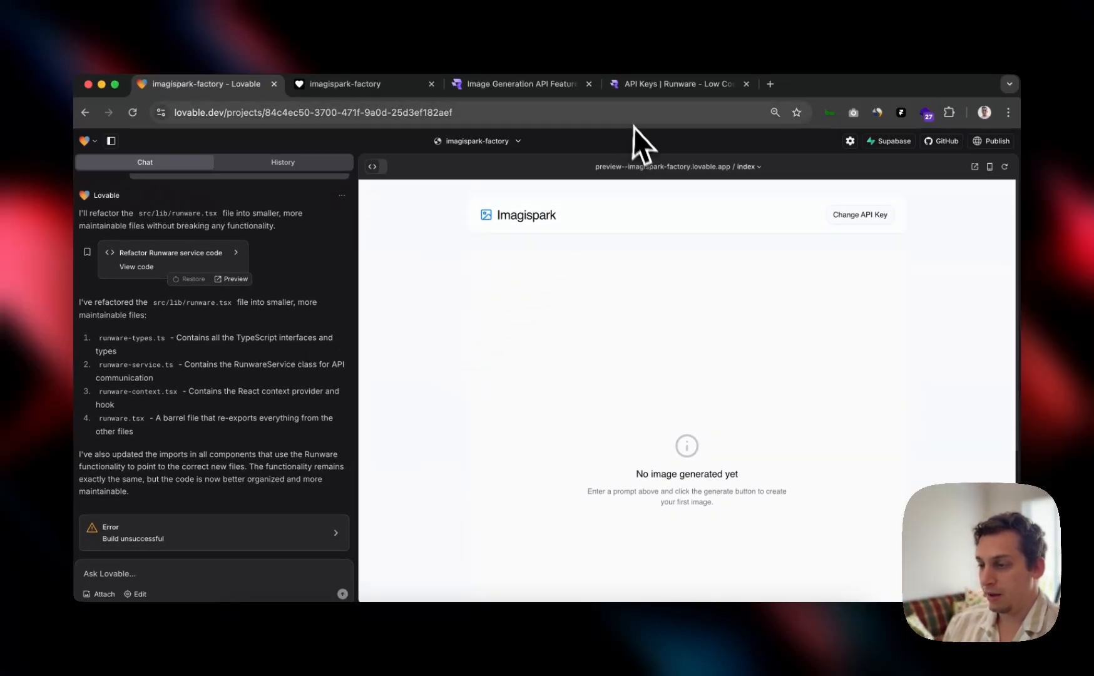
Step: Glance at the Runware keys page and live app, then review the .tsx rename and refactor messages in chat
{"action": "left_click", "coordinate": [672, 84]}
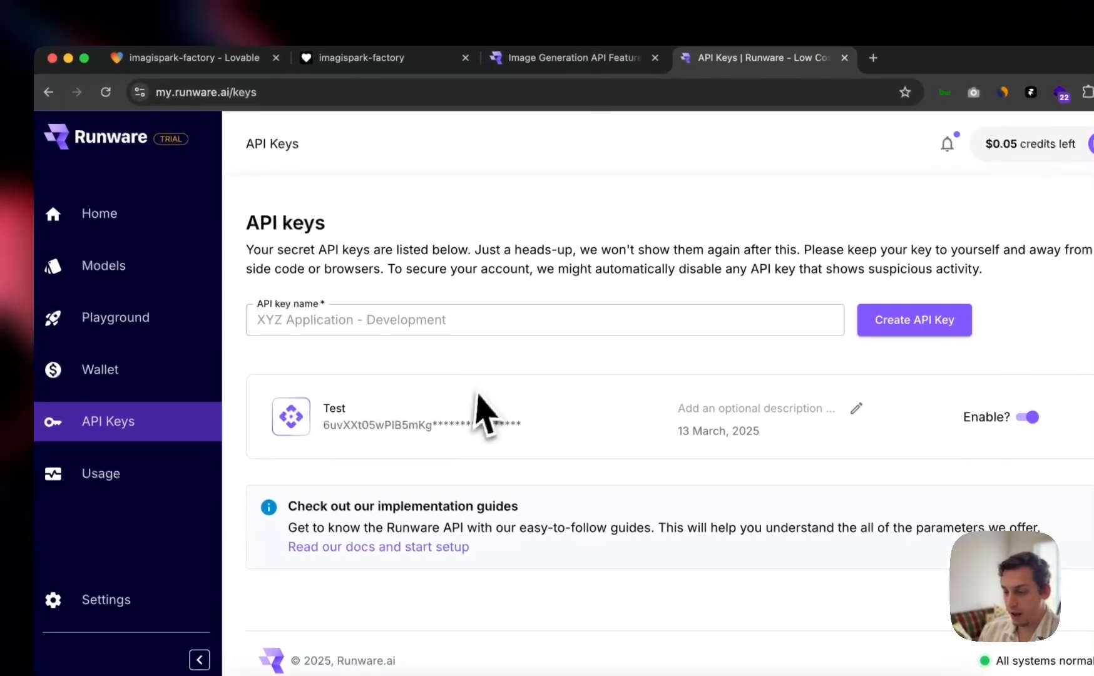
{"action": "left_click", "coordinate": [385, 86]}
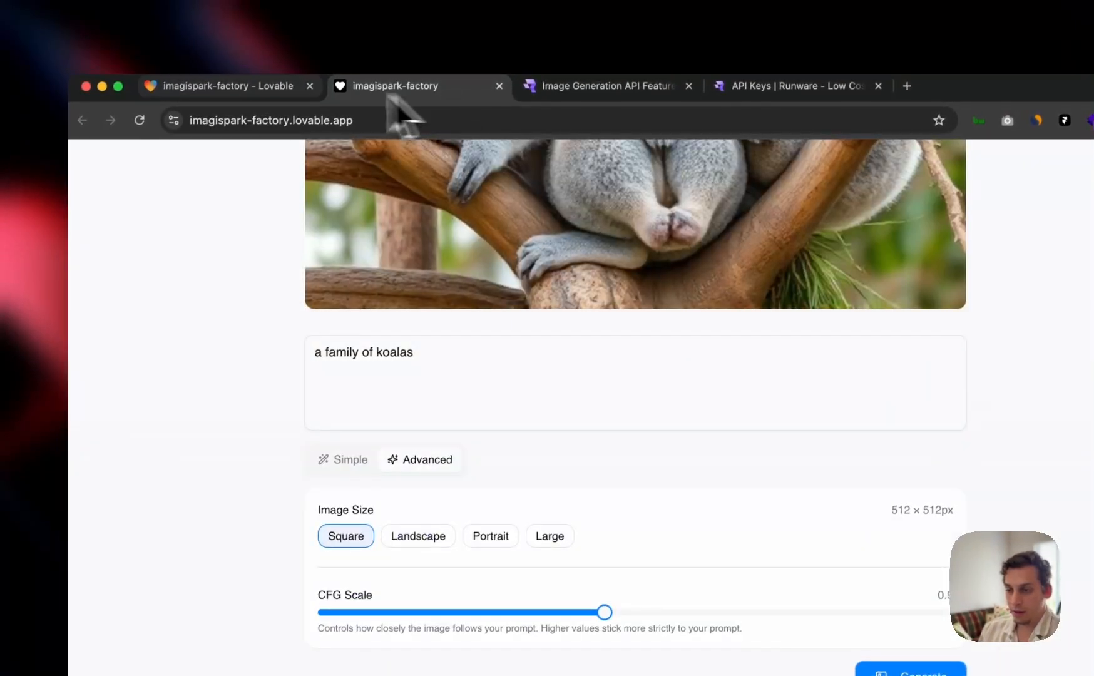
{"action": "left_click", "coordinate": [221, 86]}
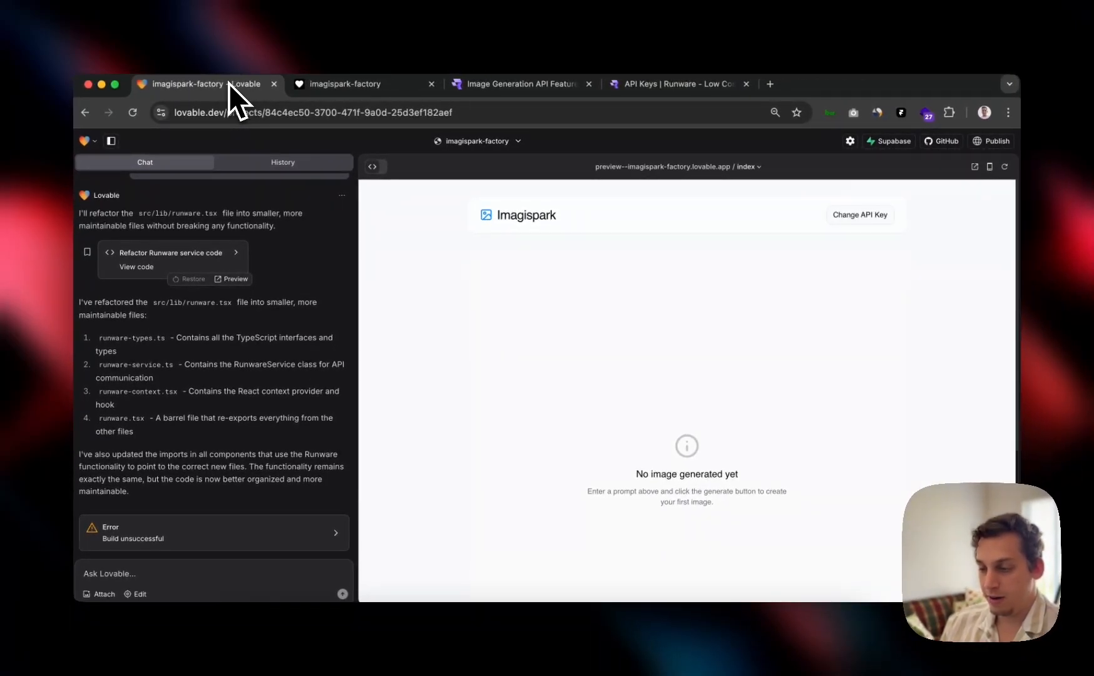
{"action": "scroll", "scroll_direction": "down", "scroll_amount": 3}
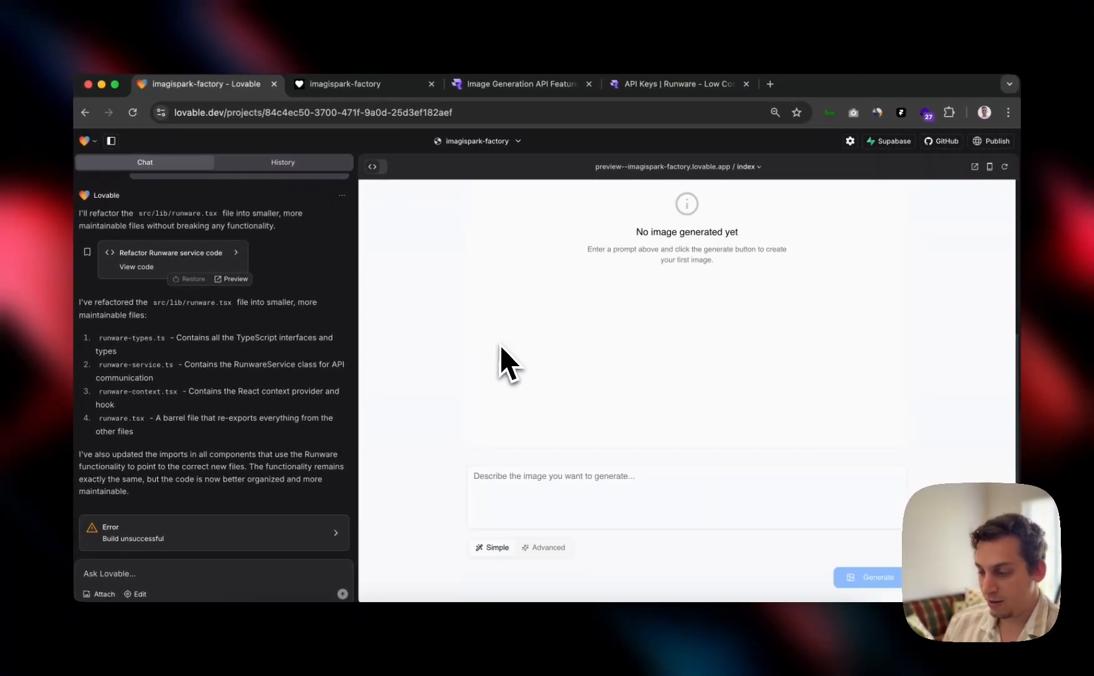
{"action": "mouse_move", "coordinate": [732, 564]}
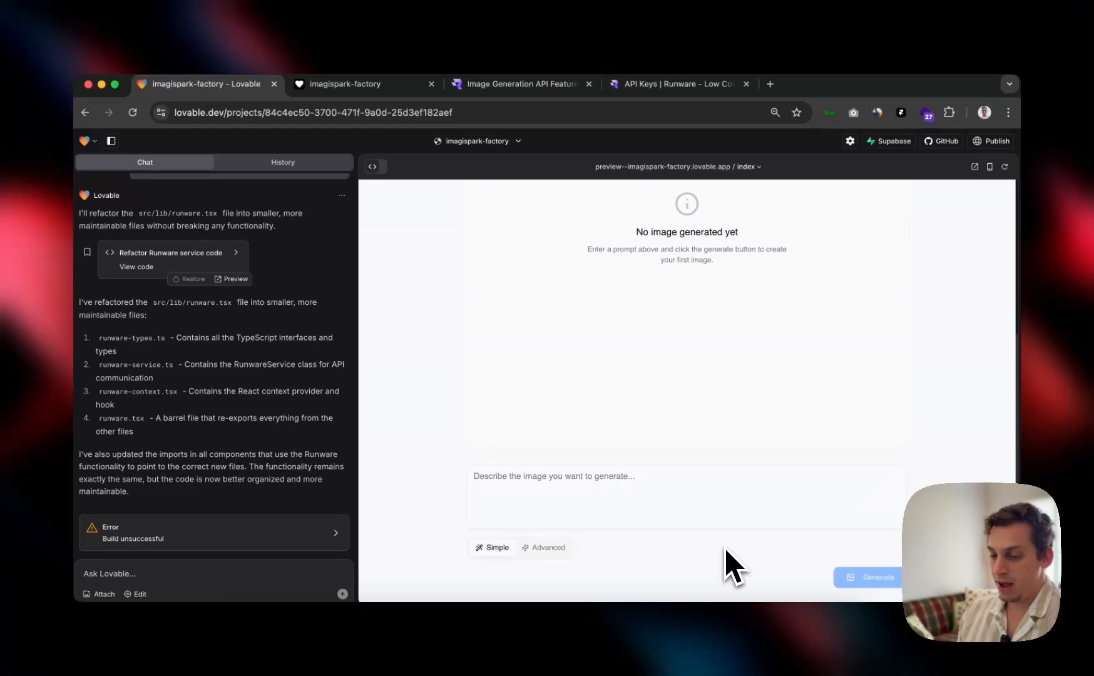
Step: Draft the chat request for Coloring Book, Simpsons Style and Oil Painted style options above the prompt
{"action": "left_click", "coordinate": [548, 547]}
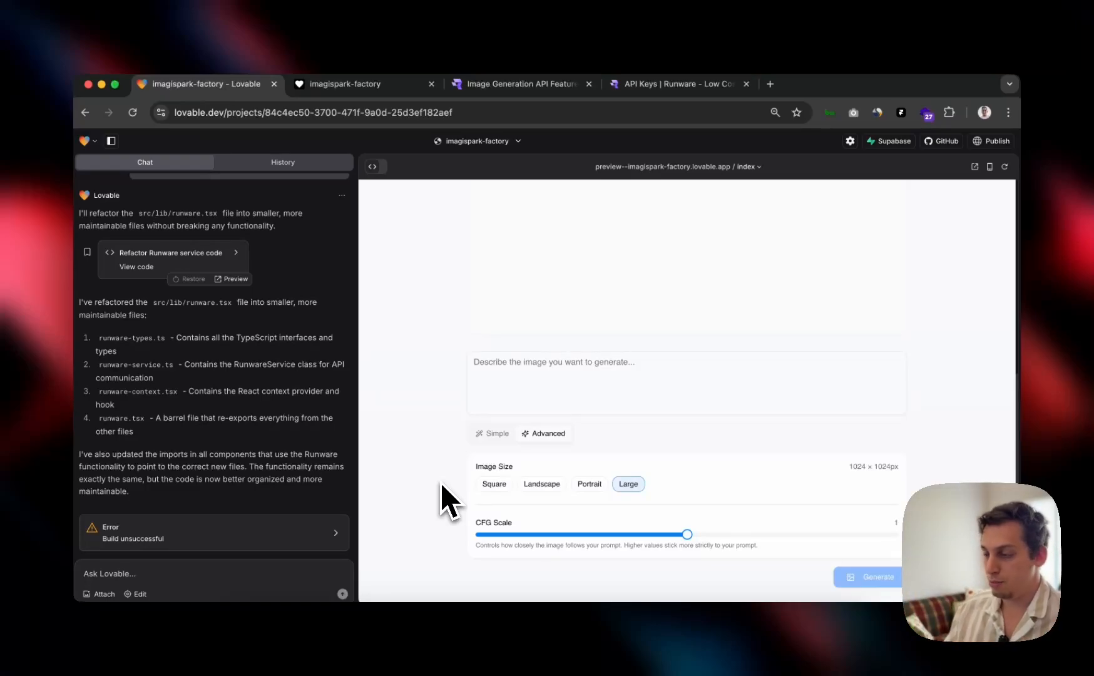
{"action": "mouse_move", "coordinate": [438, 504]}
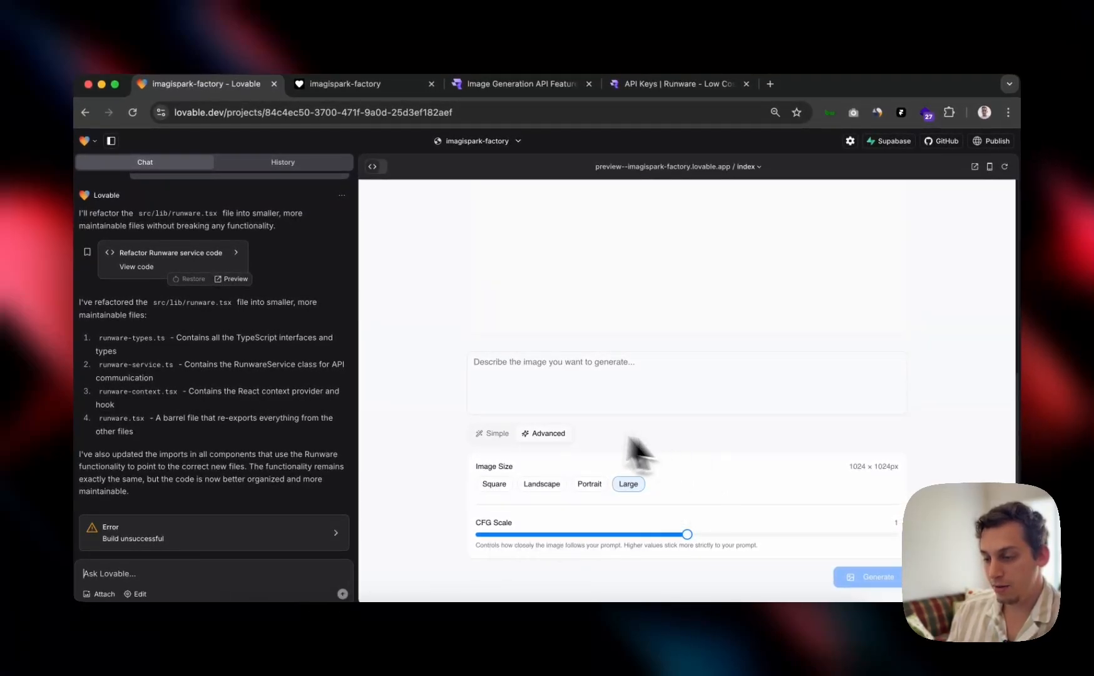
{"action": "mouse_move", "coordinate": [496, 362]}
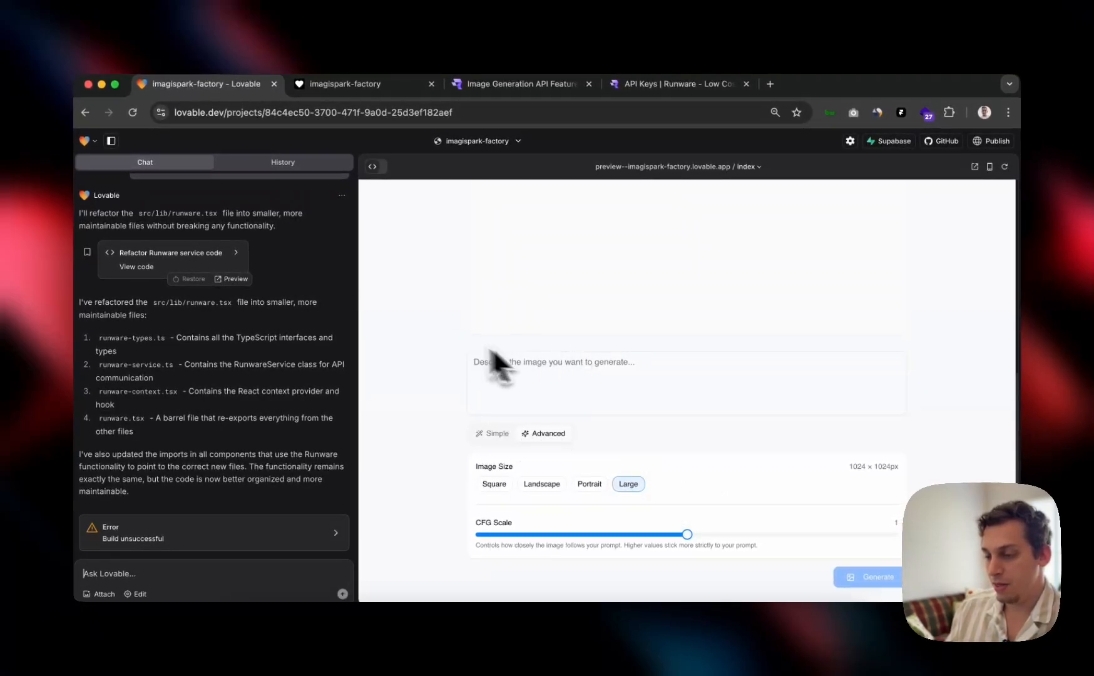
{"action": "mouse_move", "coordinate": [541, 367]}
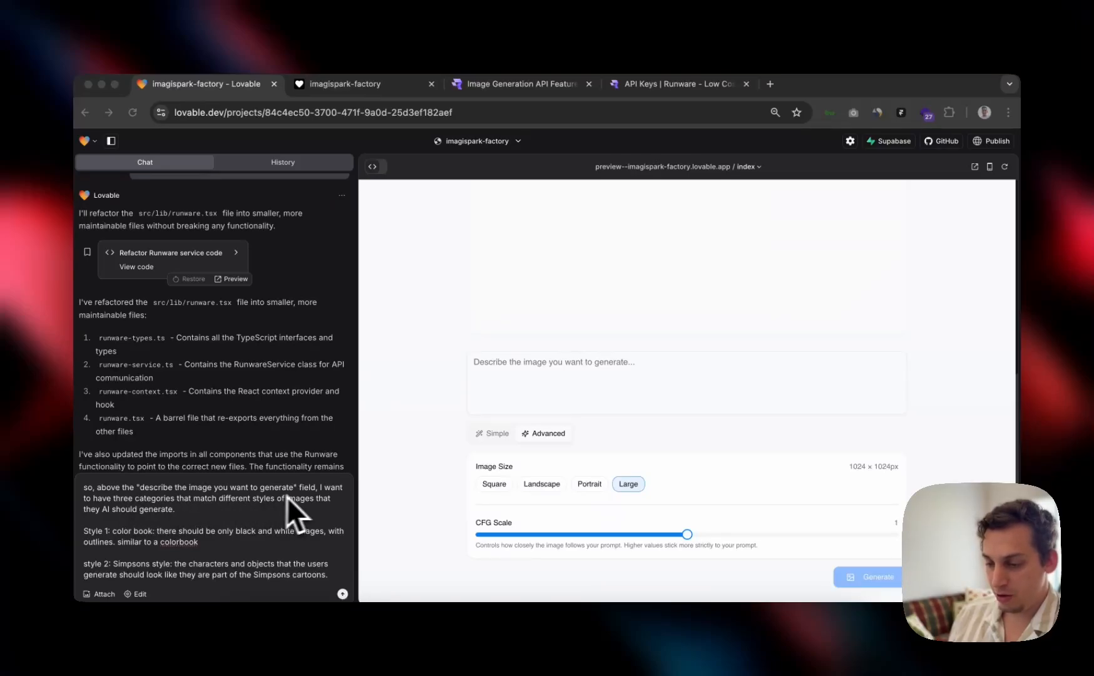
{"action": "mouse_move", "coordinate": [338, 513]}
{"action": "type", "text": "style 3: Oil Painted: the generated image should look like it is oil painted."}
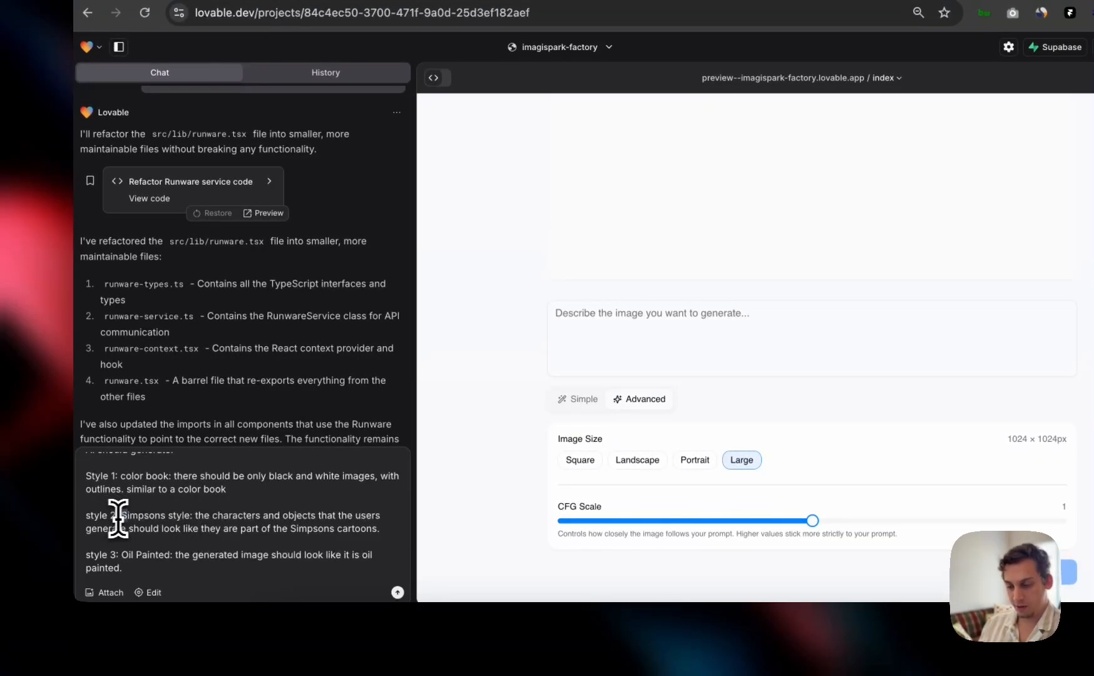
{"action": "left_click_drag", "start_coordinate": [119, 514], "coordinate": [187, 514]}
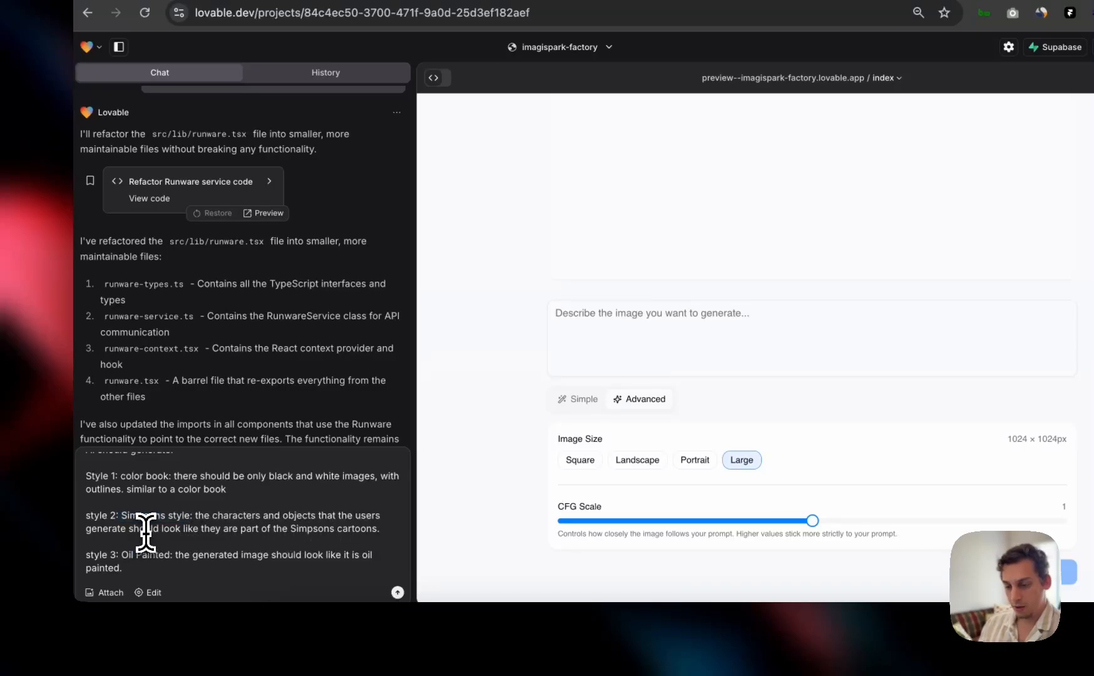
{"action": "double_click", "coordinate": [143, 528]}
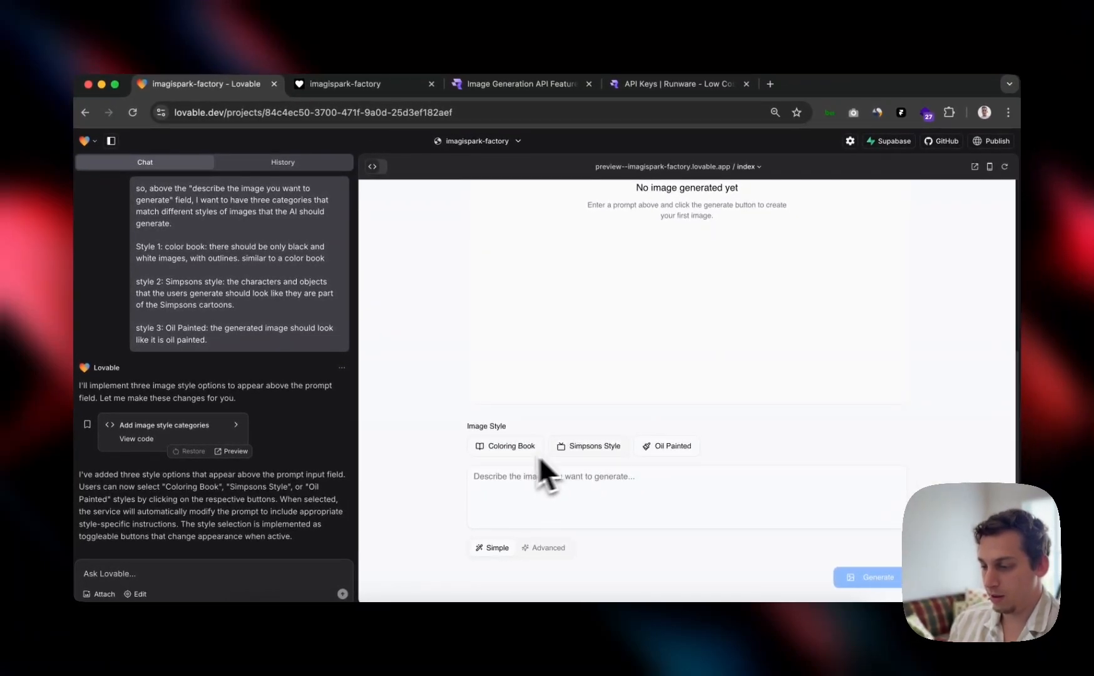
Step: Toggle on the Coloring Book image style in the Lovable preview
{"action": "left_click", "coordinate": [505, 445]}
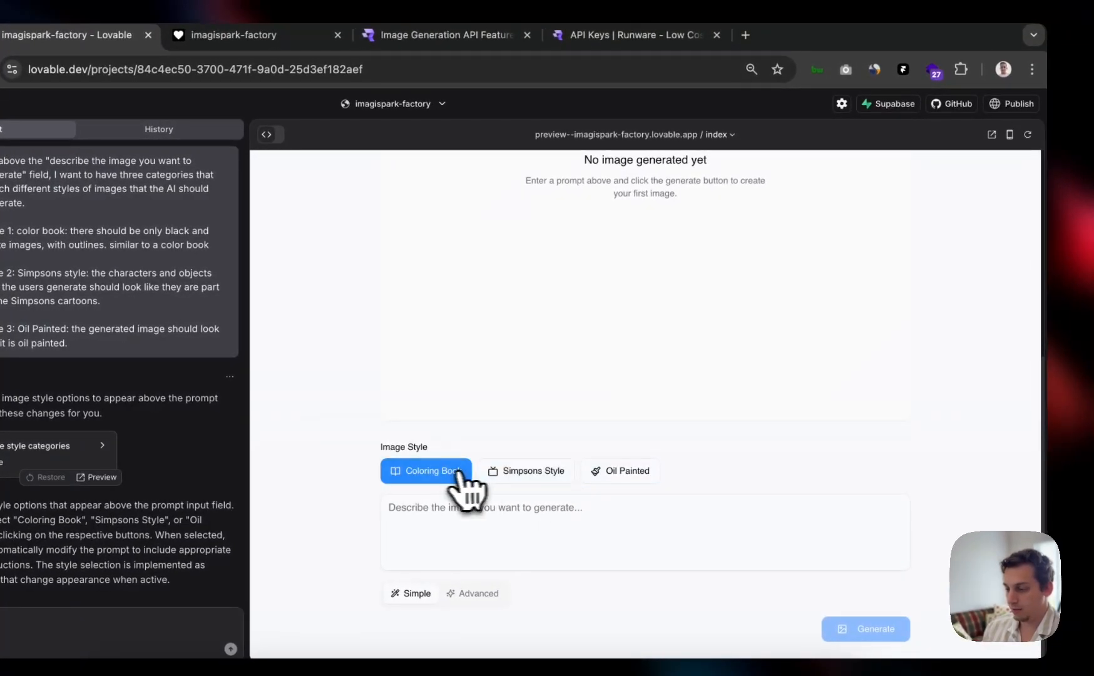
{"action": "left_click", "coordinate": [526, 471]}
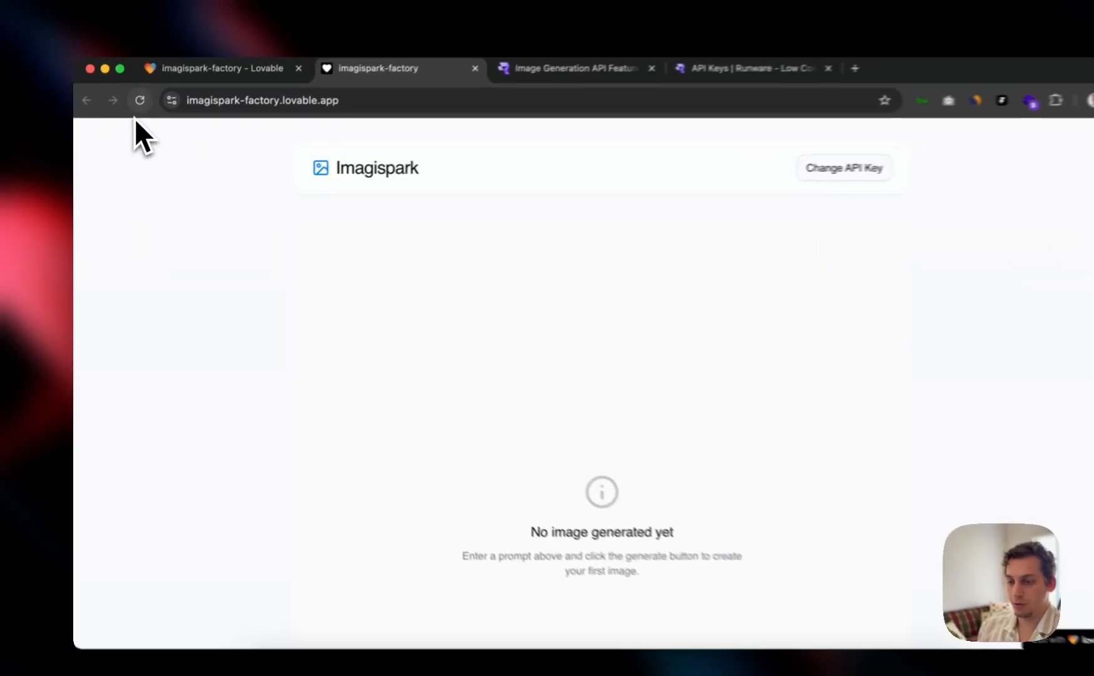
Step: Generate 'a family of koalas' in Coloring Book style, then again in Simpsons style
{"action": "scroll", "scroll_direction": "down", "scroll_amount": 3}
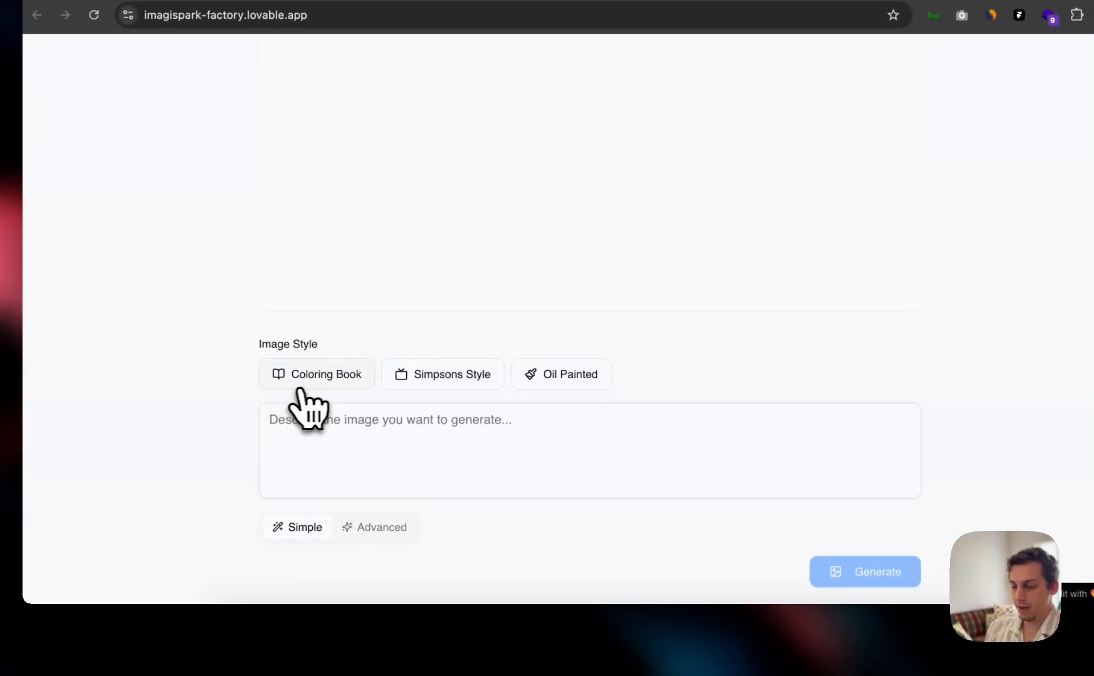
{"action": "left_click", "coordinate": [316, 374]}
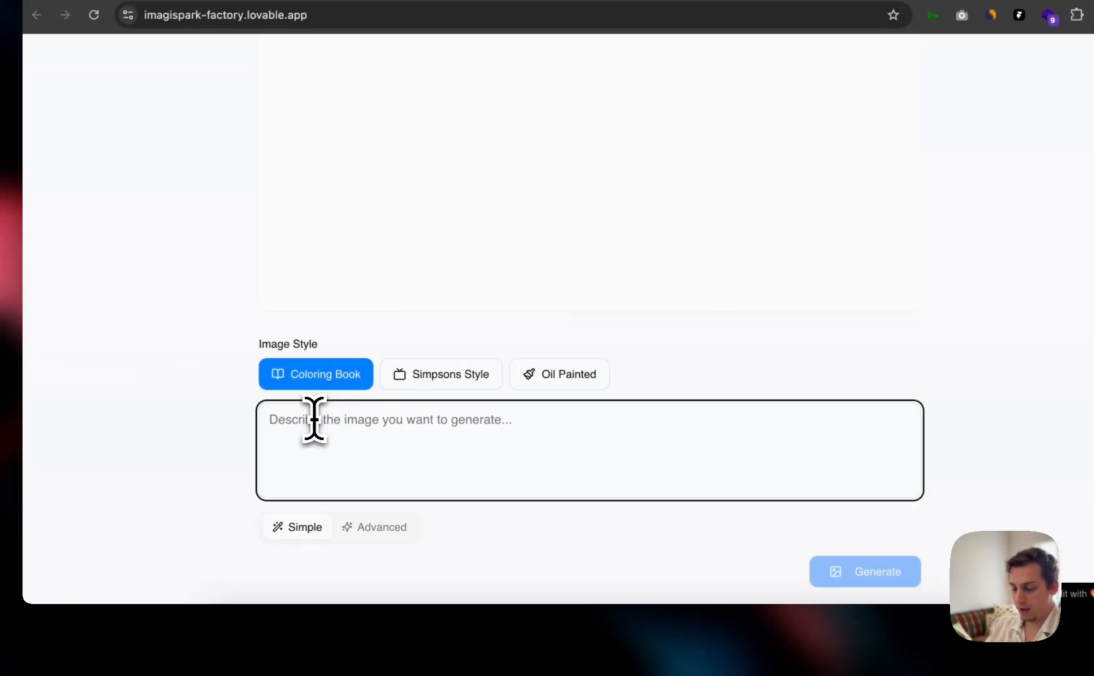
{"action": "type", "text": "a family of koalas"}
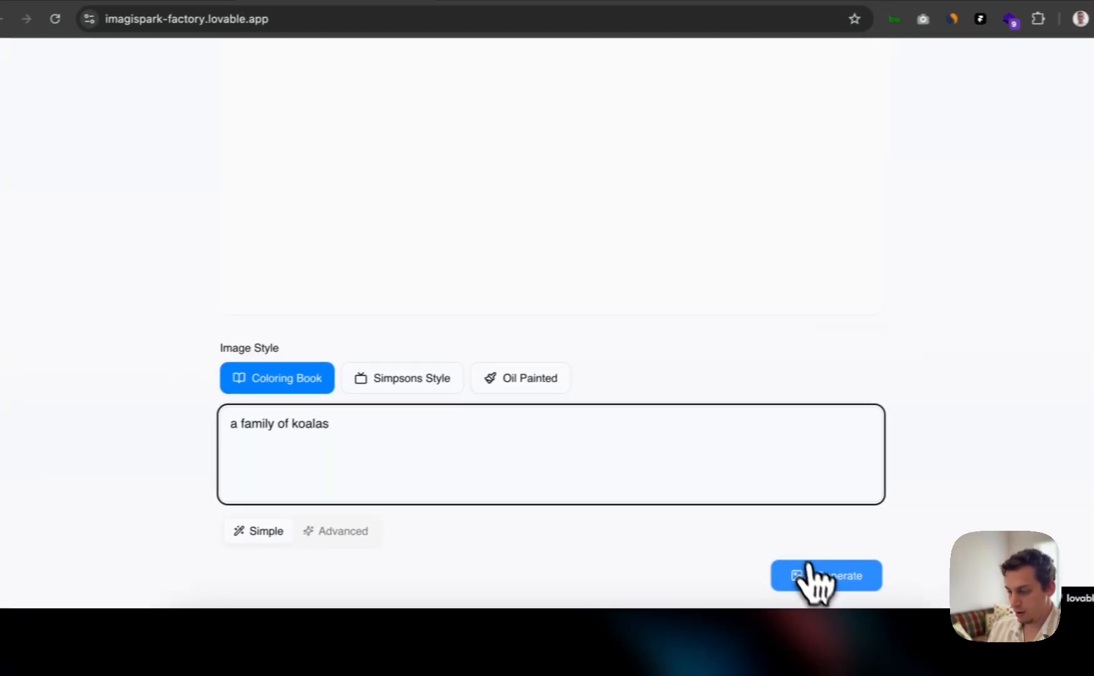
{"action": "left_click", "coordinate": [824, 574]}
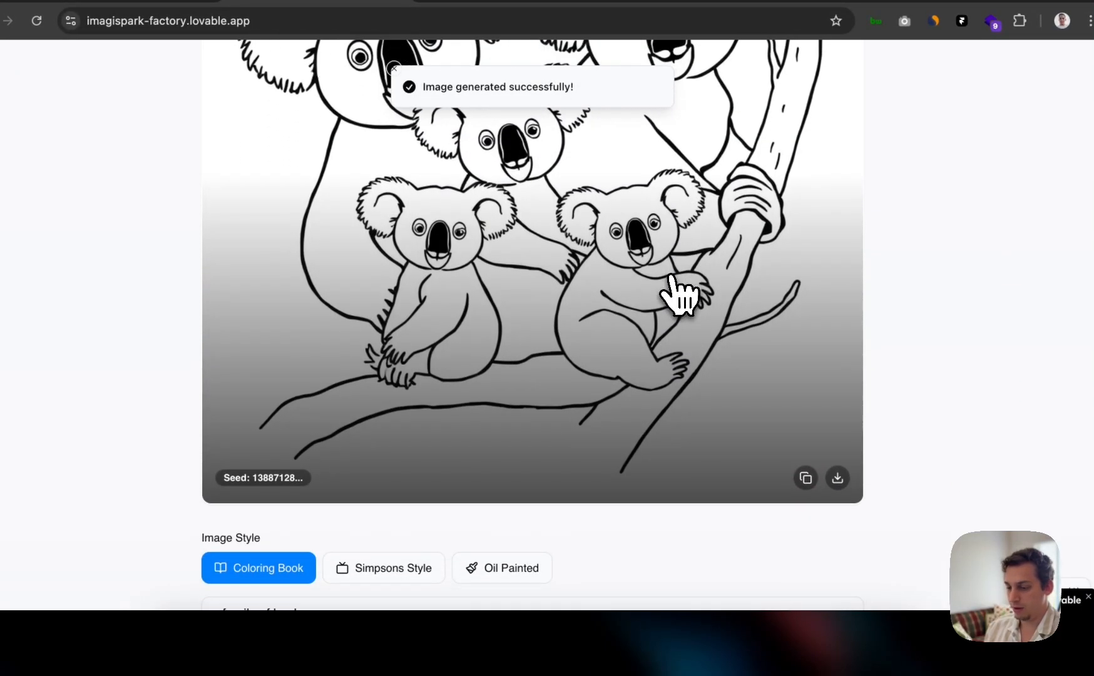
{"action": "left_click", "coordinate": [385, 379]}
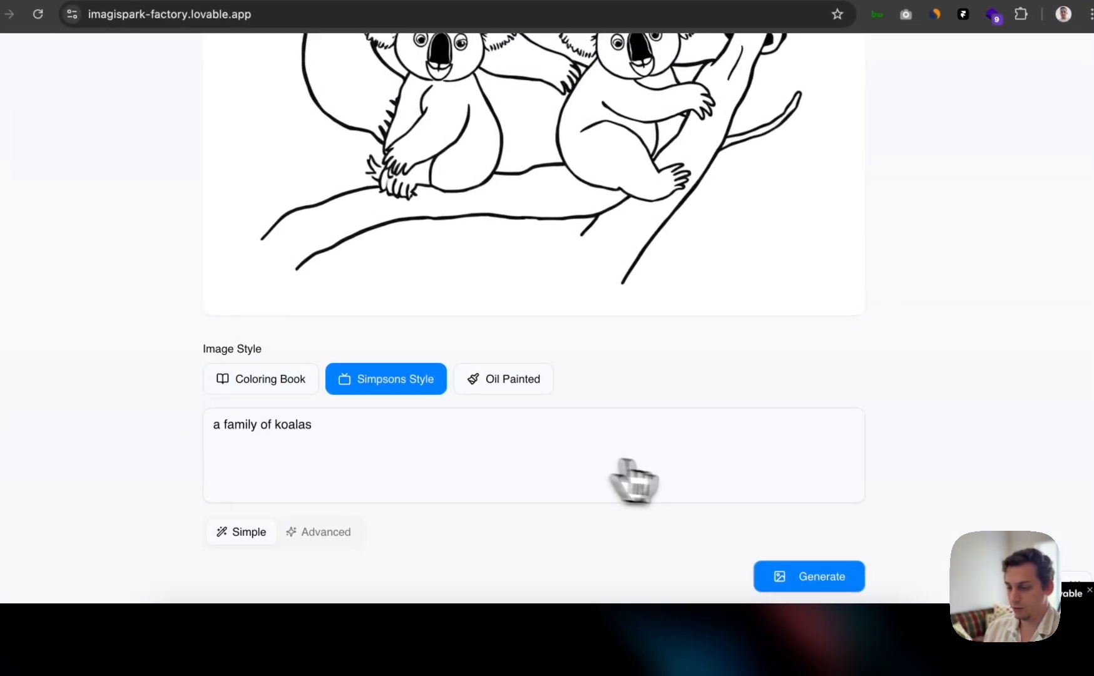
{"action": "left_click", "coordinate": [807, 576]}
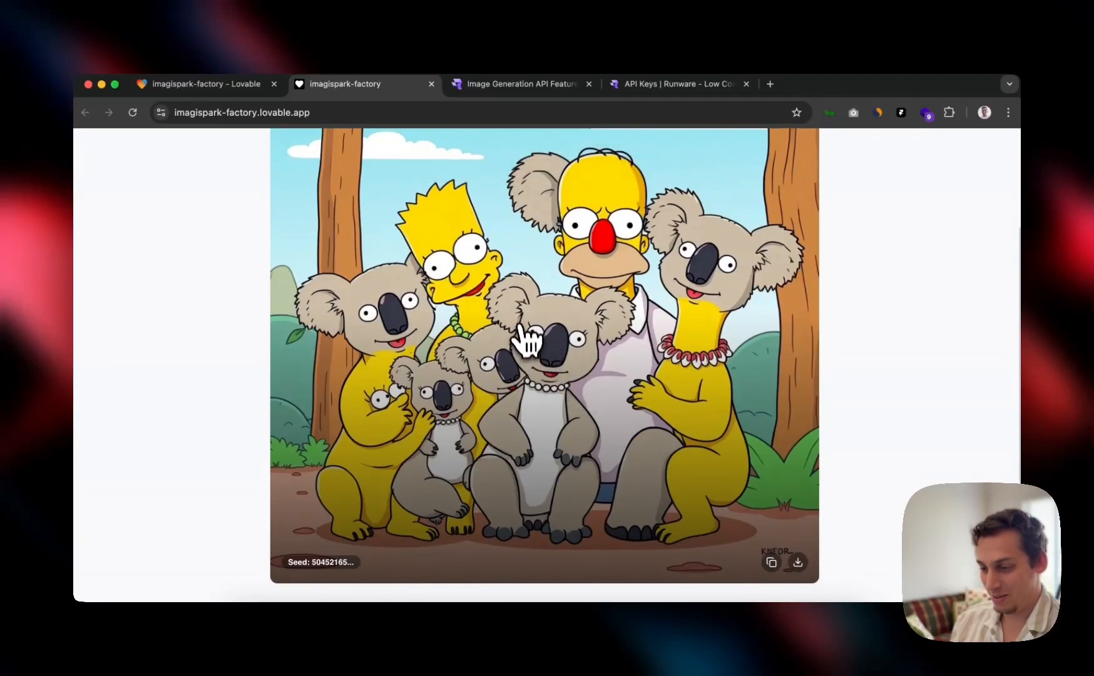
Step: Generate the koala family once more in Oil Painted style
{"action": "scroll", "scroll_direction": "down", "scroll_amount": 3}
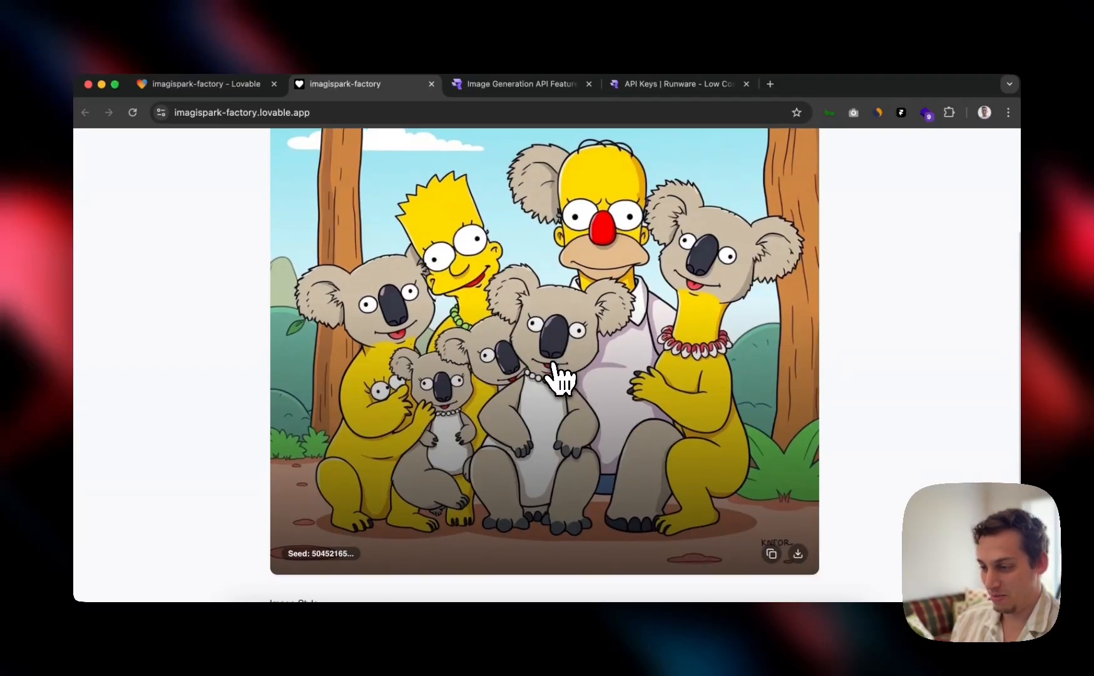
{"action": "scroll", "scroll_direction": "down", "scroll_amount": 3}
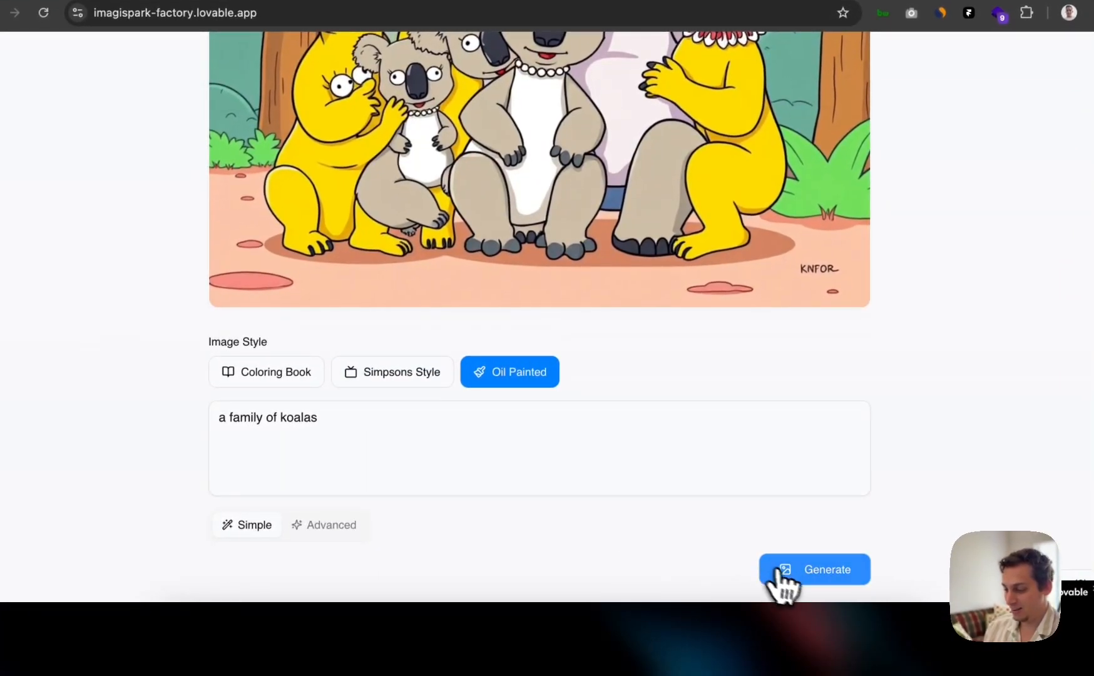
{"action": "left_click", "coordinate": [814, 568]}
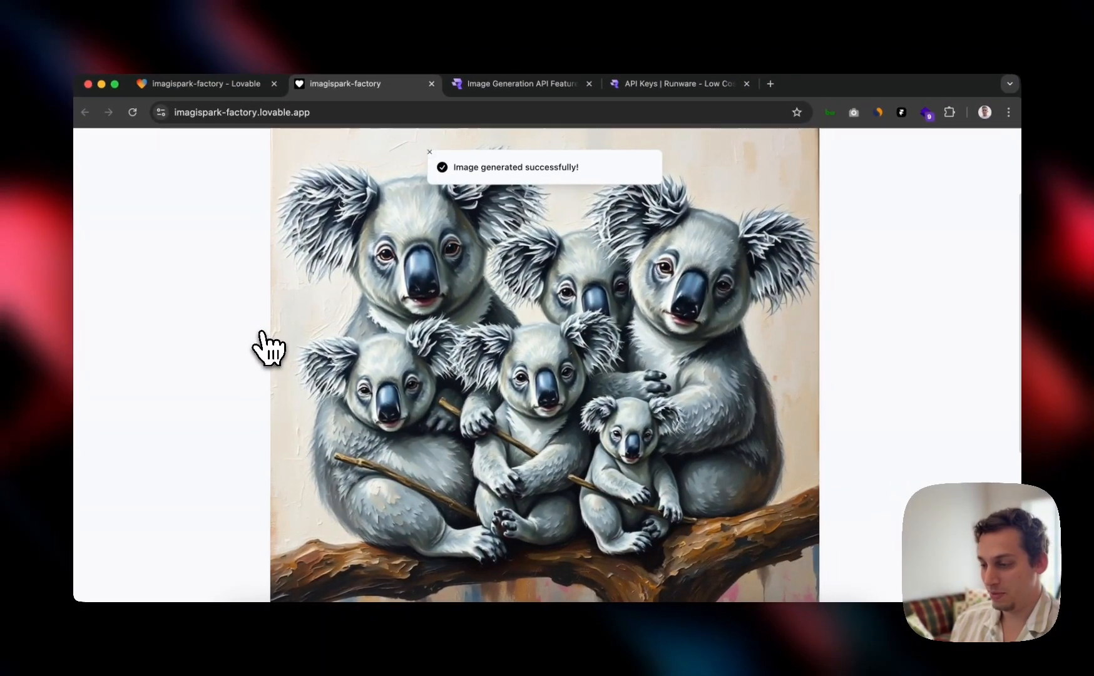
Step: Generate 'a koala, beach background', then return to the Runware image-generation page
{"action": "scroll", "scroll_direction": "down", "scroll_amount": 3}
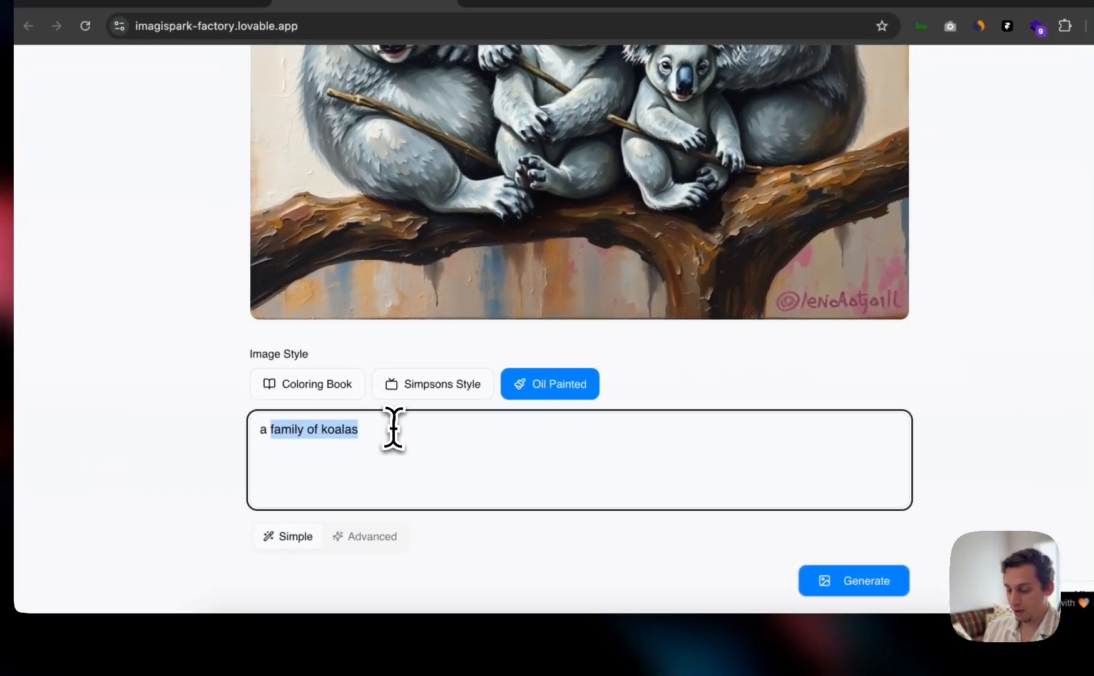
{"action": "type", "text": "a koala, b"}
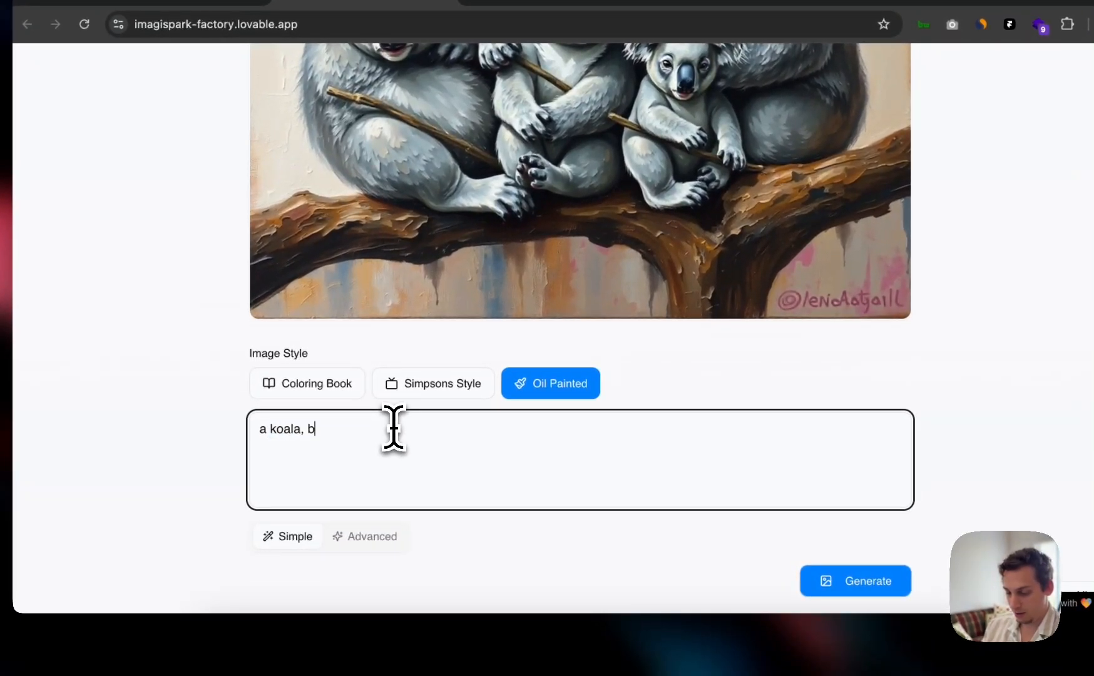
{"action": "type", "text": "each background"}
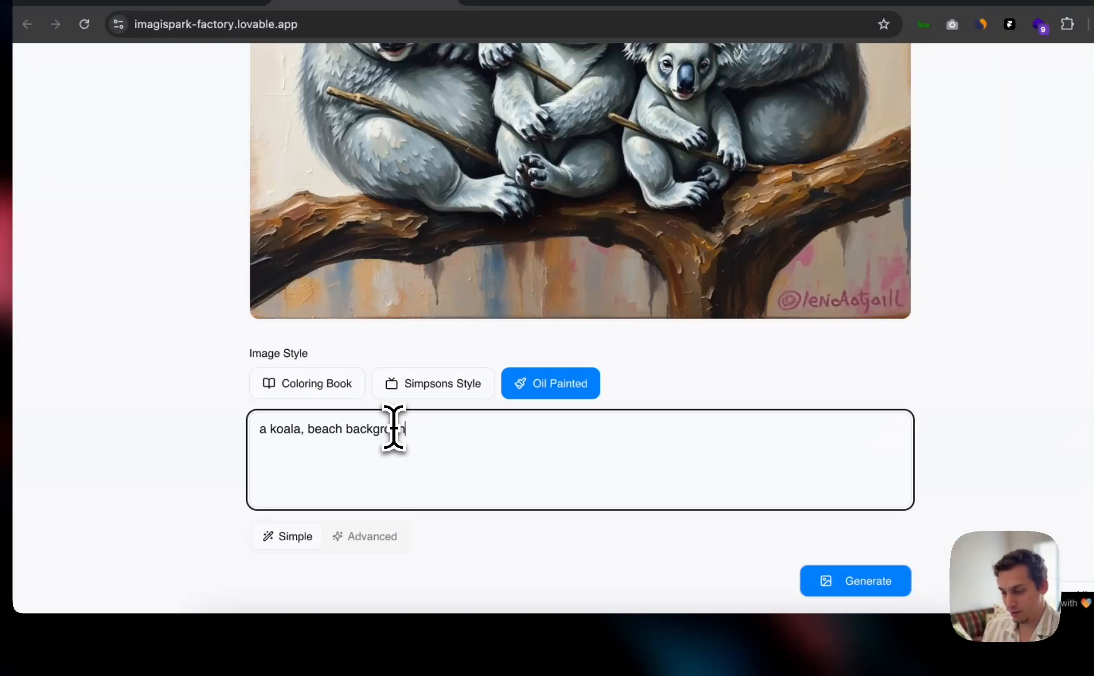
{"action": "left_click", "coordinate": [440, 383]}
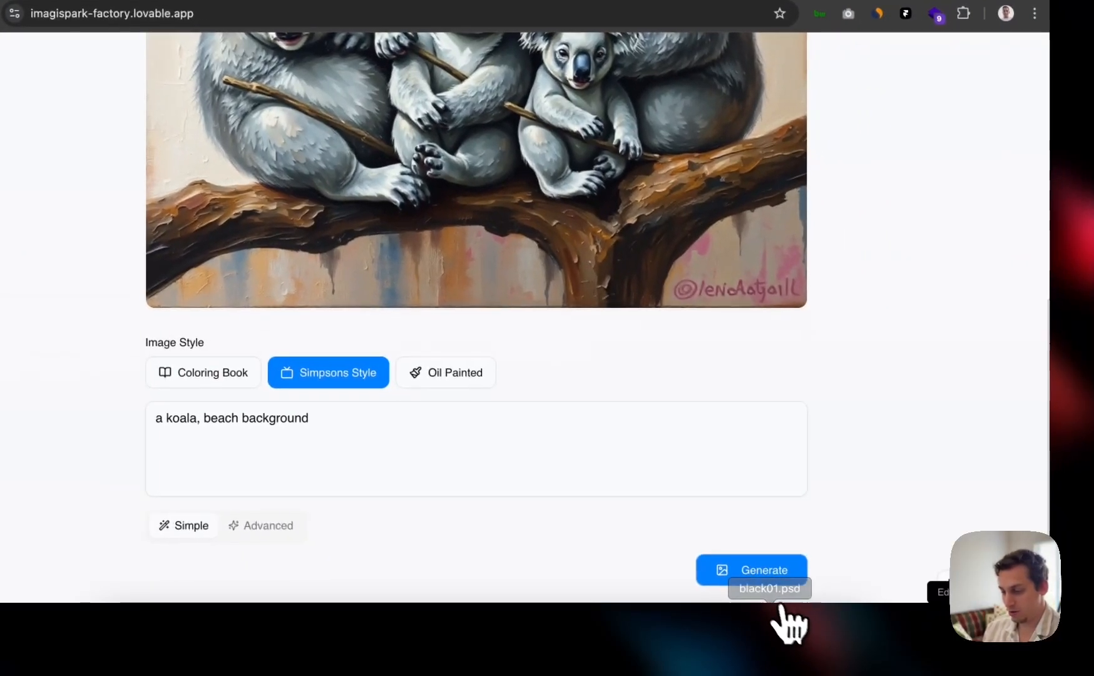
{"action": "left_click", "coordinate": [751, 569]}
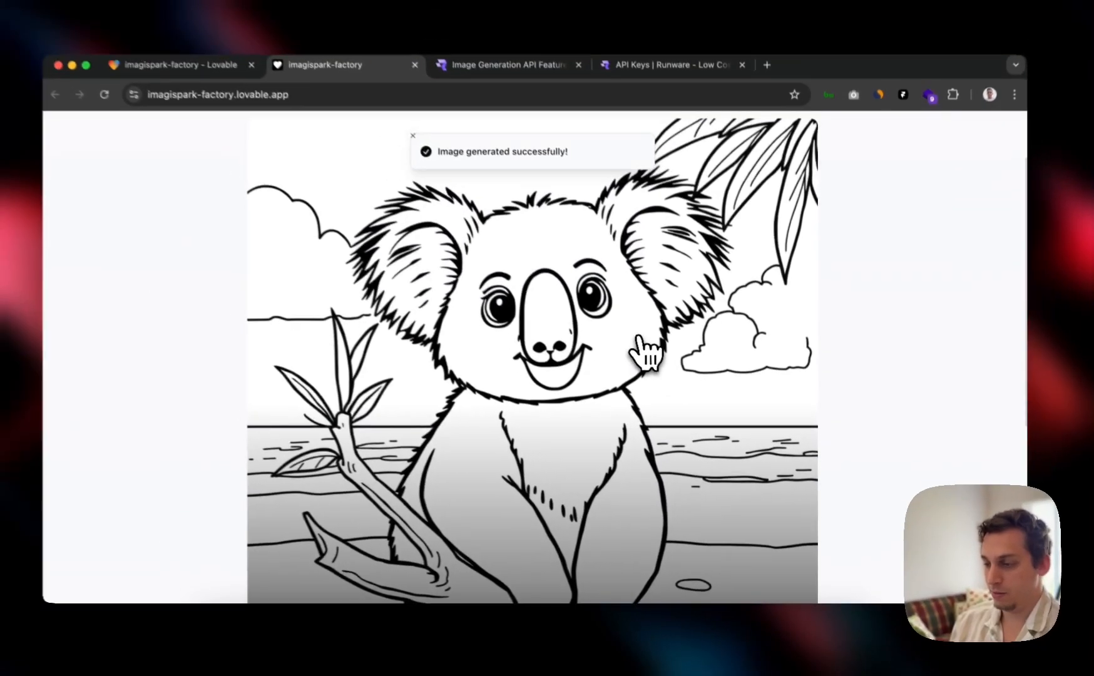
{"action": "scroll", "scroll_direction": "down", "scroll_amount": 3}
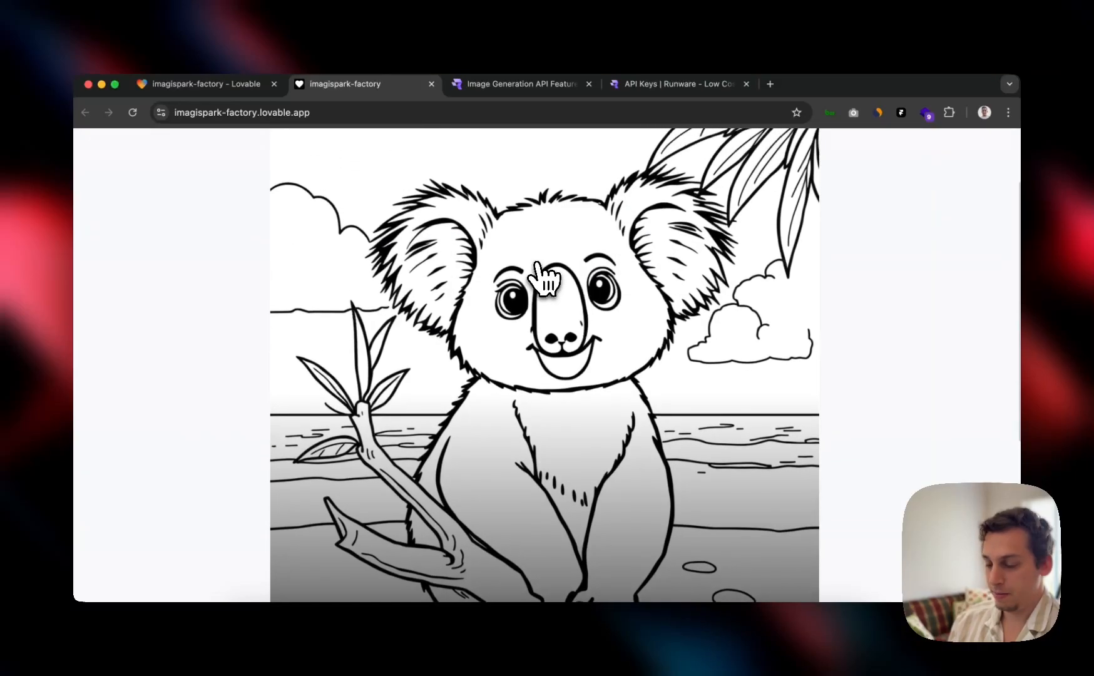
{"action": "left_click", "coordinate": [519, 84]}
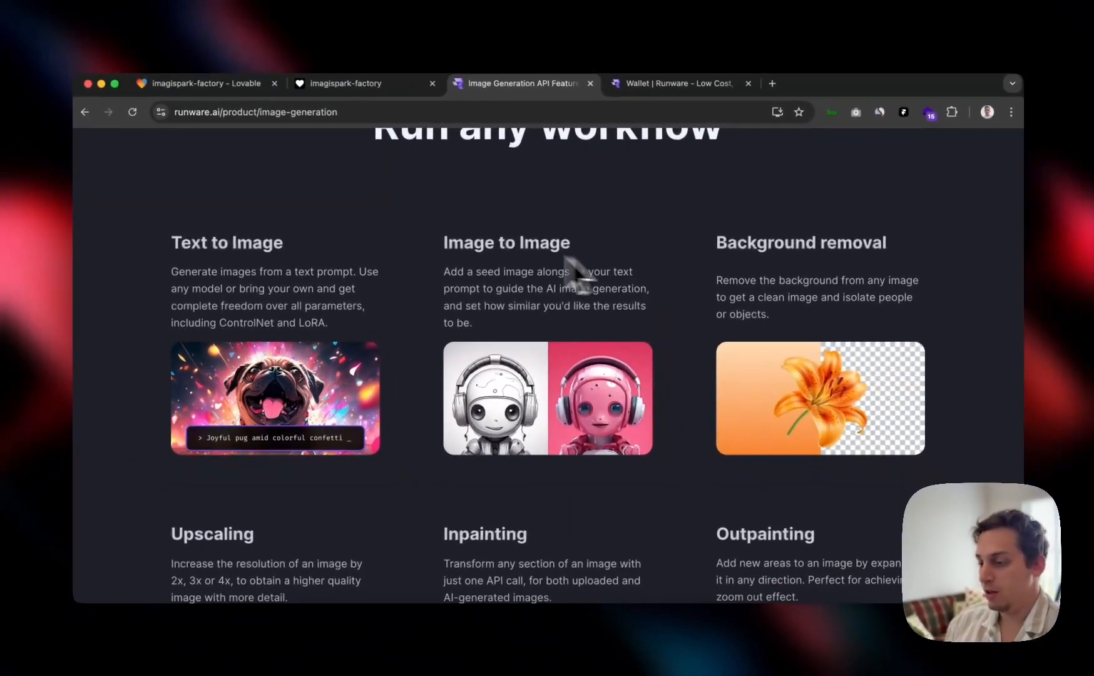
Step: Scroll the 'Run any workflow' section through upscaling, inpainting and outpainting
{"action": "scroll", "scroll_direction": "down", "scroll_amount": 3}
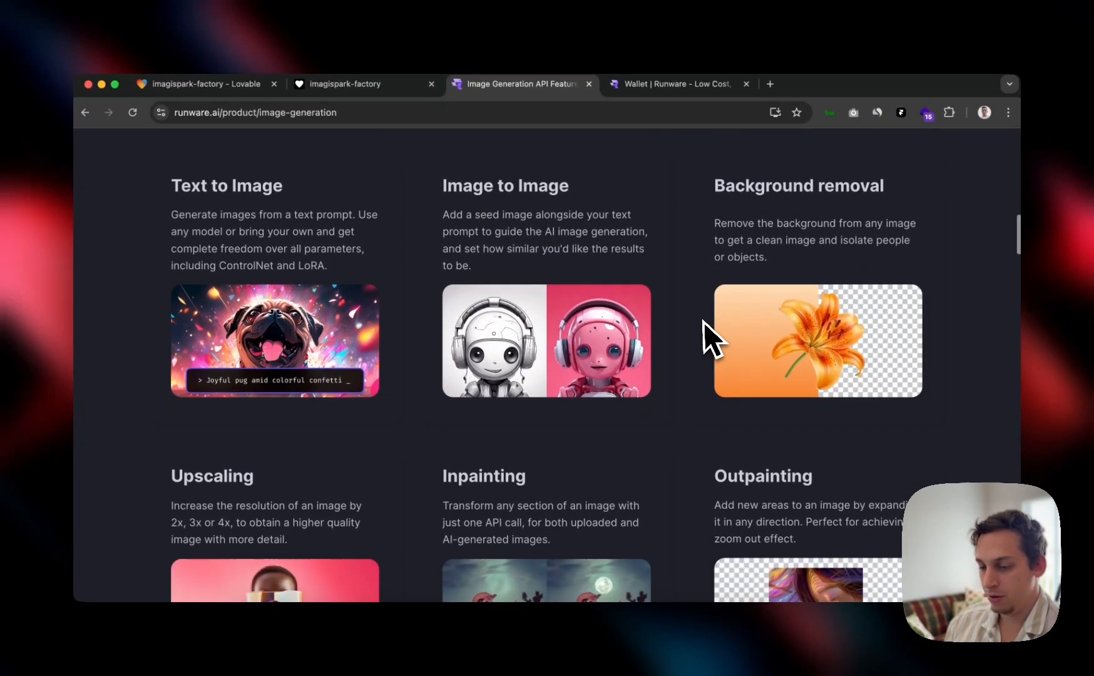
{"action": "scroll", "scroll_direction": "down", "scroll_amount": 3}
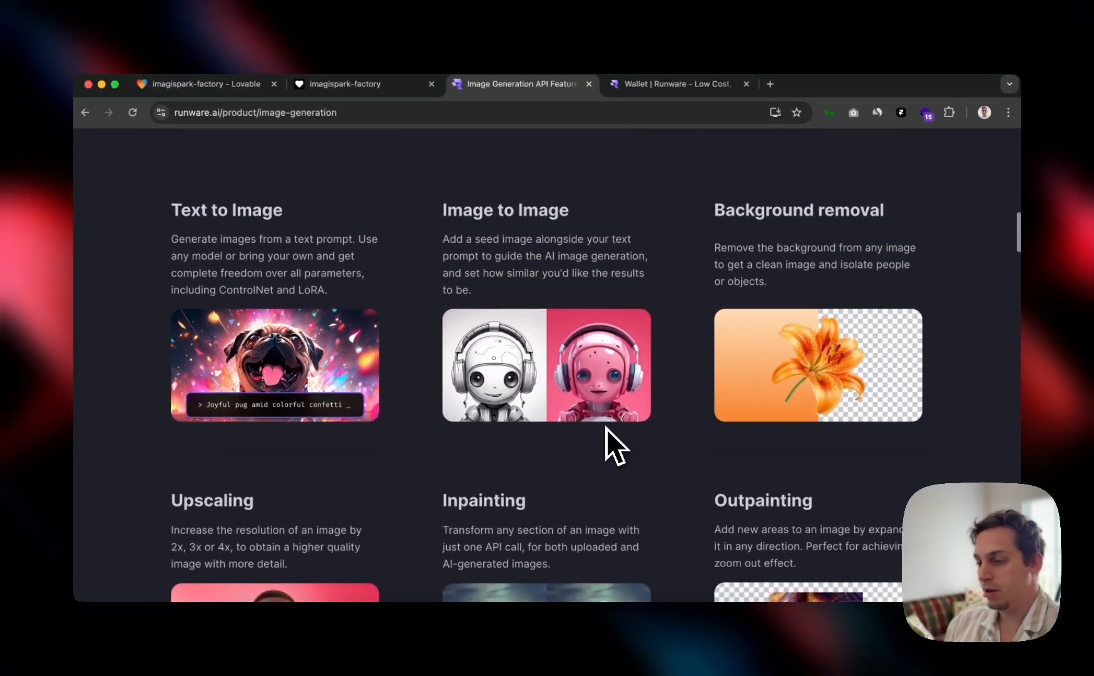
{"action": "scroll", "scroll_direction": "down", "scroll_amount": 3}
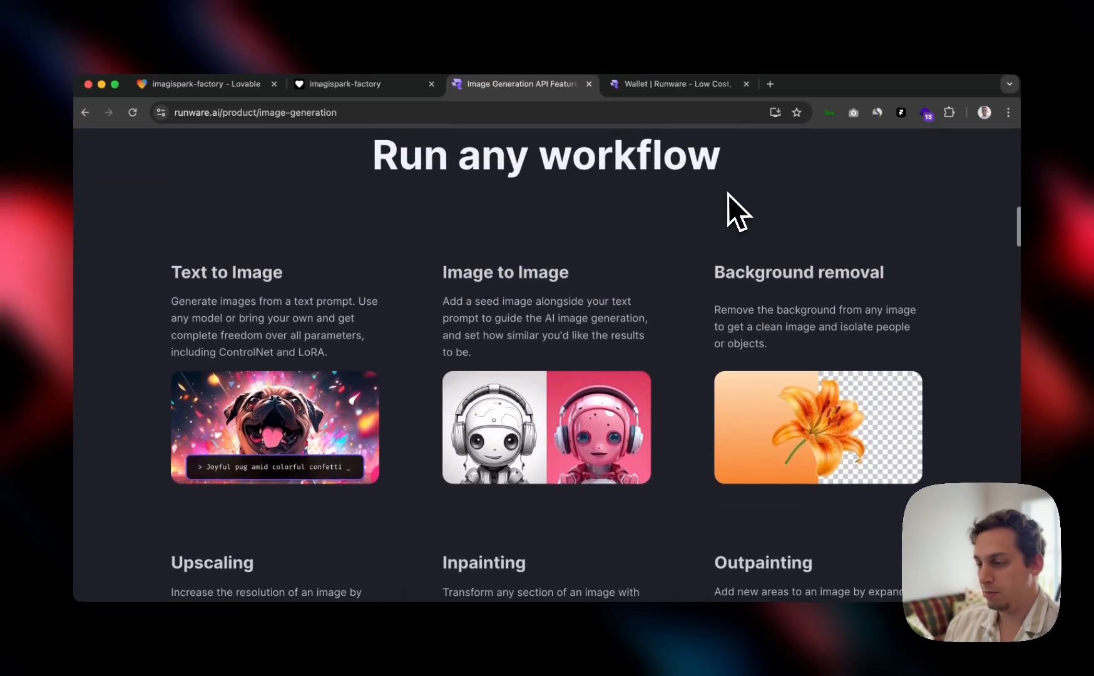
{"action": "scroll", "scroll_direction": "down", "scroll_amount": 3}
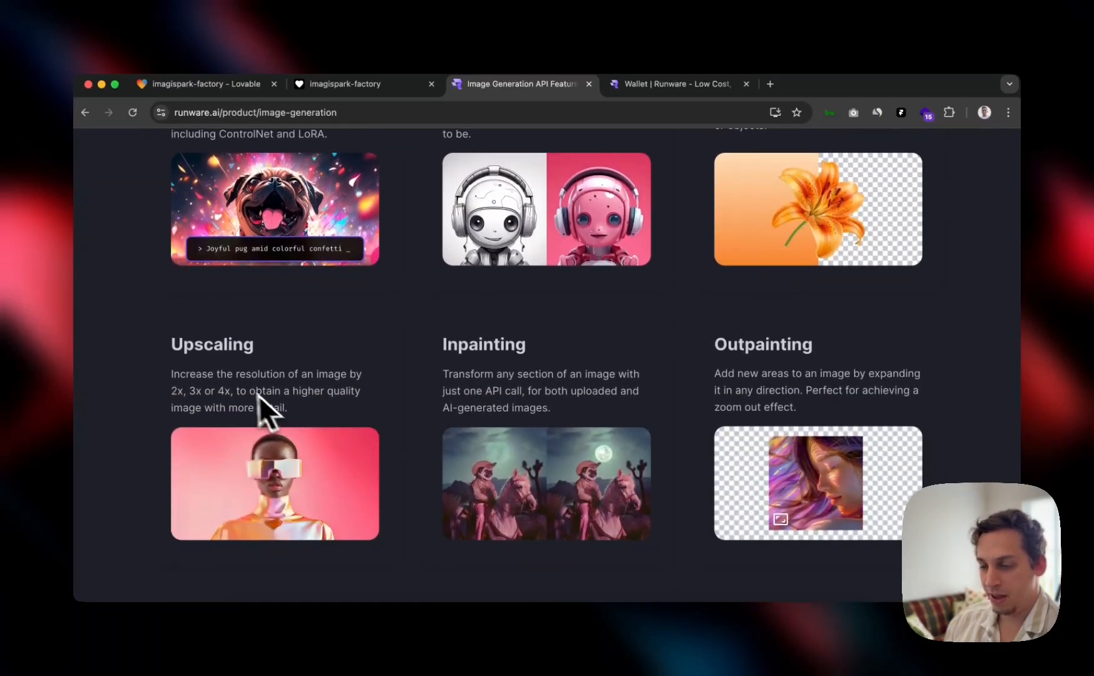
{"action": "mouse_move", "coordinate": [478, 377]}
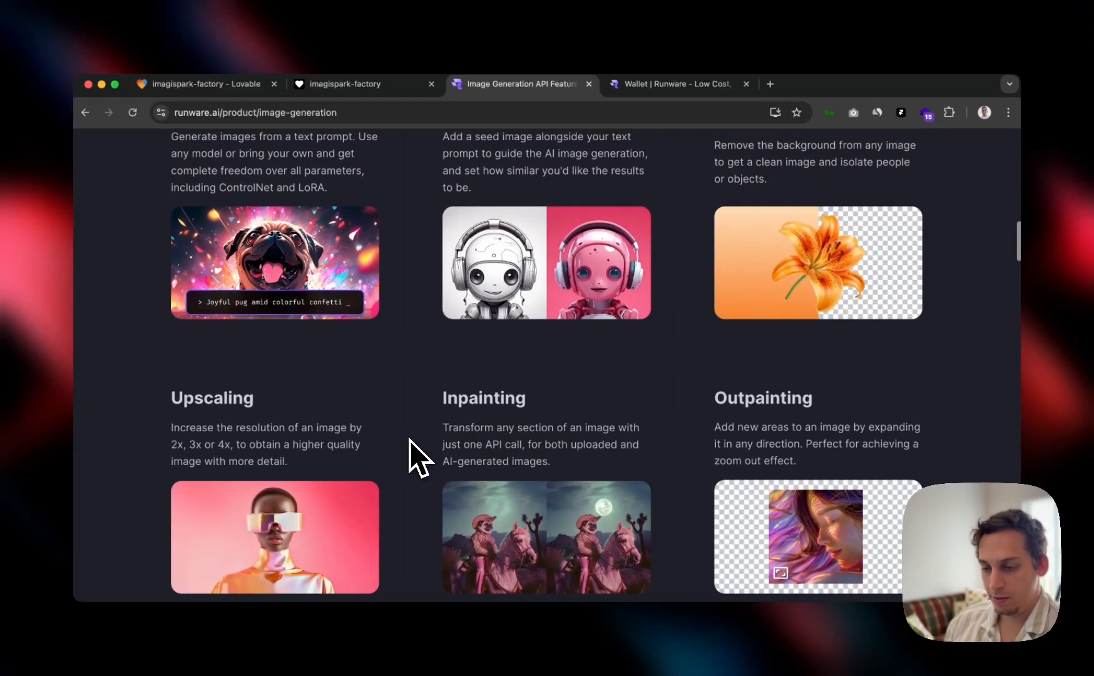
{"action": "scroll", "scroll_direction": "up", "scroll_amount": 3}
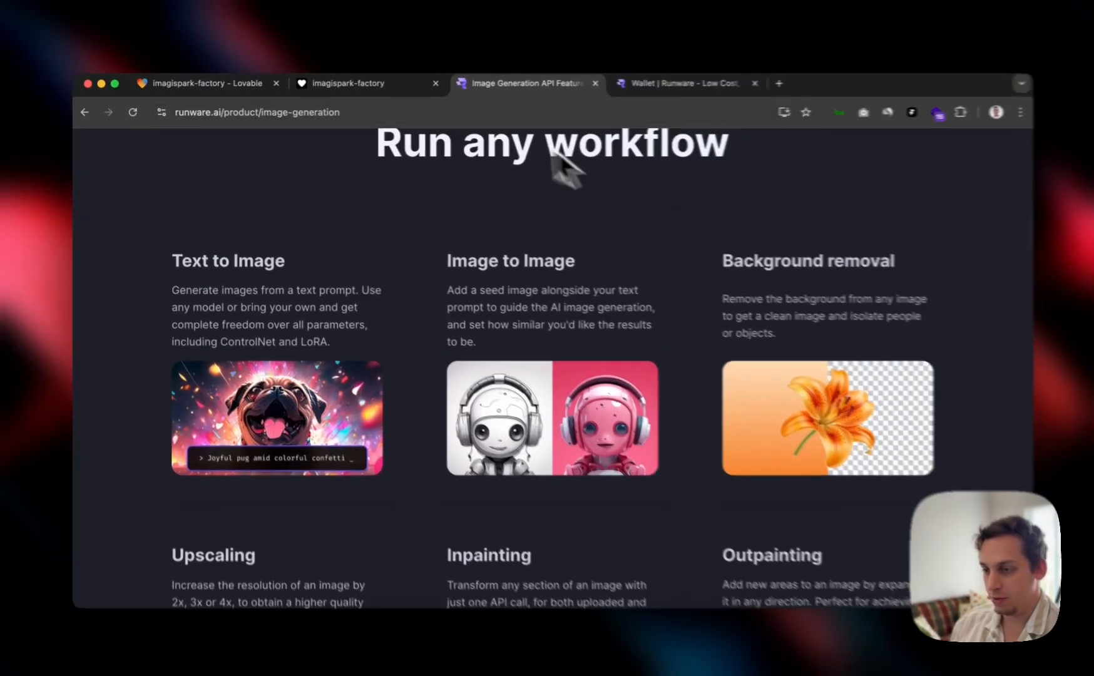
Step: Ask Lovable for a button that lets the user upscale a generated image using Runware
{"action": "left_click", "coordinate": [209, 83]}
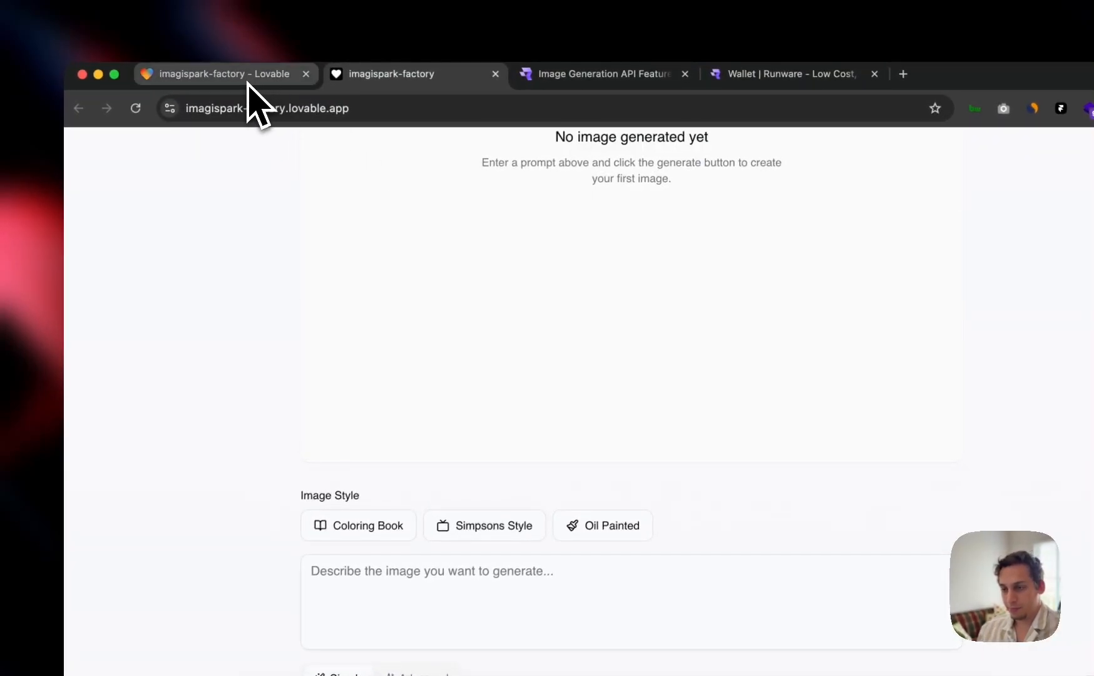
{"action": "left_click", "coordinate": [220, 74]}
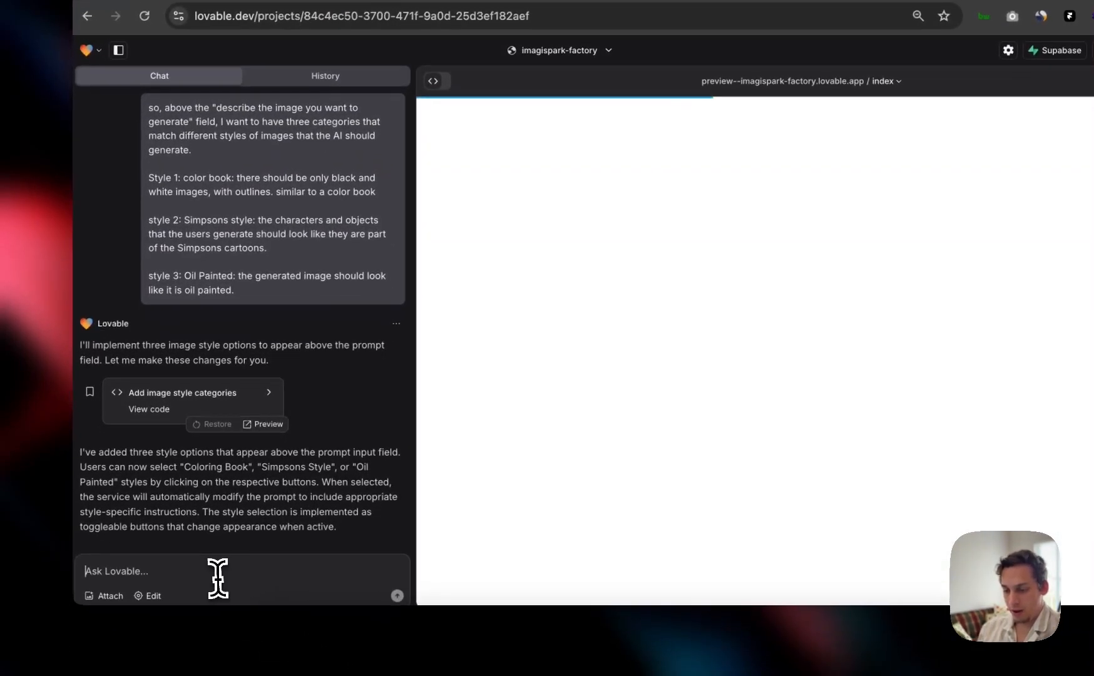
{"action": "type", "text": "once the image is generated"}
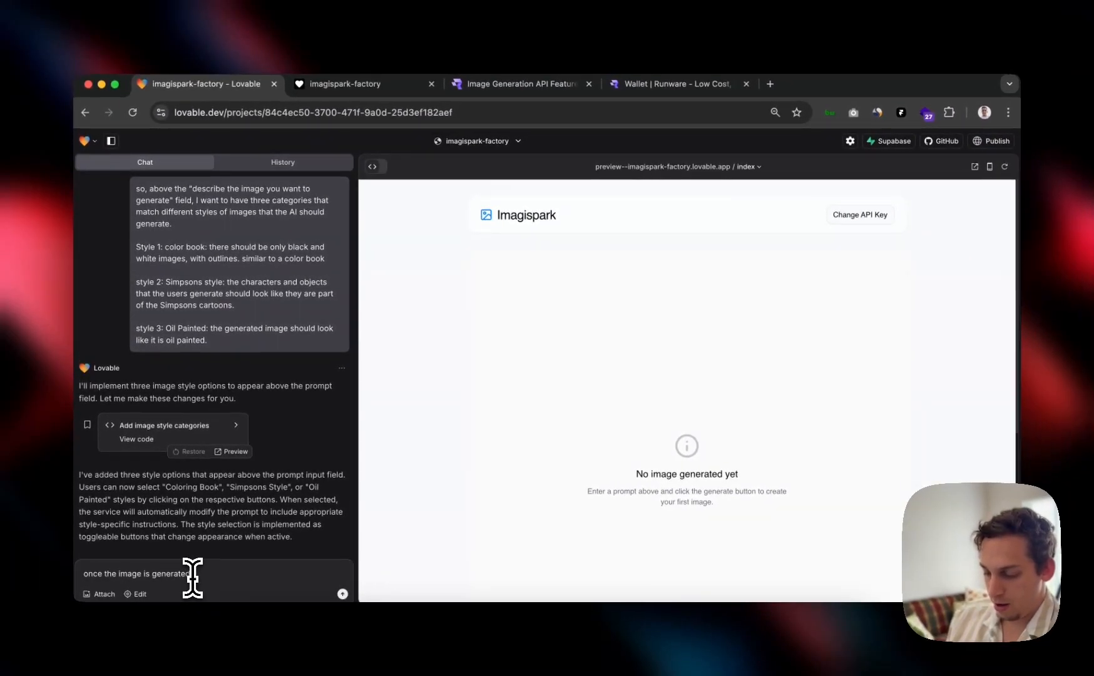
{"action": "type", "text": "add a button next to the"}
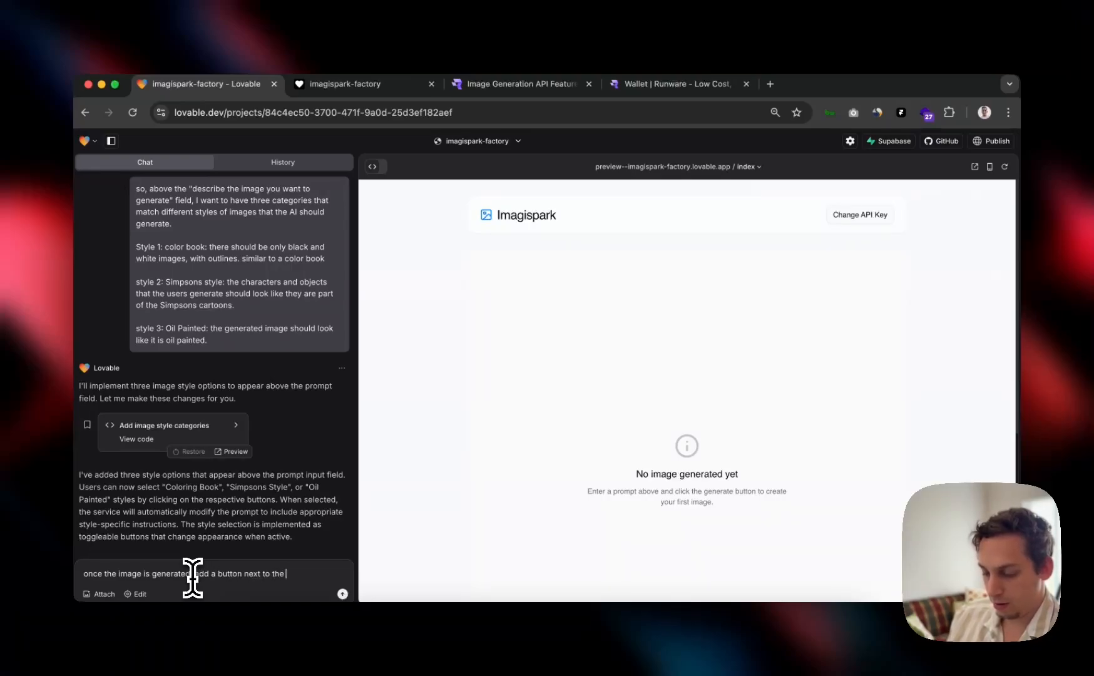
{"action": "type", "text": "copy prompt bu"}
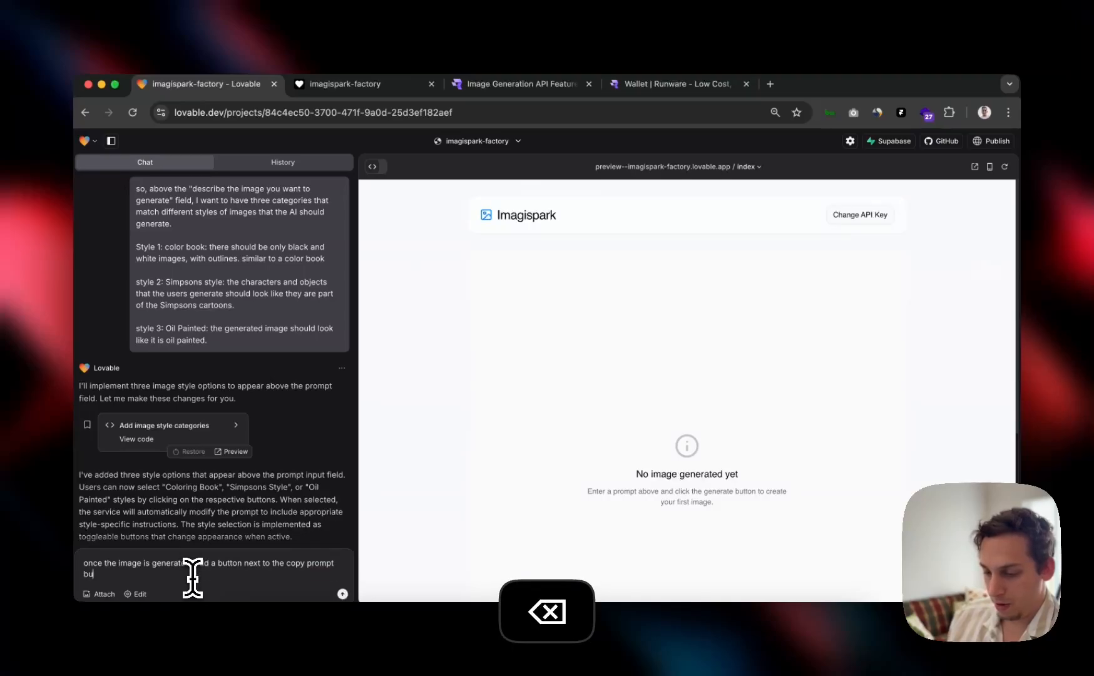
{"action": "key", "text": "backspace"}
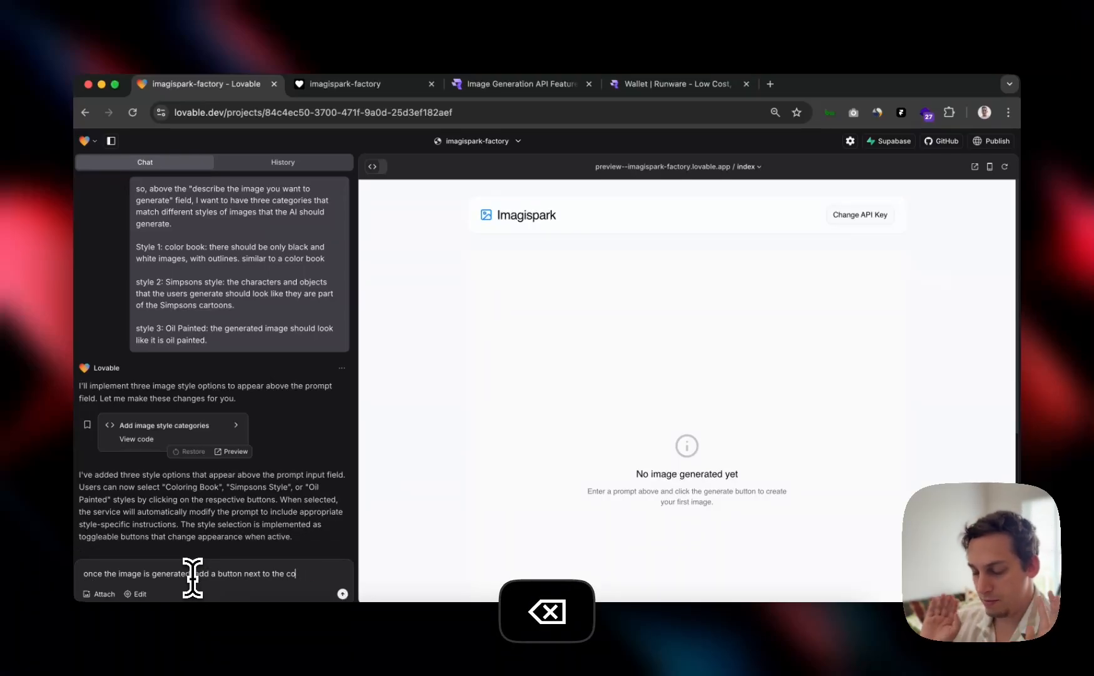
{"action": "key", "text": "Backspace"}
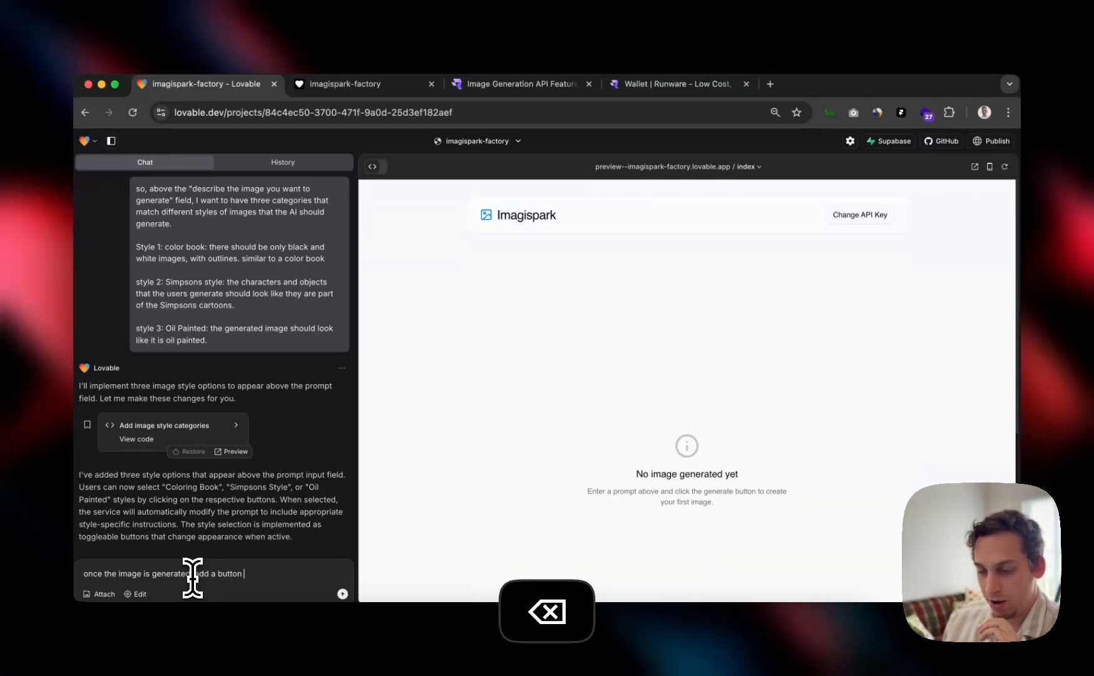
{"action": "type", "text": "that"}
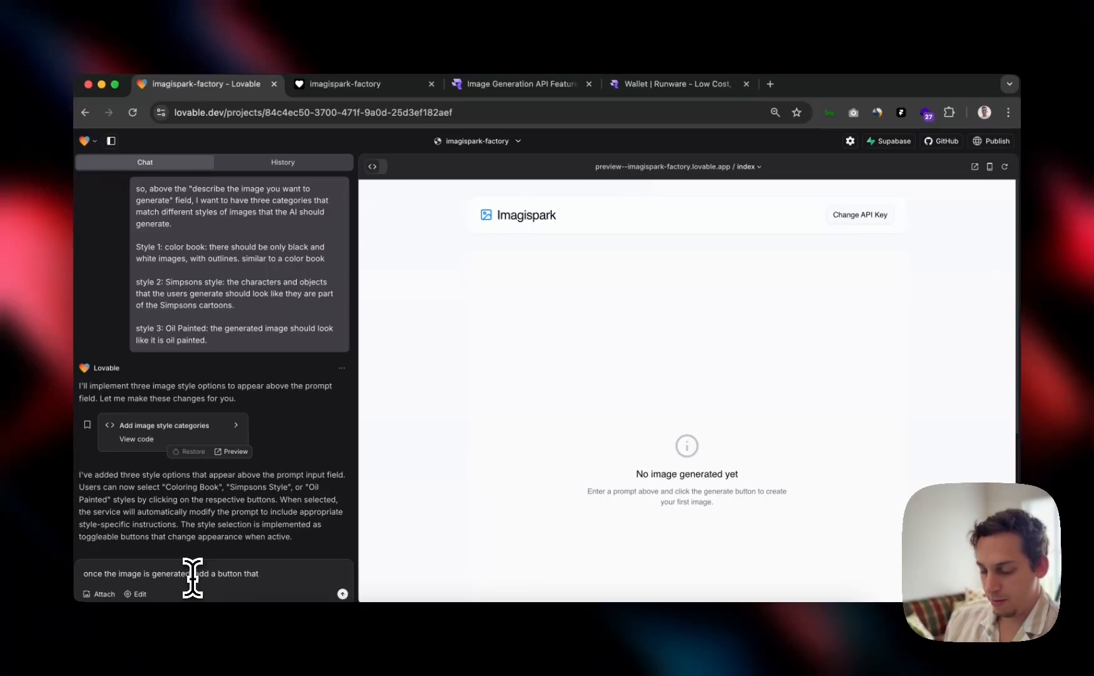
{"action": "type", "text": "allows the user to upscale the image."}
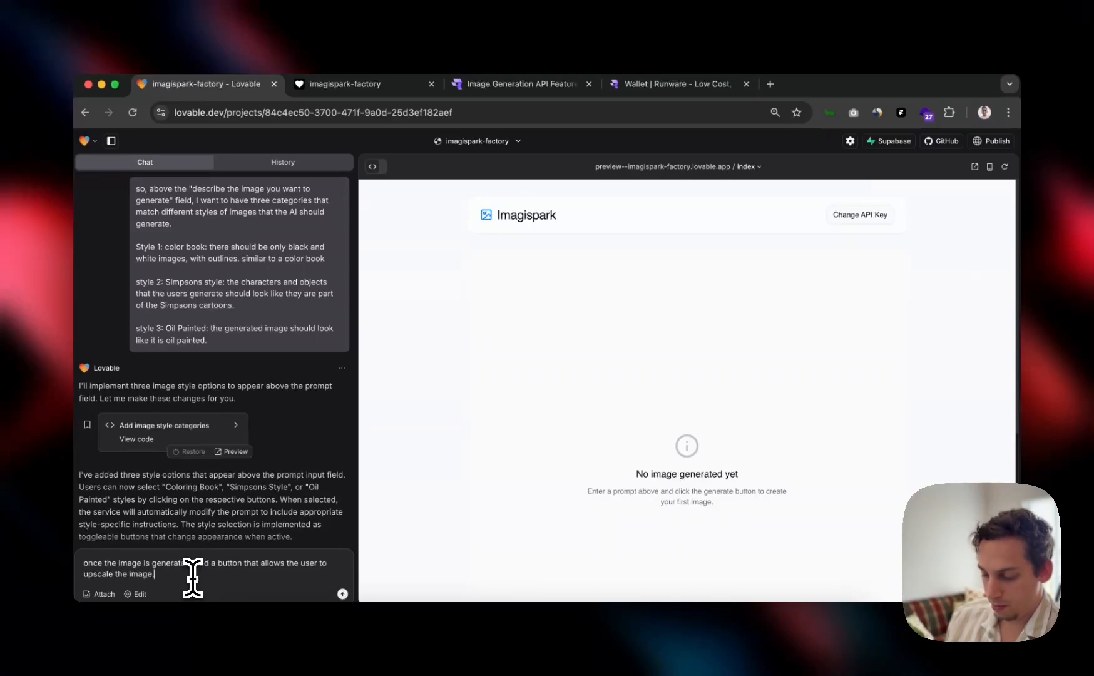
{"action": "type", "text": "Then, o"}
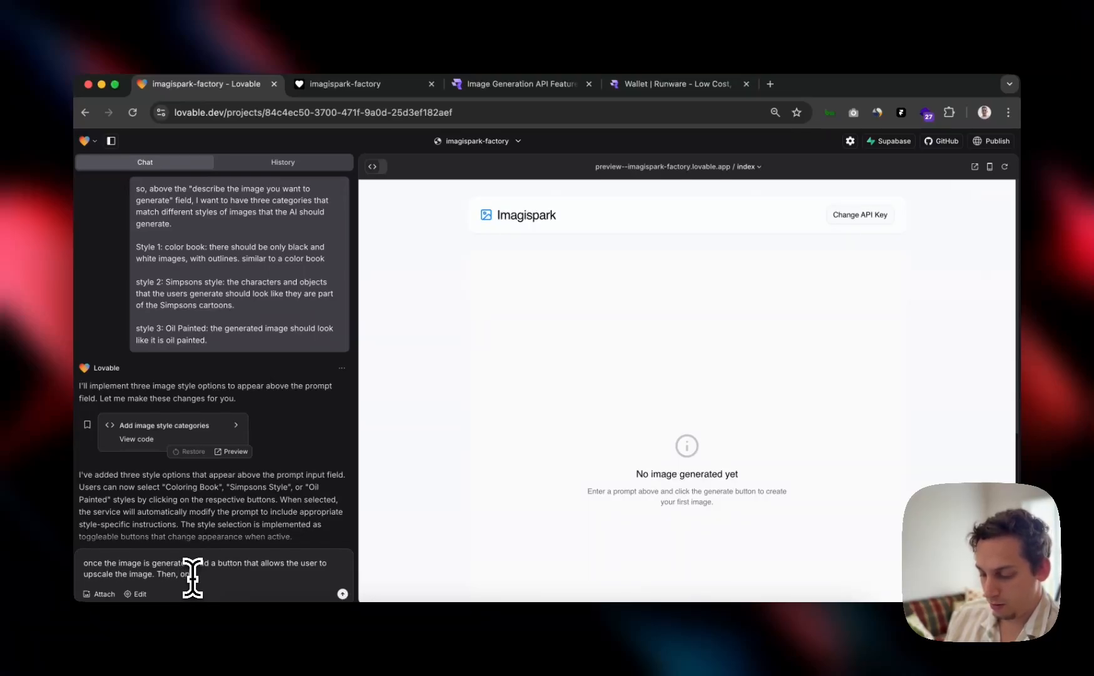
{"action": "type", "text": "the"}
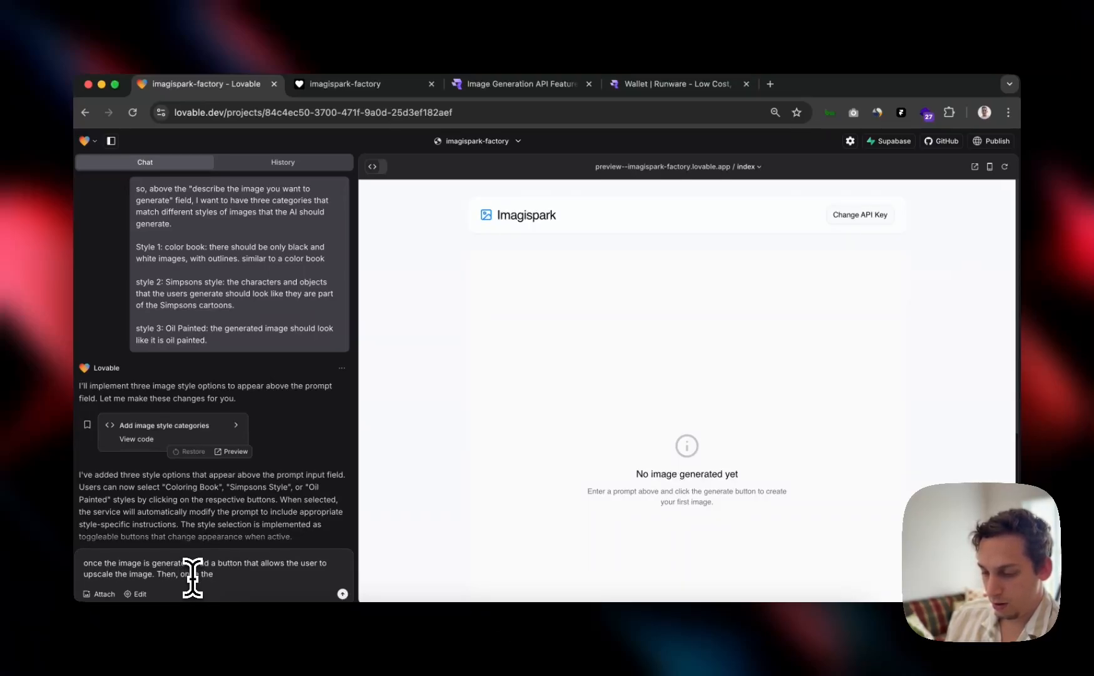
{"action": "type", "text": "the user clicks o"}
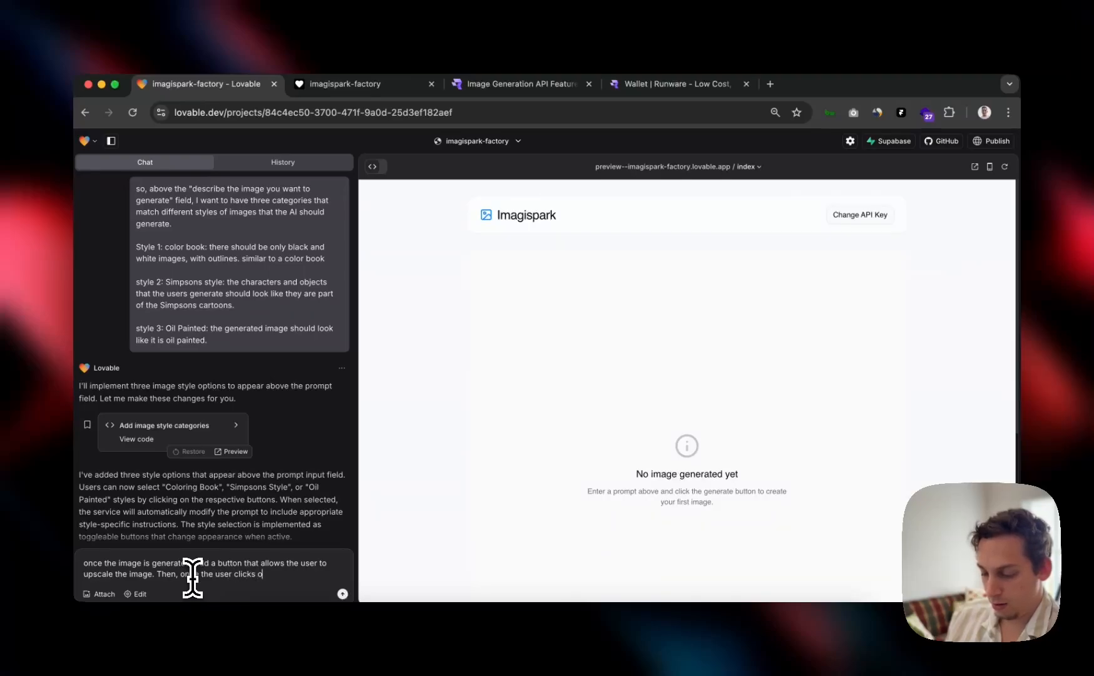
{"action": "type", "text": "n this, use"}
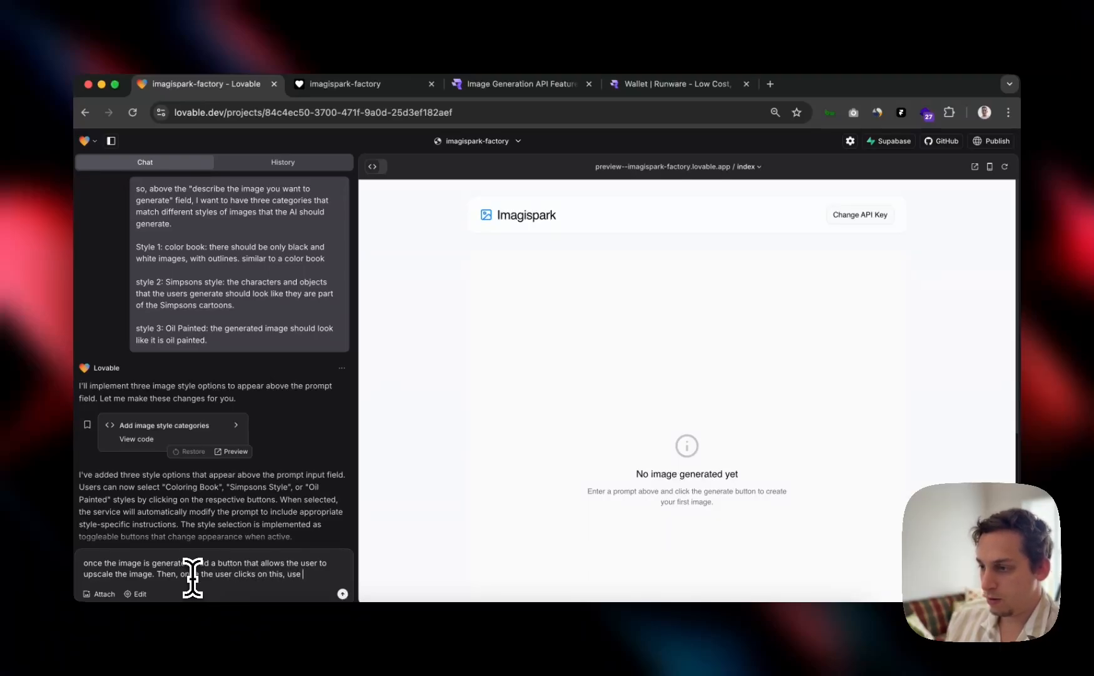
{"action": "type", "text": "runware to upscale that image"}
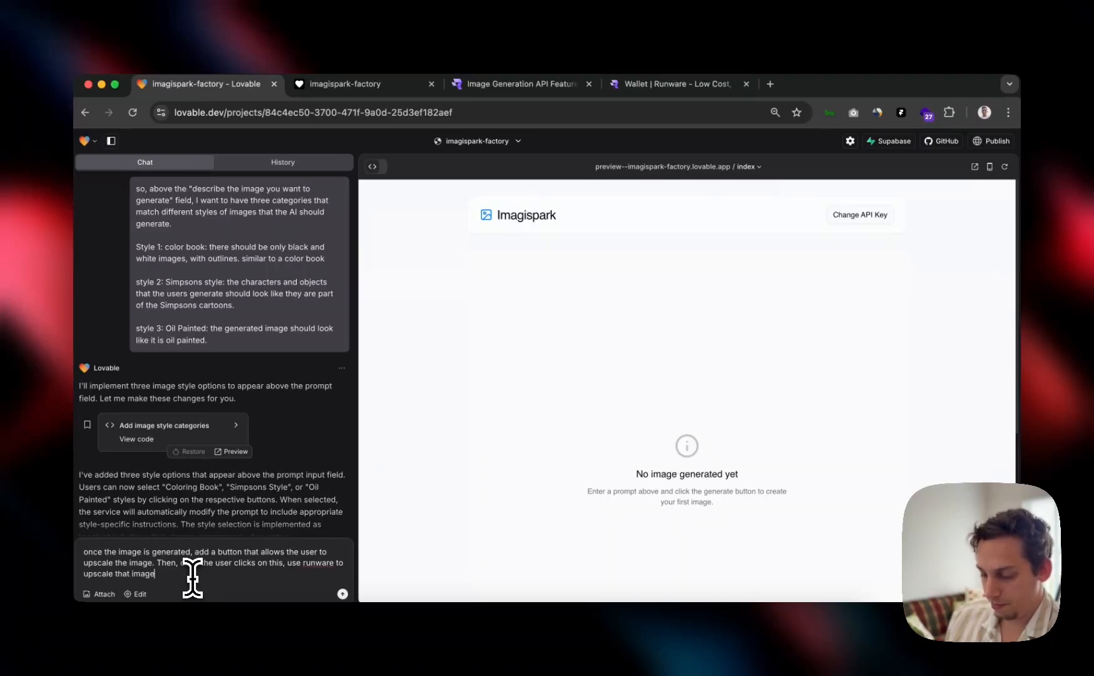
{"action": "left_click", "coordinate": [341, 593]}
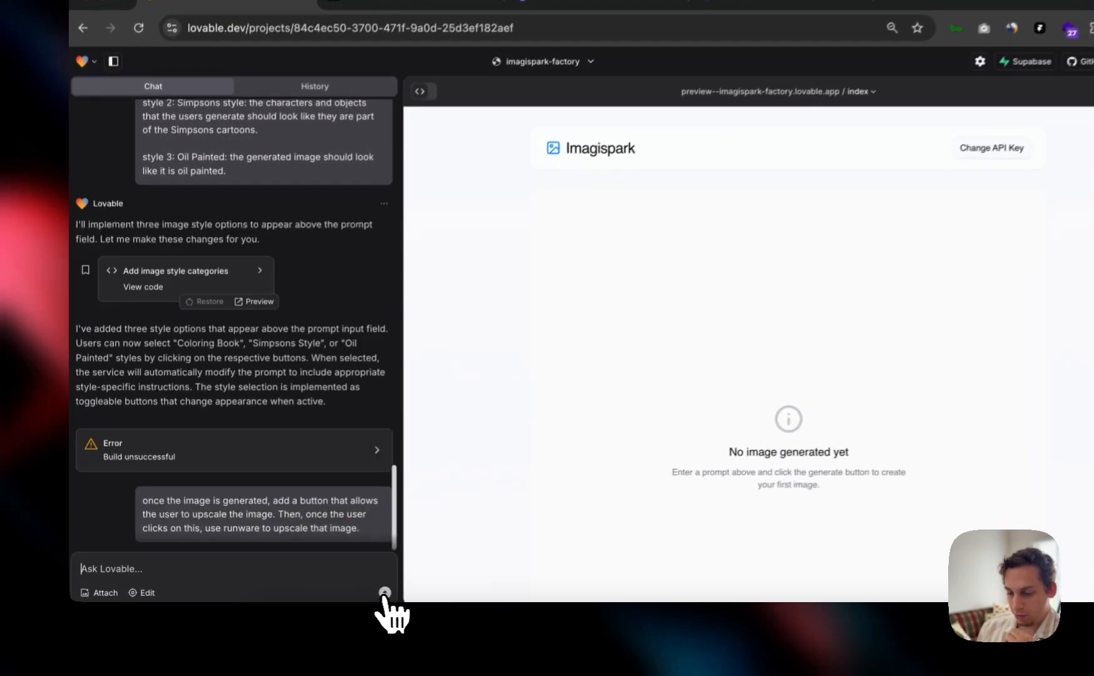
Step: Let Lovable implement the image upscaling feature via the Runware API
{"action": "left_click", "coordinate": [385, 593]}
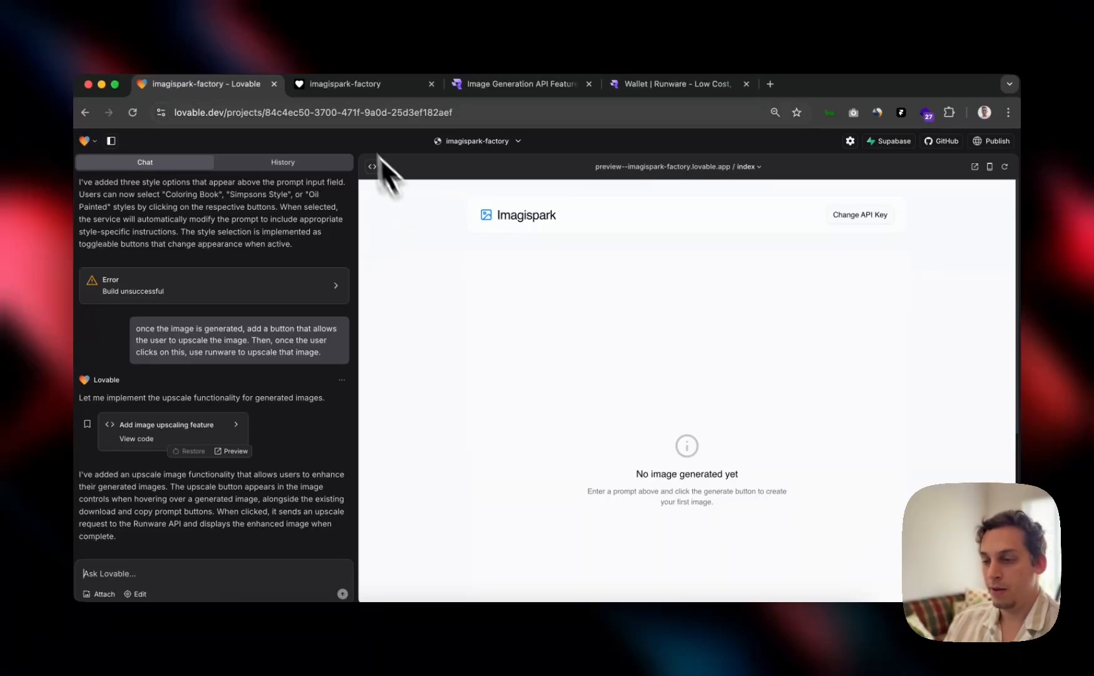
Step: Reload the app and generate 'a rubber ducky' in Simpsons style
{"action": "key", "text": "cmd+r"}
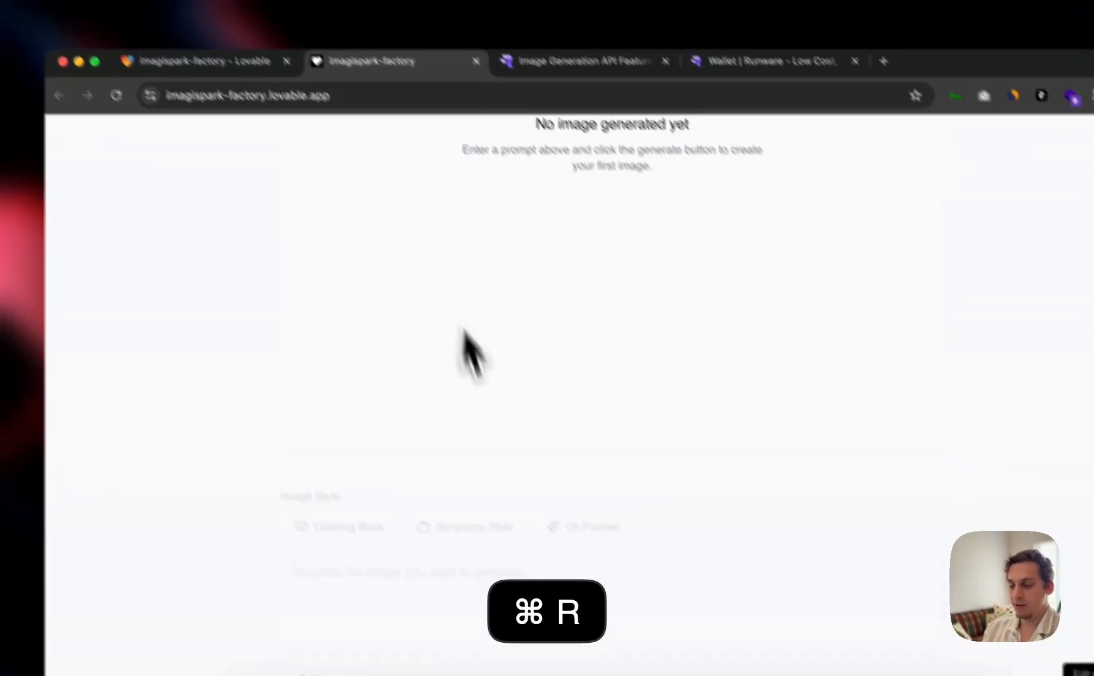
{"action": "type", "text": "a rub"}
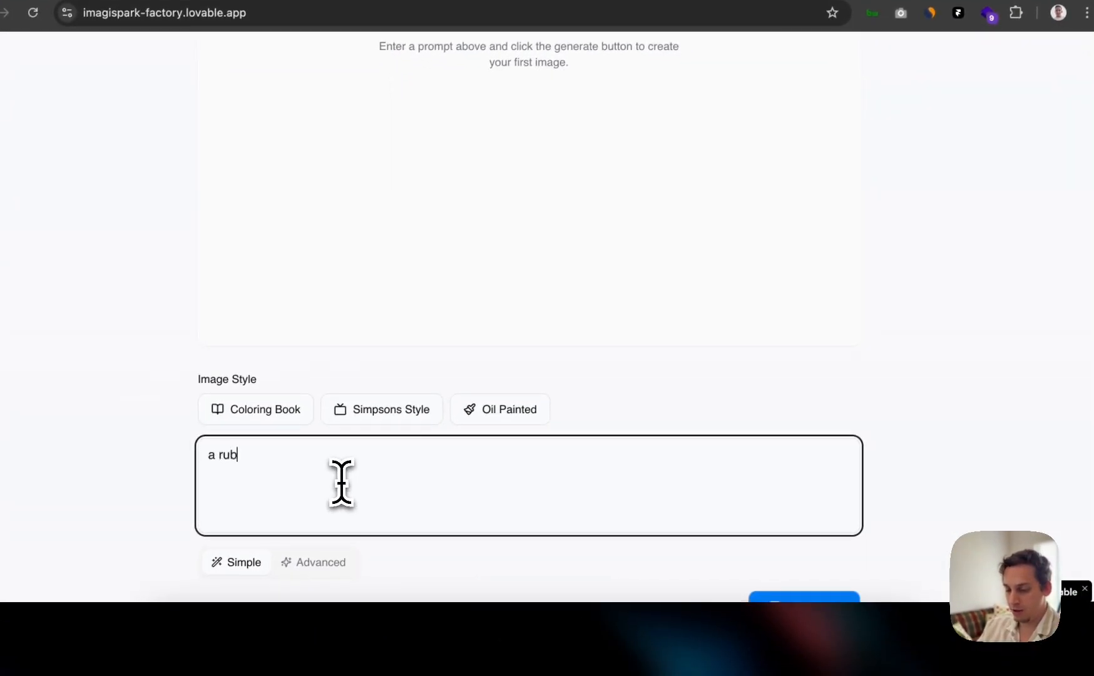
{"action": "type", "text": "ber ducky"}
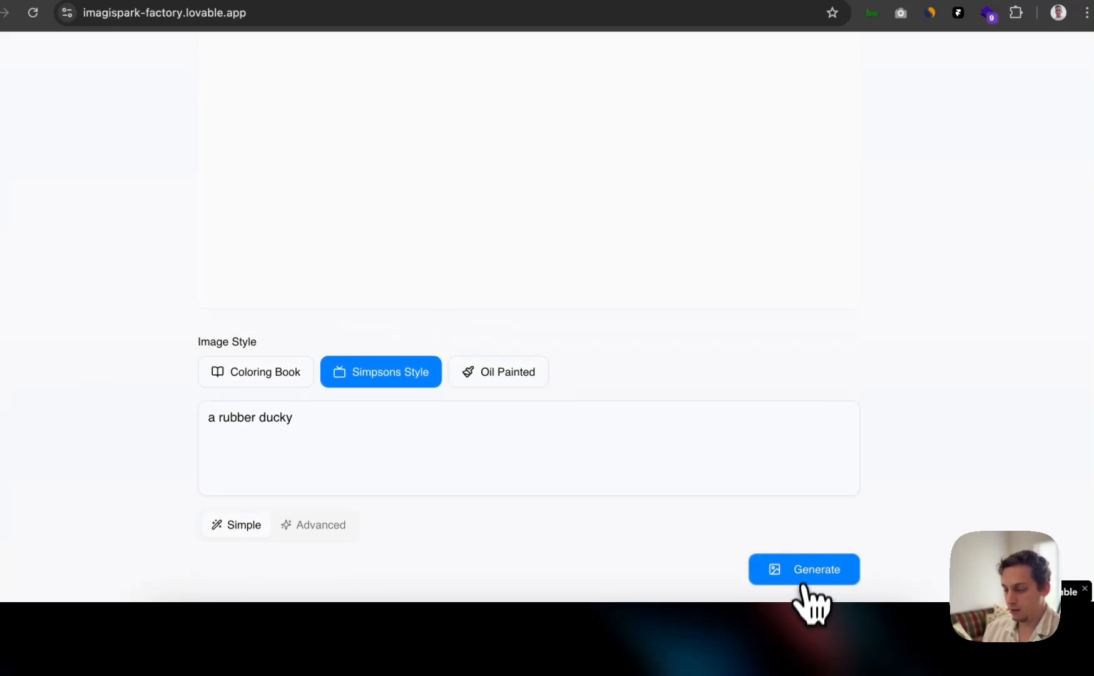
{"action": "left_click", "coordinate": [803, 568]}
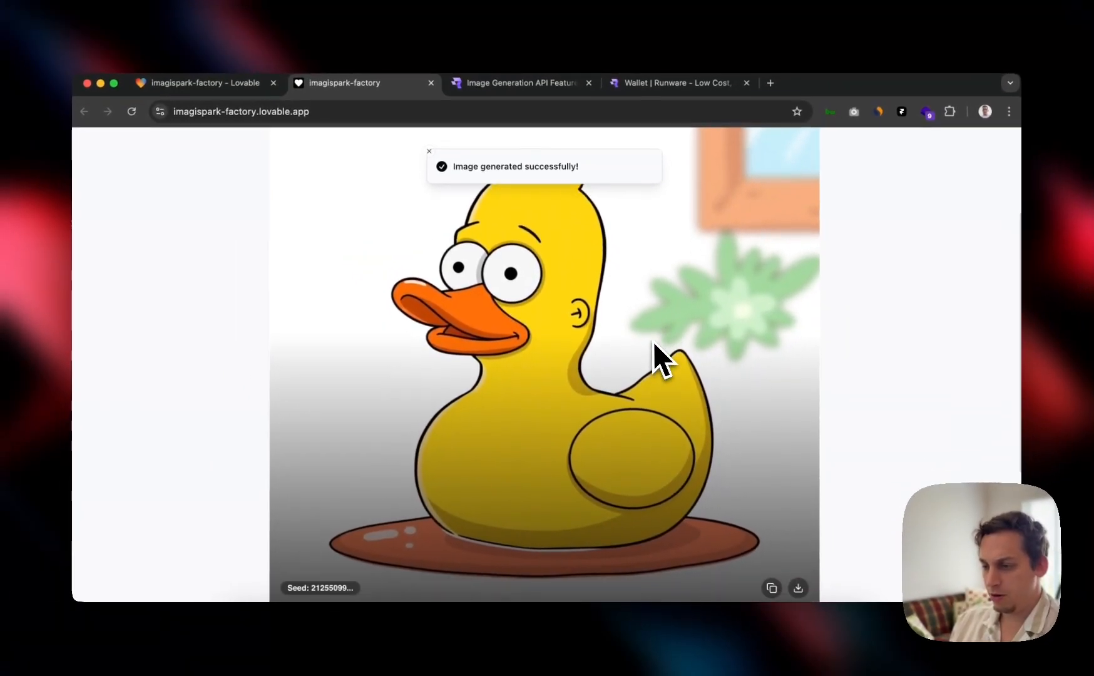
Step: Edit the rubber ducky prompt, pick another style and generate a second duck image
{"action": "scroll", "scroll_direction": "down", "scroll_amount": 3}
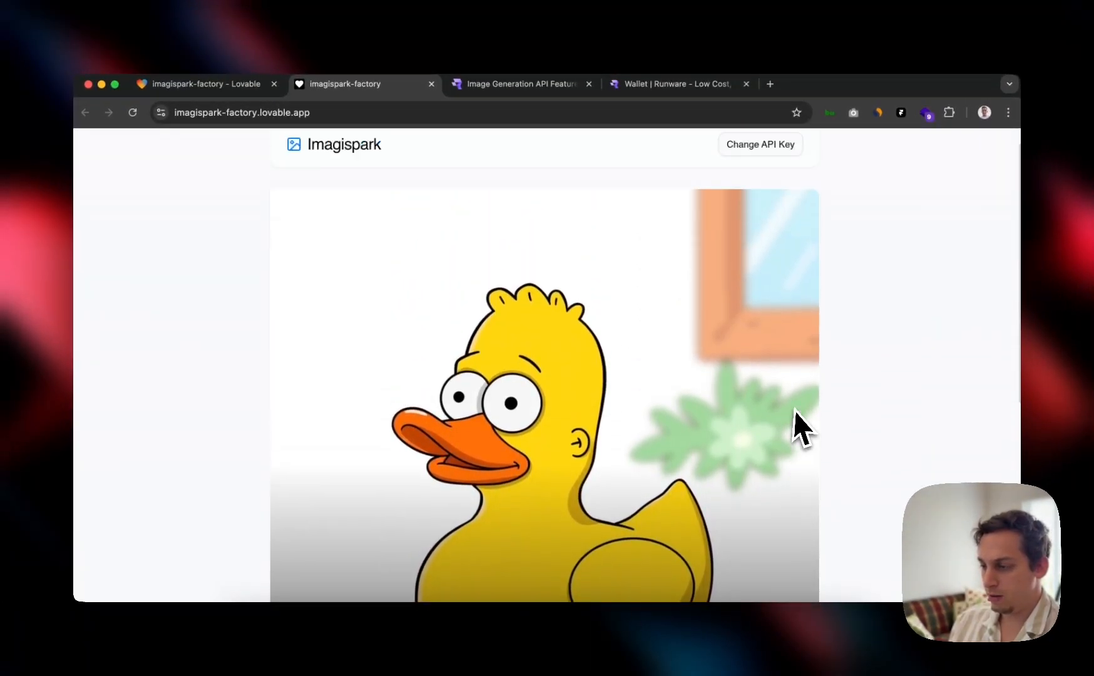
{"action": "scroll", "scroll_direction": "down", "scroll_amount": 3}
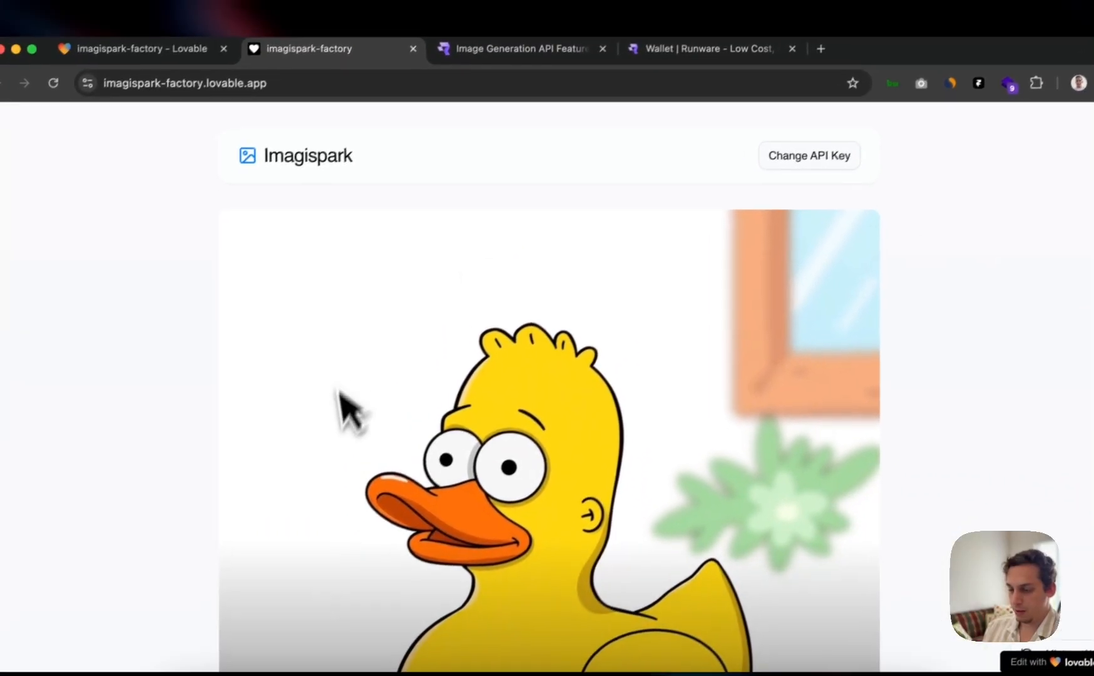
{"action": "scroll", "scroll_direction": "down", "scroll_amount": 3}
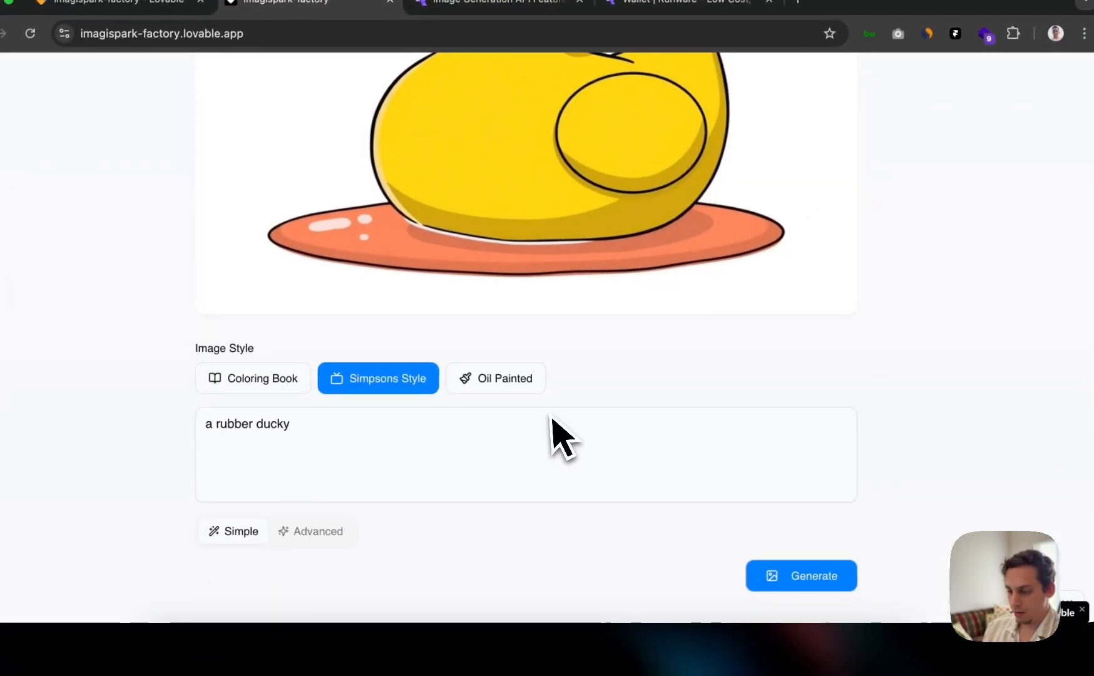
{"action": "left_click", "coordinate": [317, 531]}
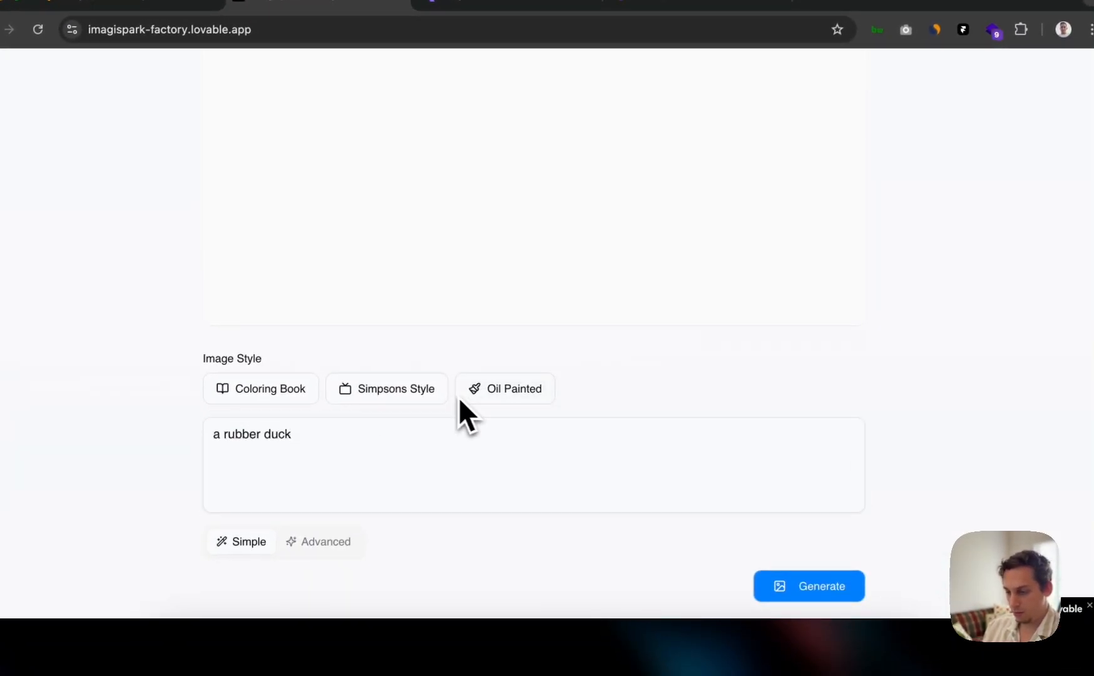
{"action": "left_click", "coordinate": [807, 586]}
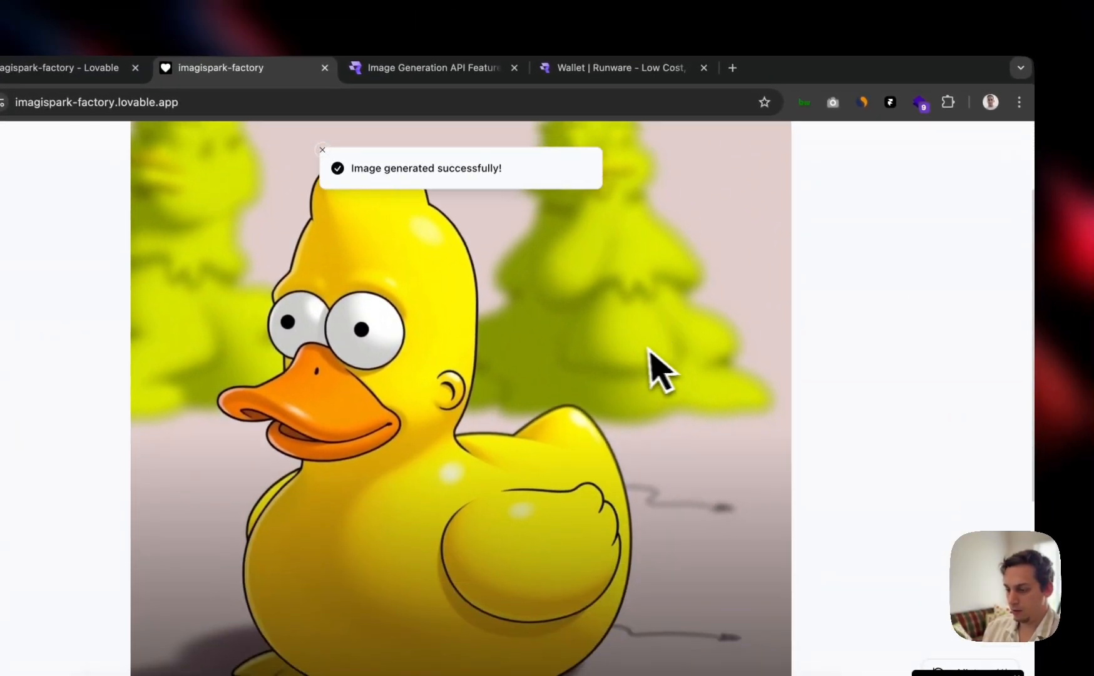
{"action": "left_click", "coordinate": [433, 68]}
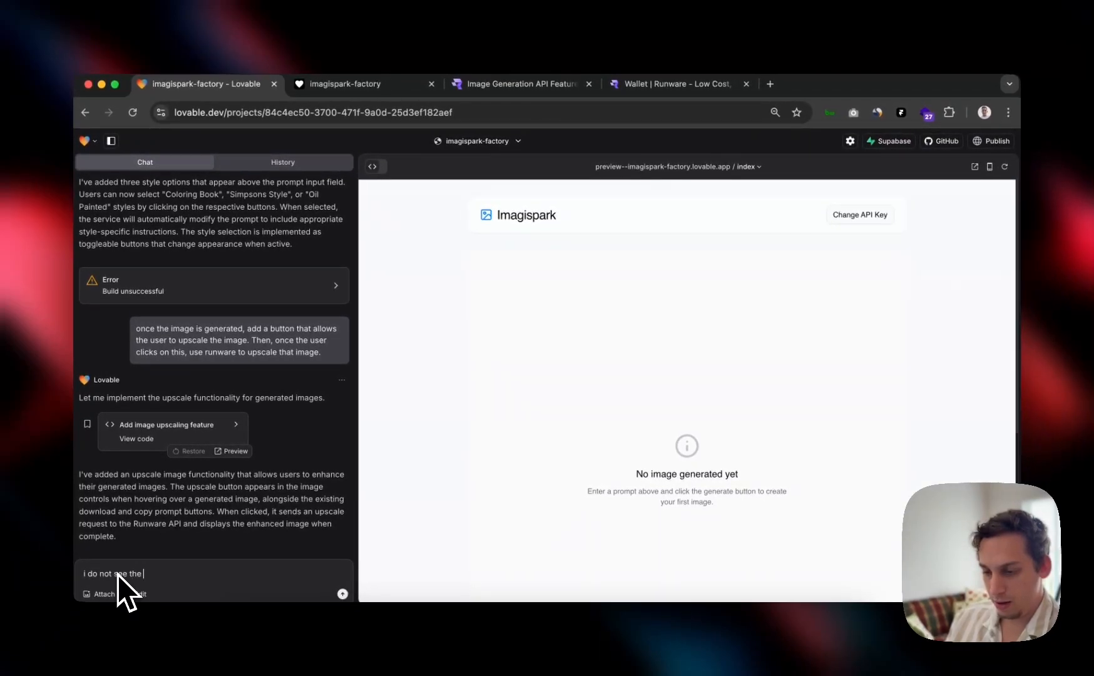
Step: Tell Lovable 'i do not see the upscale button anywhere'
{"action": "type", "text": "upscale"}
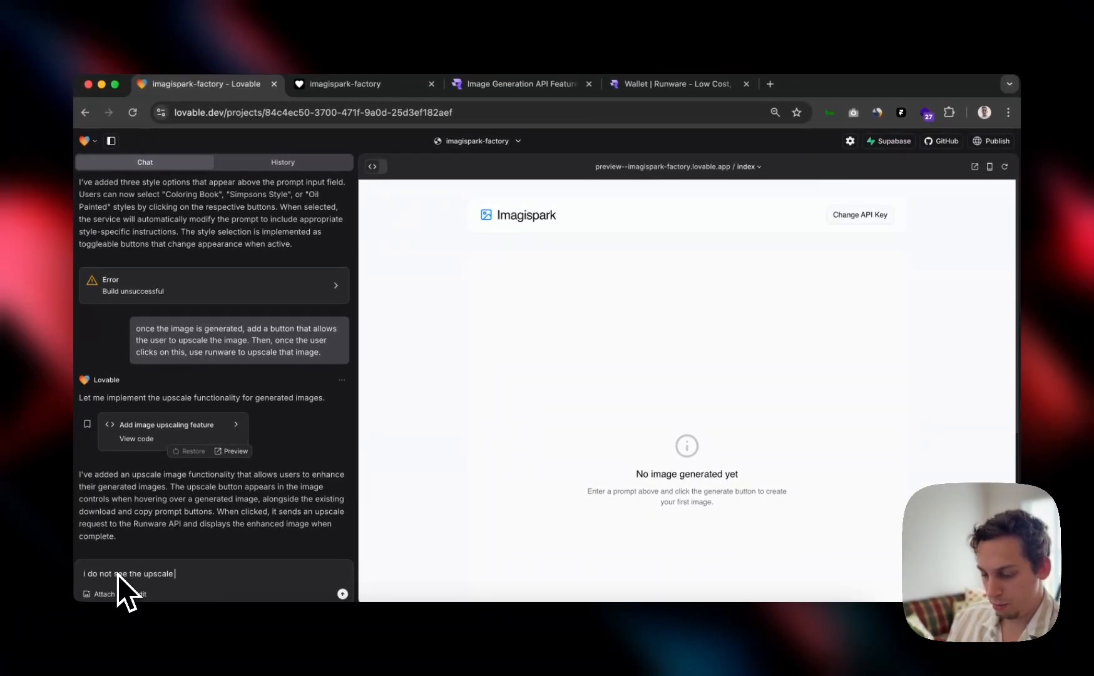
{"action": "type", "text": "button anywher"}
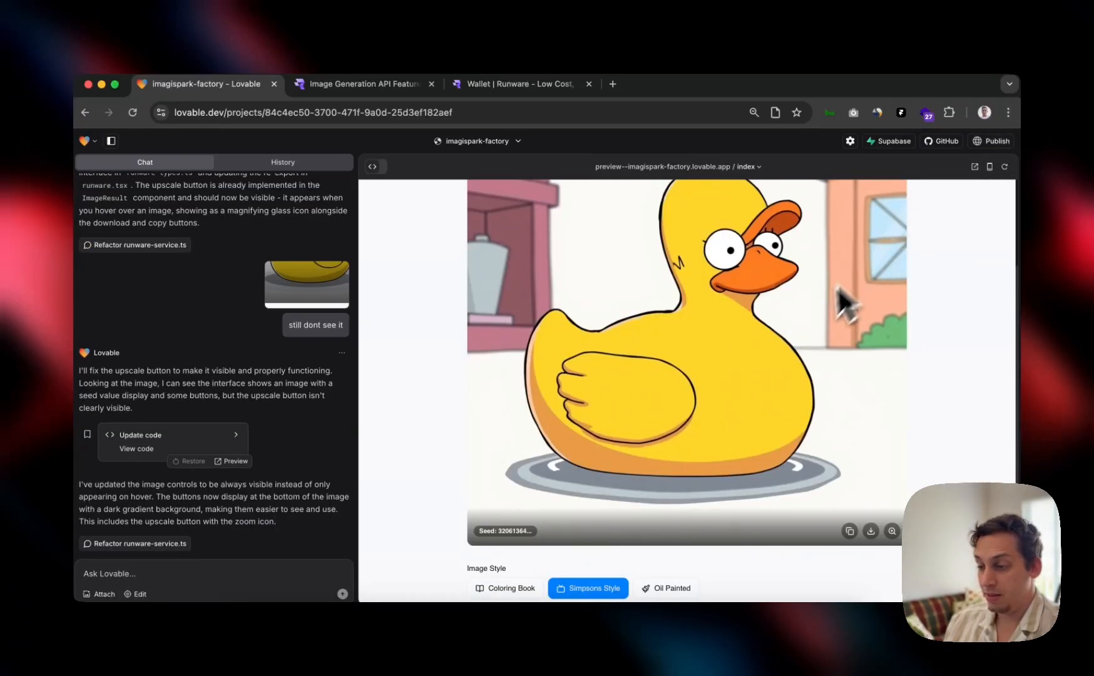
Step: Upscale the rubber duck in the preview and report to Lovable what happens after clicking it
{"action": "scroll", "scroll_direction": "down", "scroll_amount": 3}
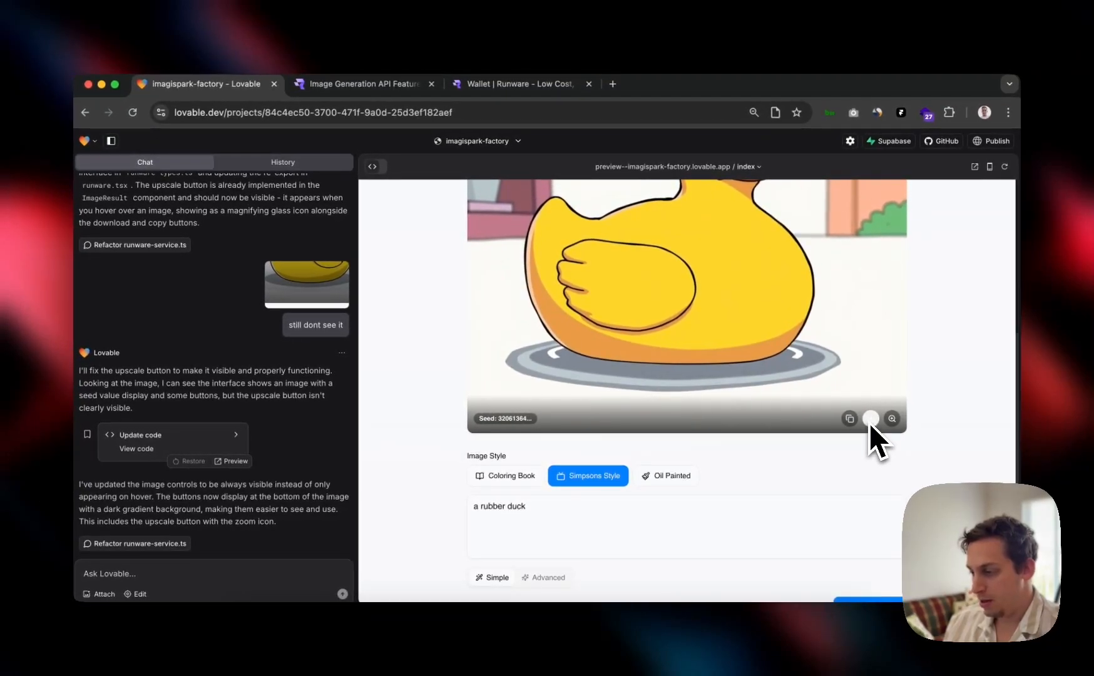
{"action": "left_click", "coordinate": [891, 418]}
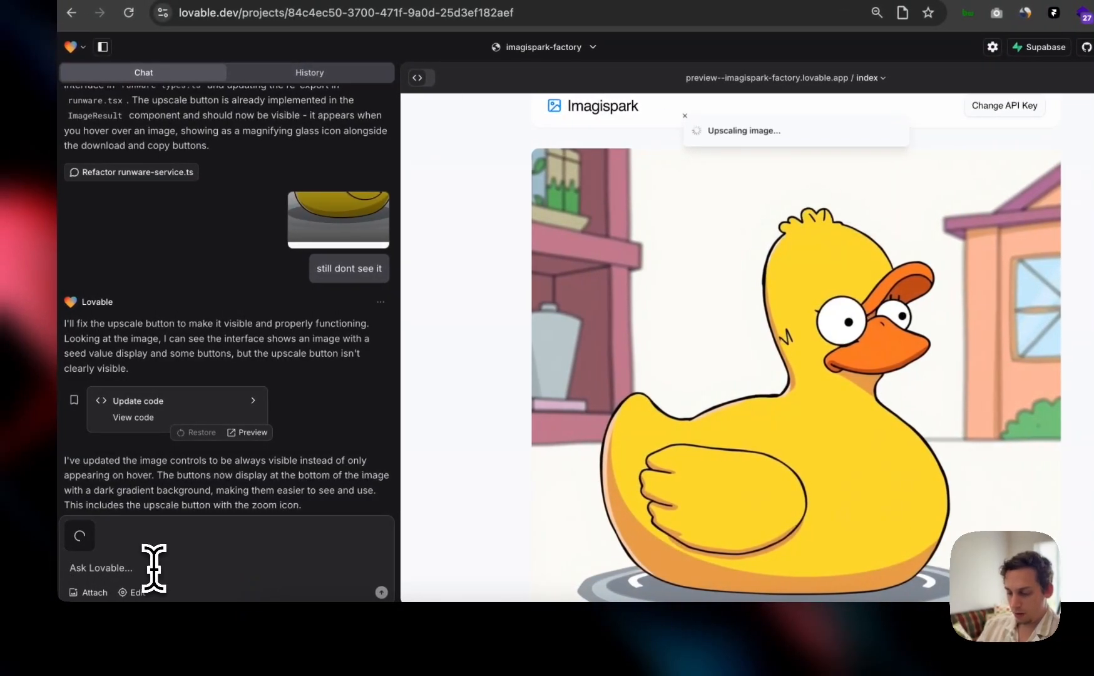
{"action": "type", "text": "once i click on"}
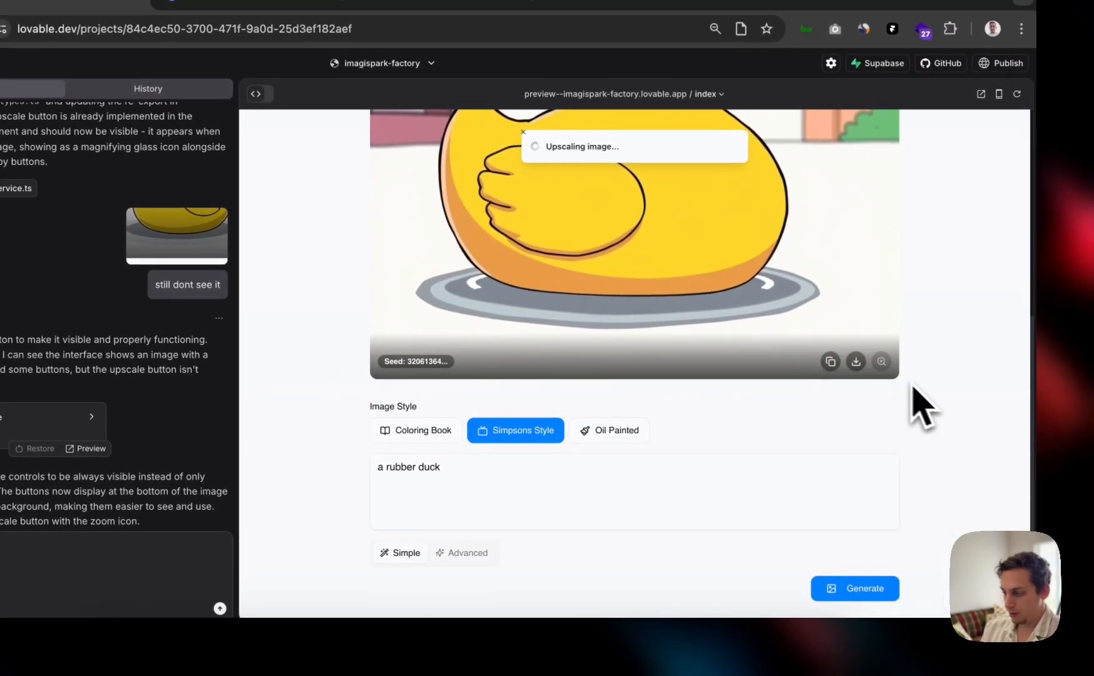
{"action": "type", "text": "once i click on th"}
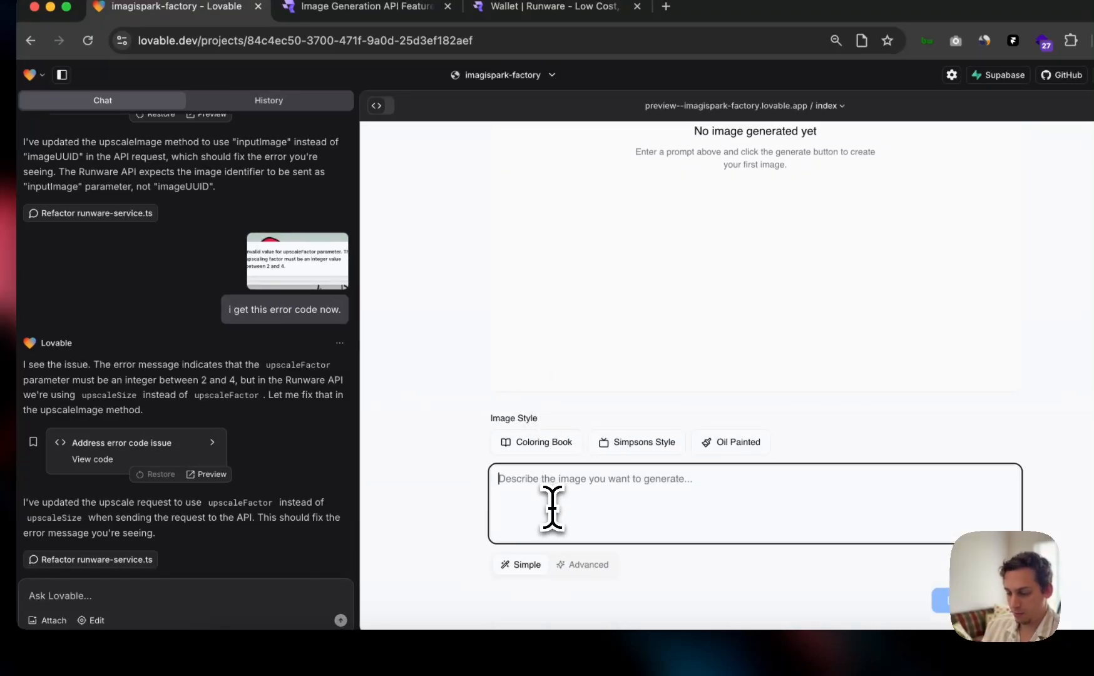
Step: Generate 'an old man' in the Imagispark preview
{"action": "type", "text": "an old man"}
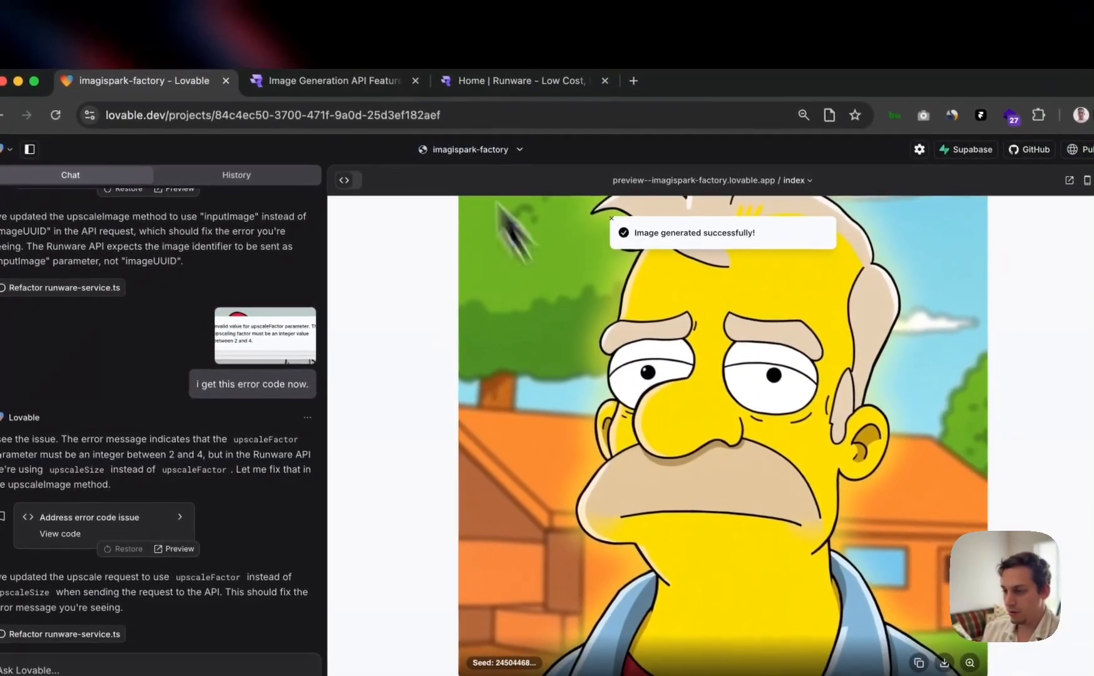
Step: Check the Runware wallet: about $0.03 credit, roughly 51 FLUX Schnell images remaining
{"action": "left_click", "coordinate": [525, 81]}
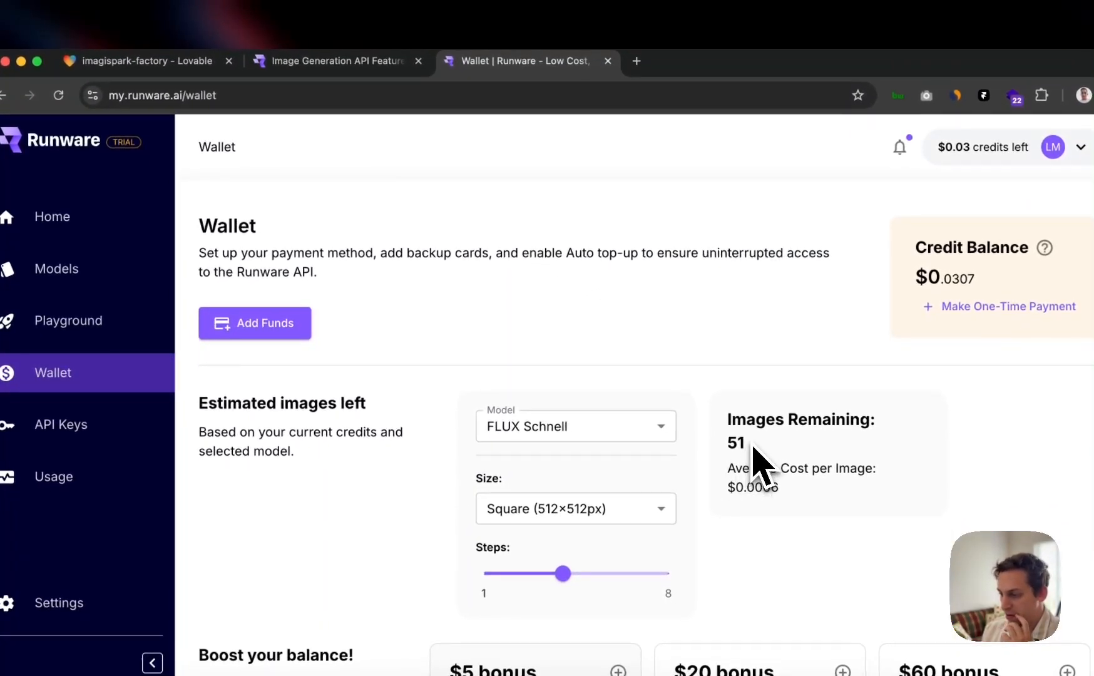
{"action": "left_click", "coordinate": [90, 35]}
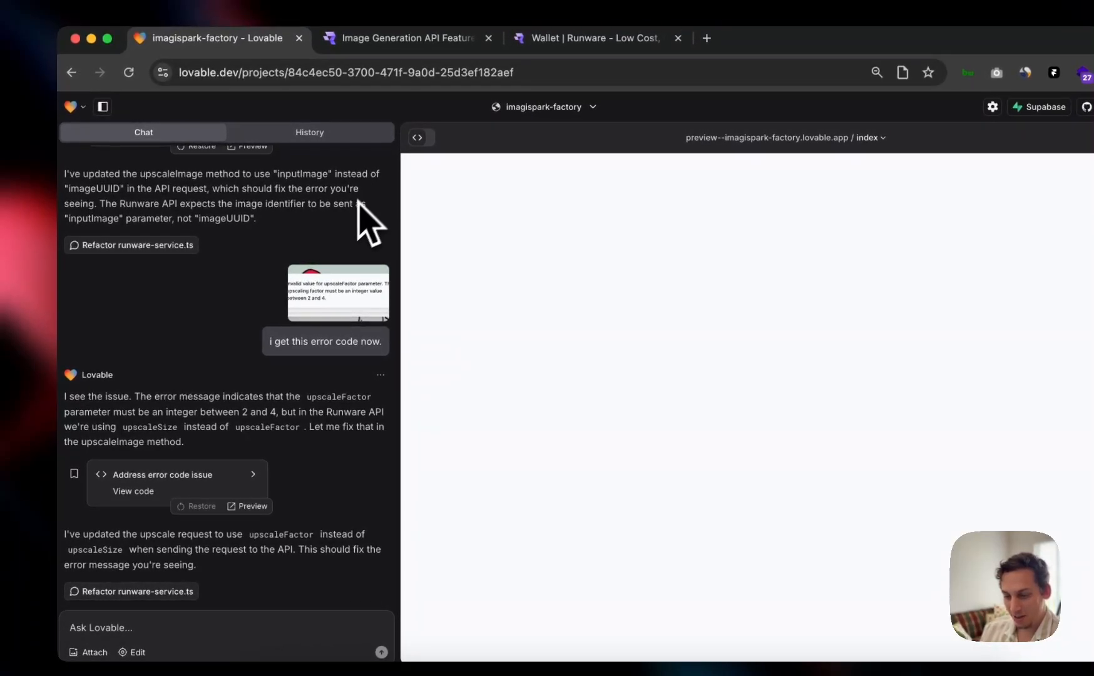
{"action": "mouse_move", "coordinate": [359, 240]}
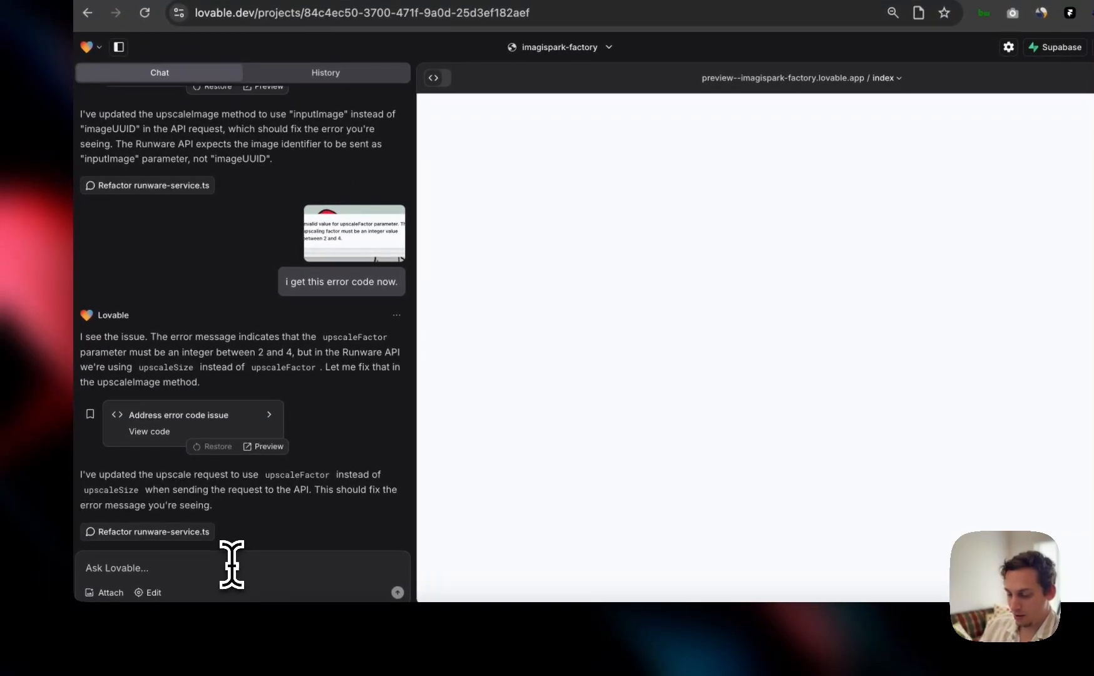
Step: Tell Lovable the screen turns white after attempting to upscale based on its last prompt
{"action": "type", "text": "once the image"}
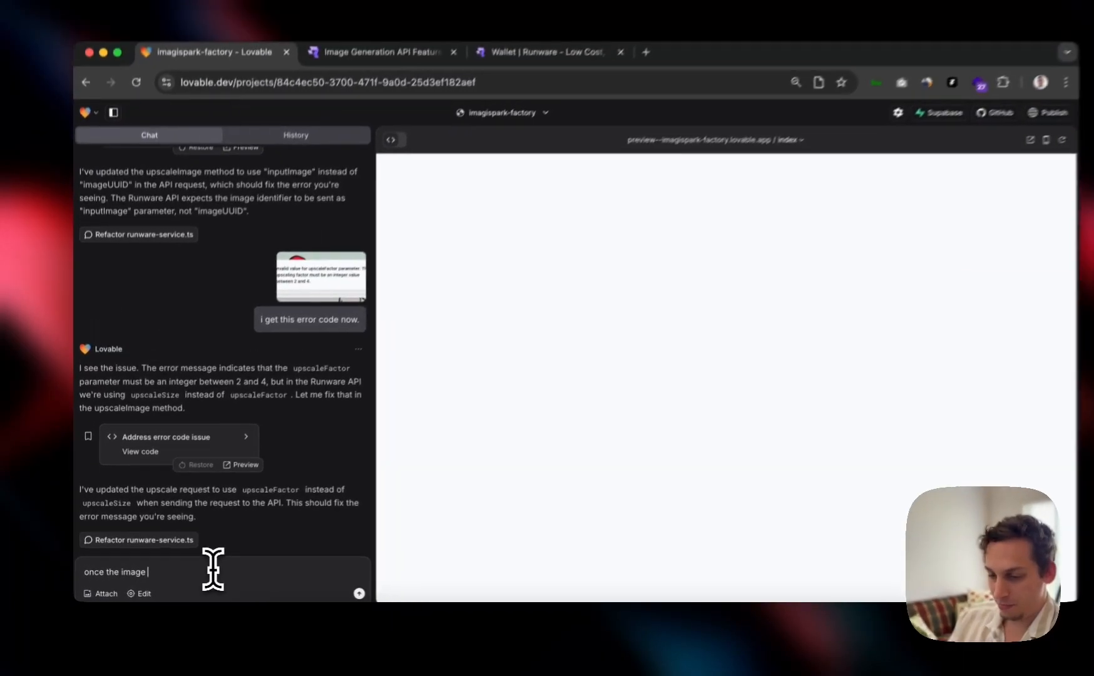
{"action": "type", "text": "star"}
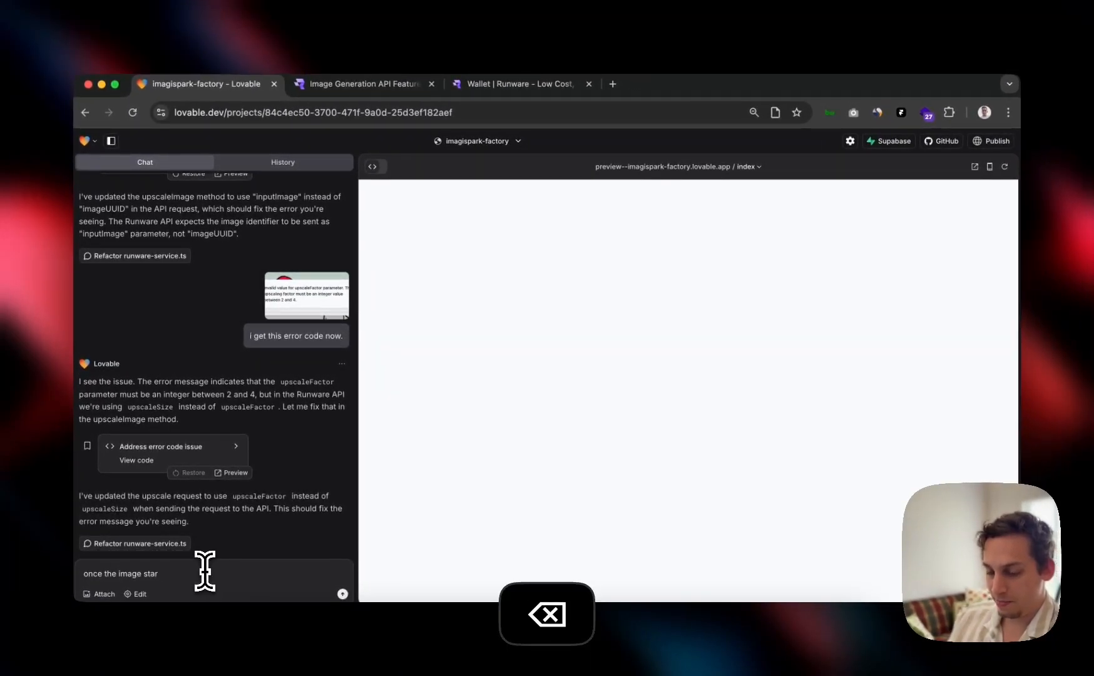
{"action": "key", "text": "backspace"}
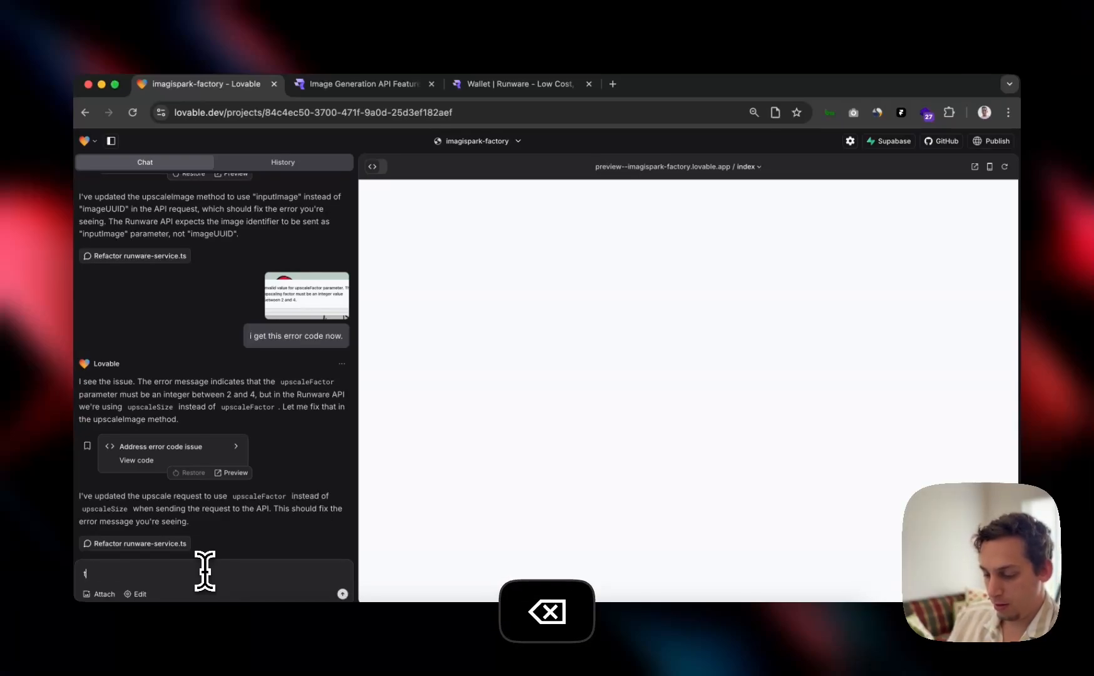
{"action": "type", "text": "he screen turns white after"}
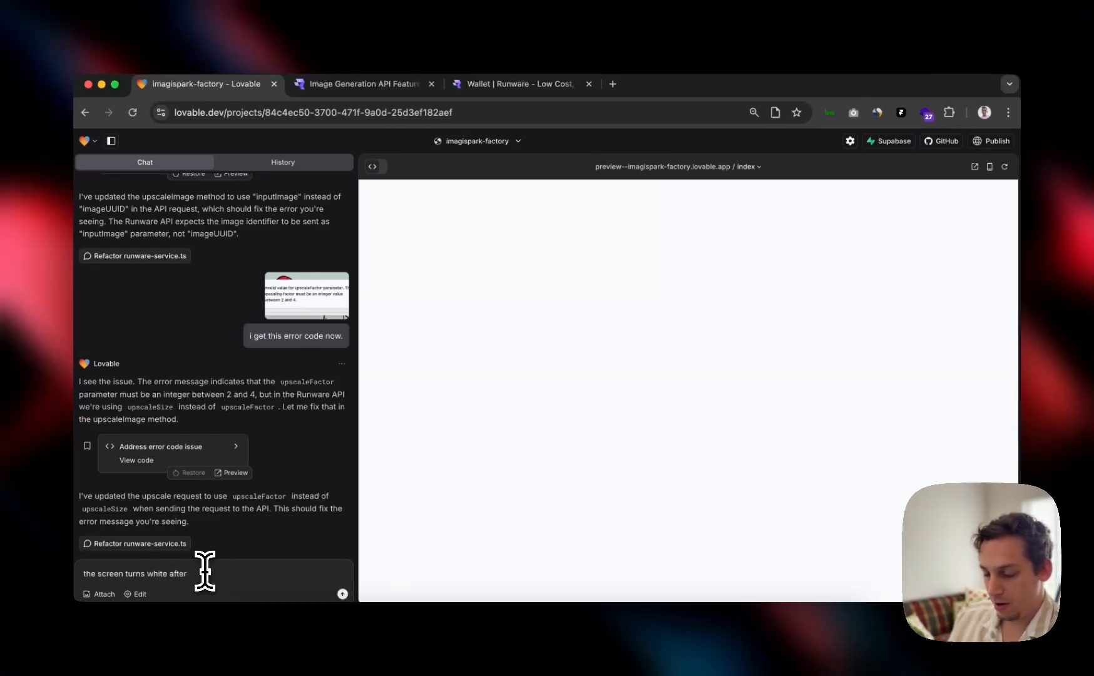
{"action": "type", "text": "attempting to"}
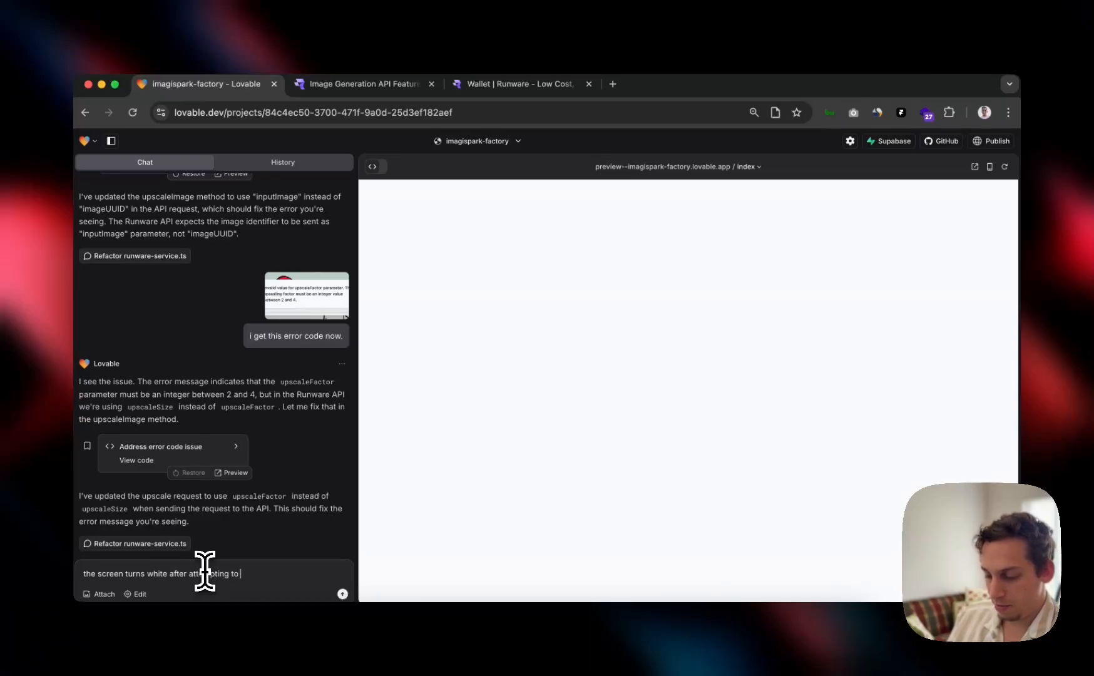
{"action": "type", "text": "upscale based"}
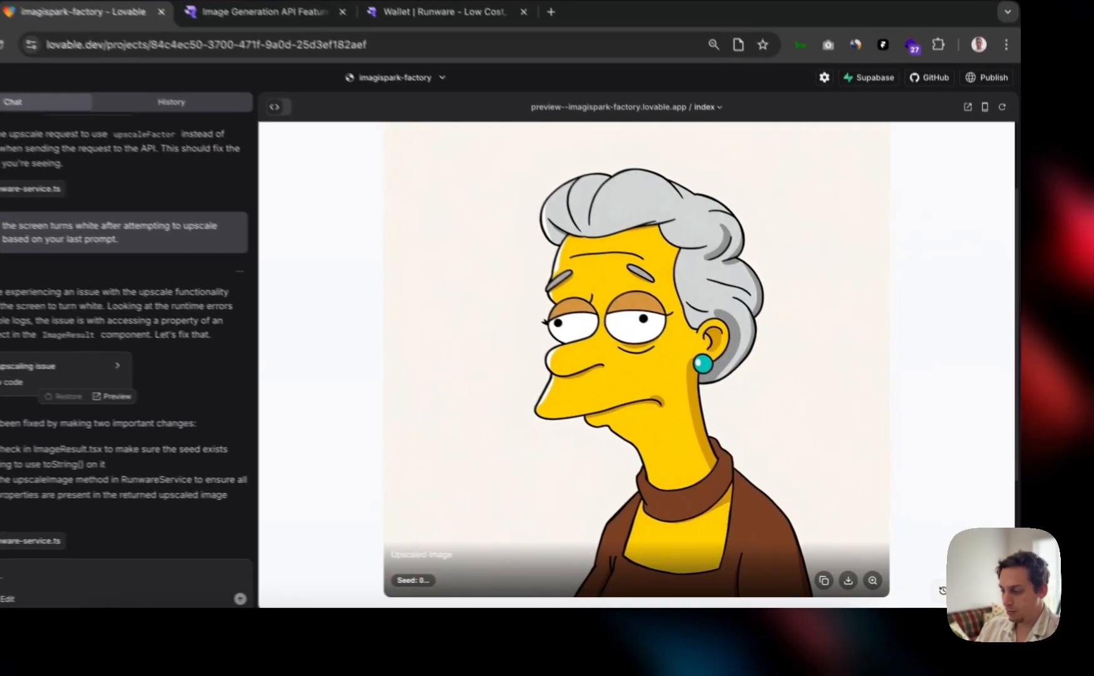
Step: Compare the original and upscaled elderly woman portraits in the image history
{"action": "left_click", "coordinate": [171, 101]}
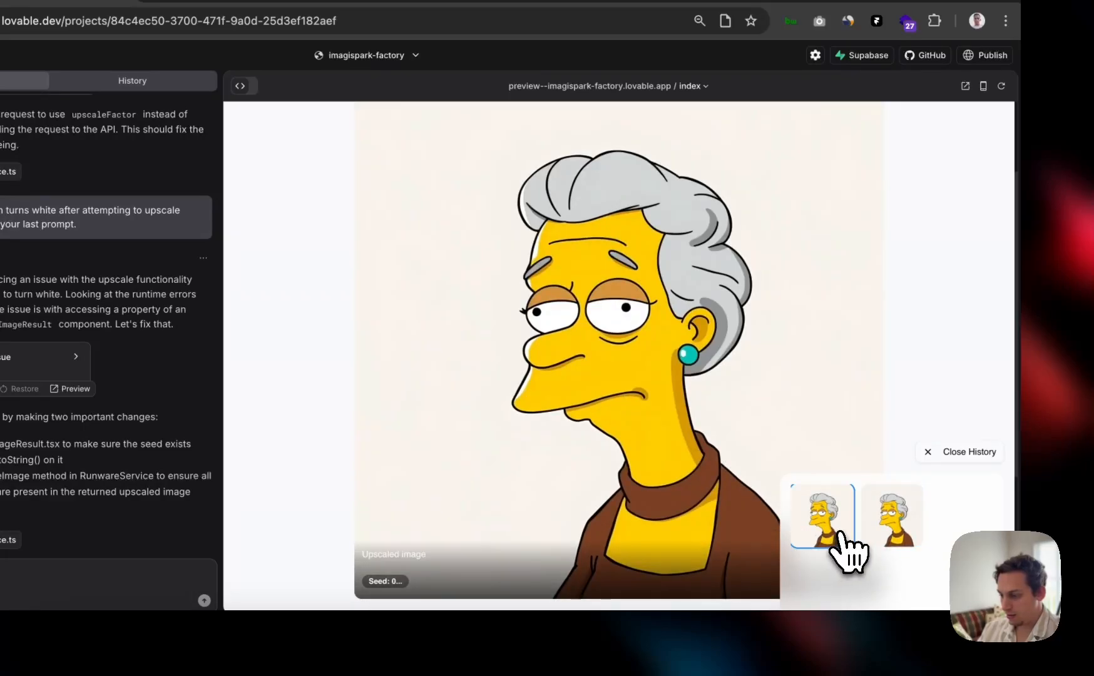
{"action": "left_click", "coordinate": [893, 515]}
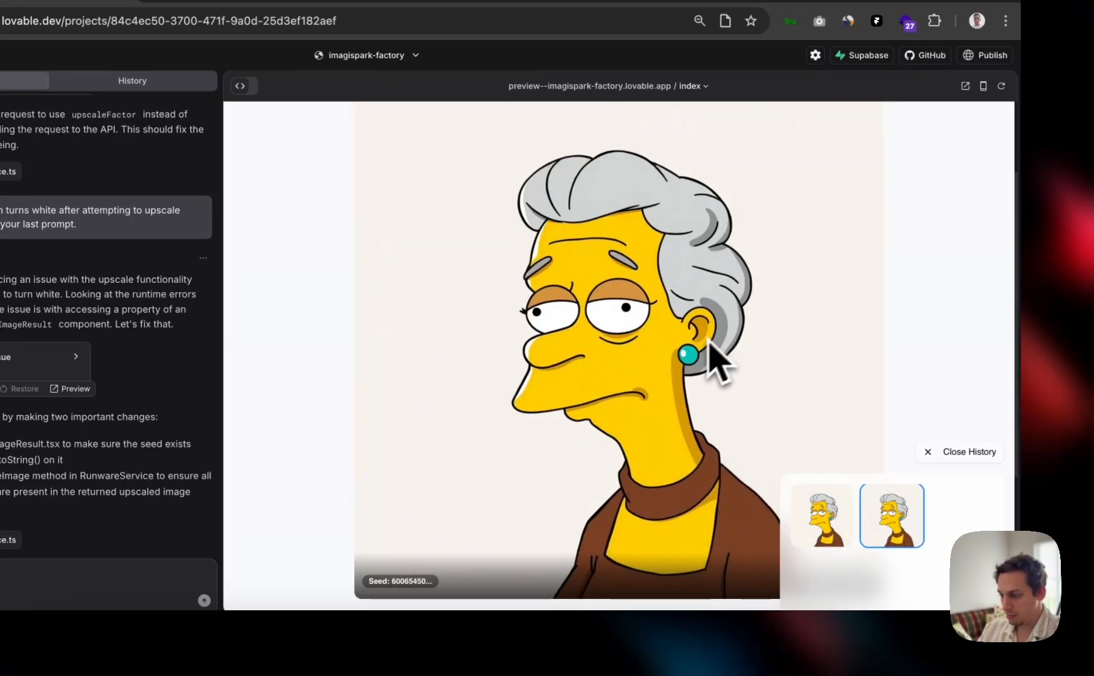
{"action": "left_click", "coordinate": [822, 516]}
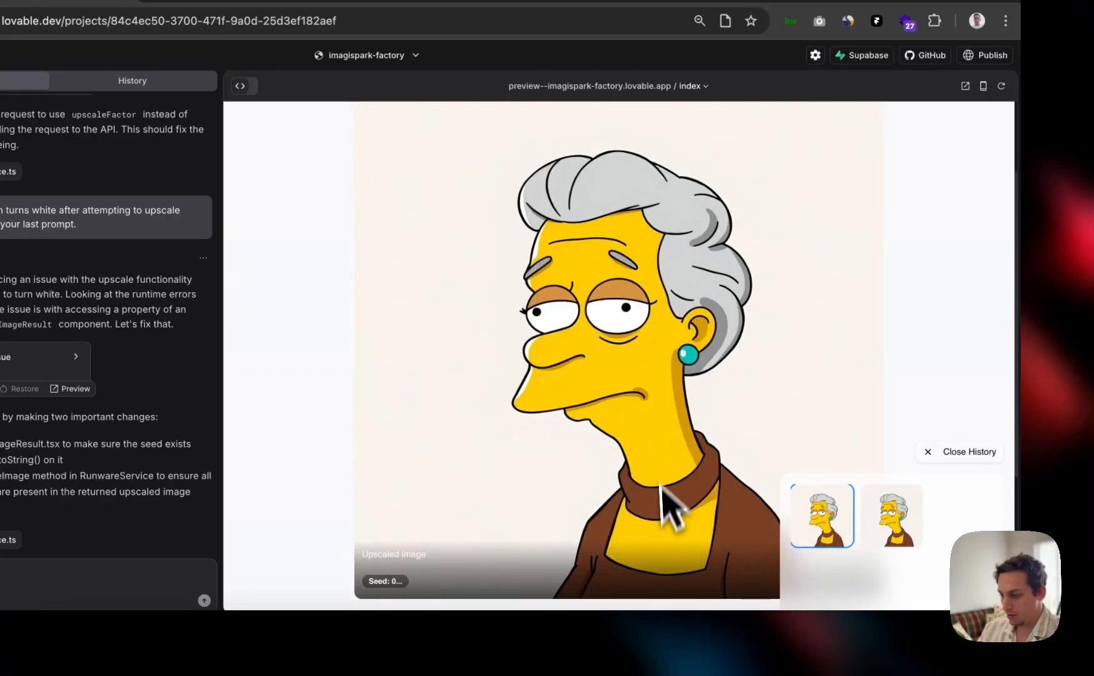
{"action": "mouse_move", "coordinate": [527, 425]}
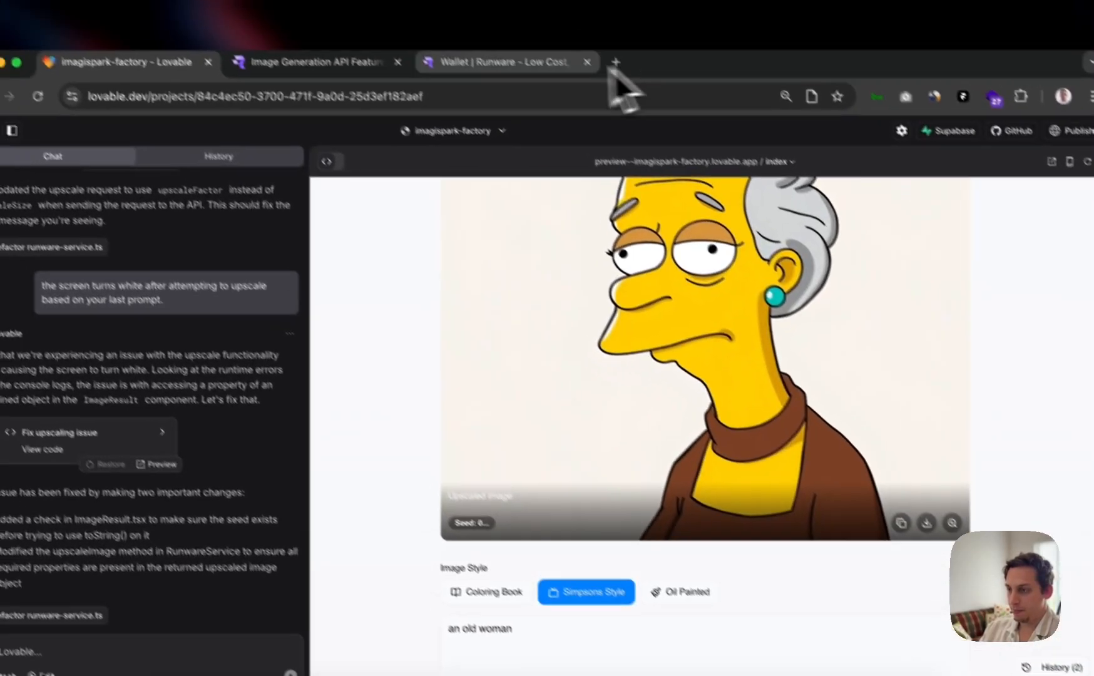
Step: Check the remaining credit balance in the Runware wallet after reloading it
{"action": "left_click", "coordinate": [318, 62]}
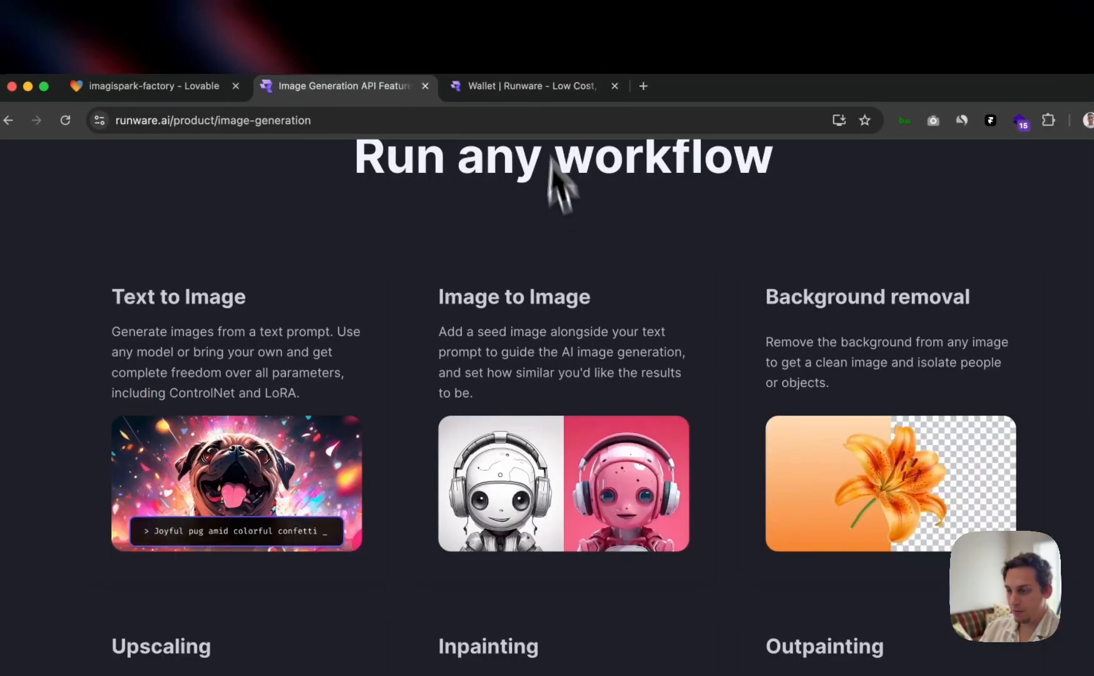
{"action": "left_click", "coordinate": [544, 75]}
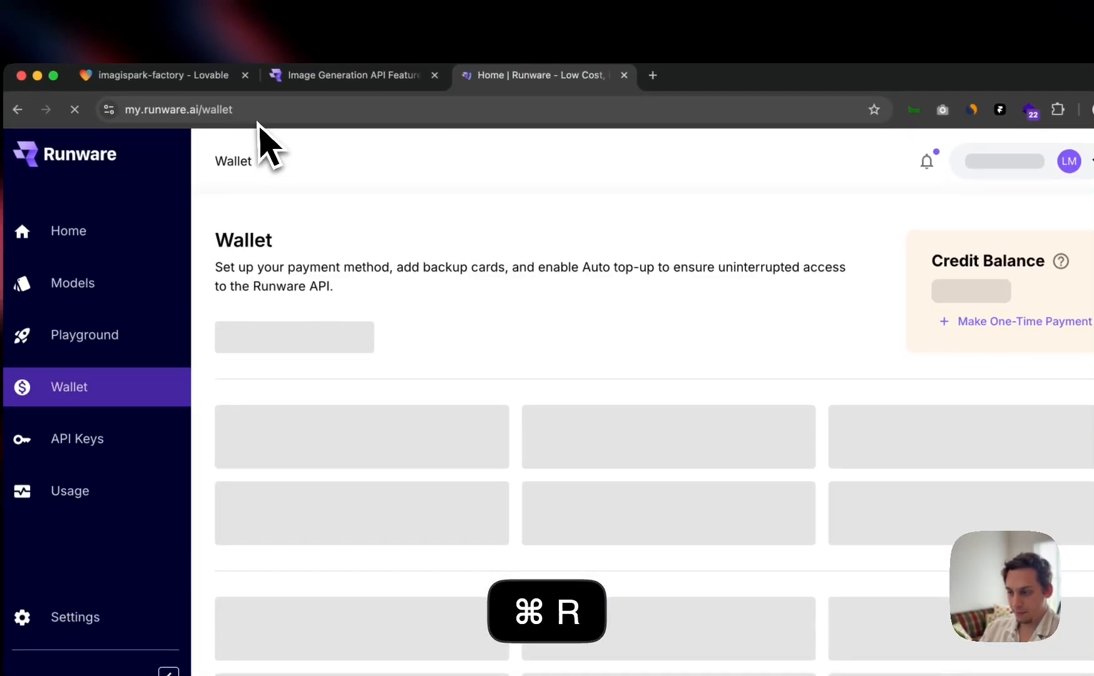
{"action": "key", "text": "cmd+r"}
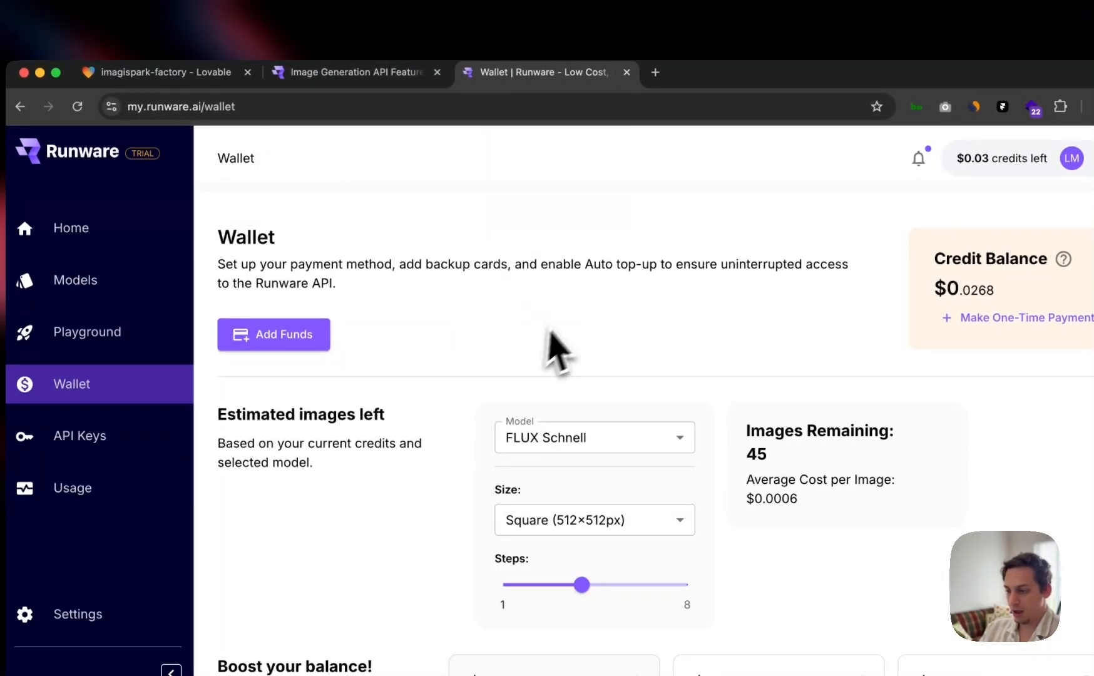
{"action": "left_click", "coordinate": [351, 72]}
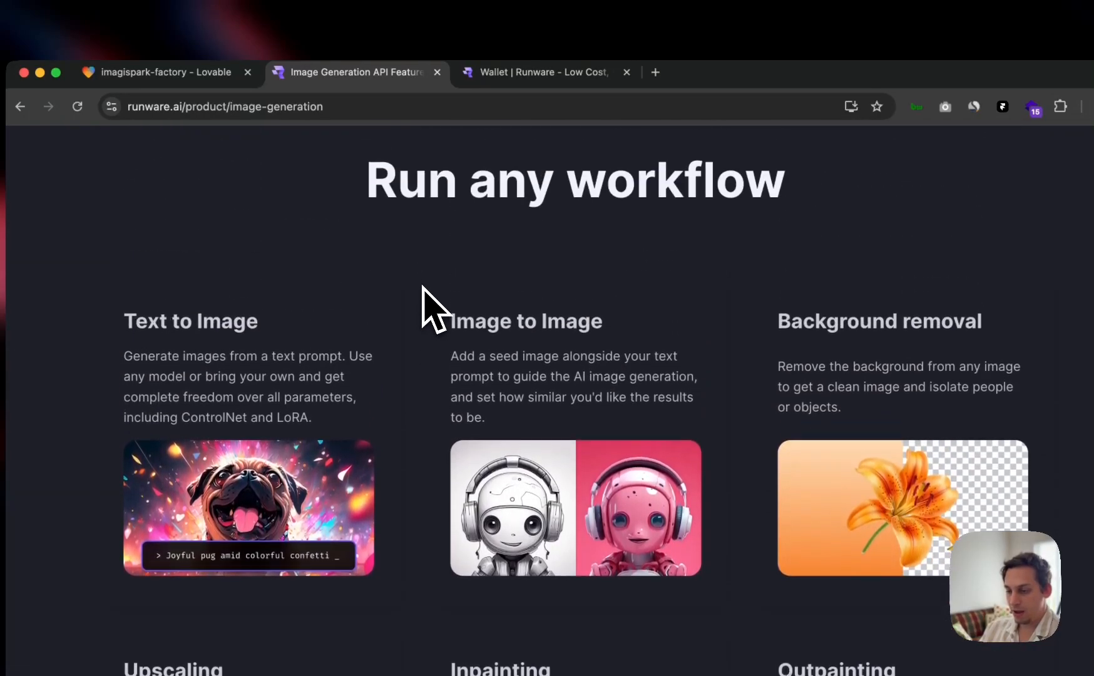
Step: Review the Runware image workflows down to the Inpainting section, then return to Lovable
{"action": "left_click", "coordinate": [168, 71]}
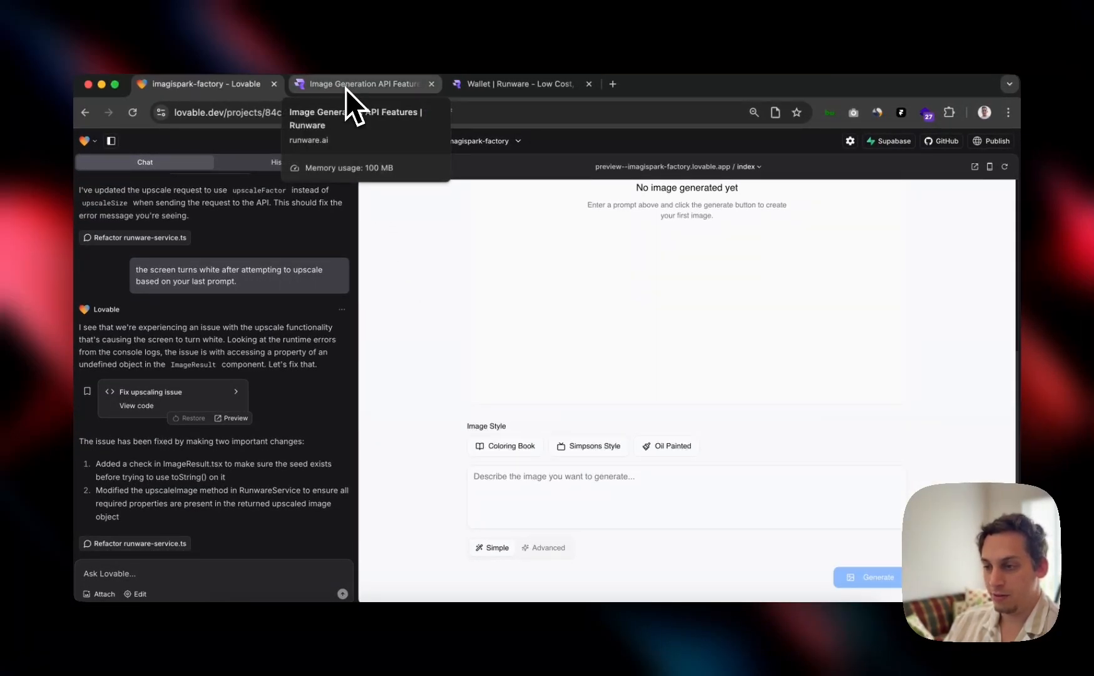
{"action": "left_click", "coordinate": [358, 84]}
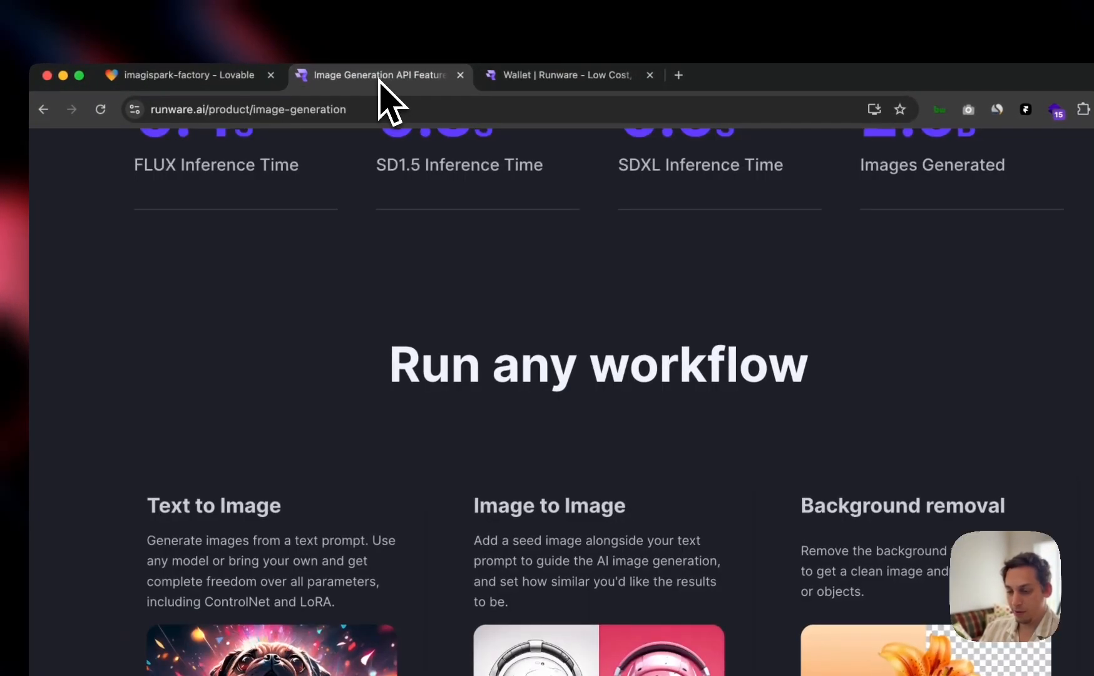
{"action": "scroll", "scroll_direction": "down", "scroll_amount": 3}
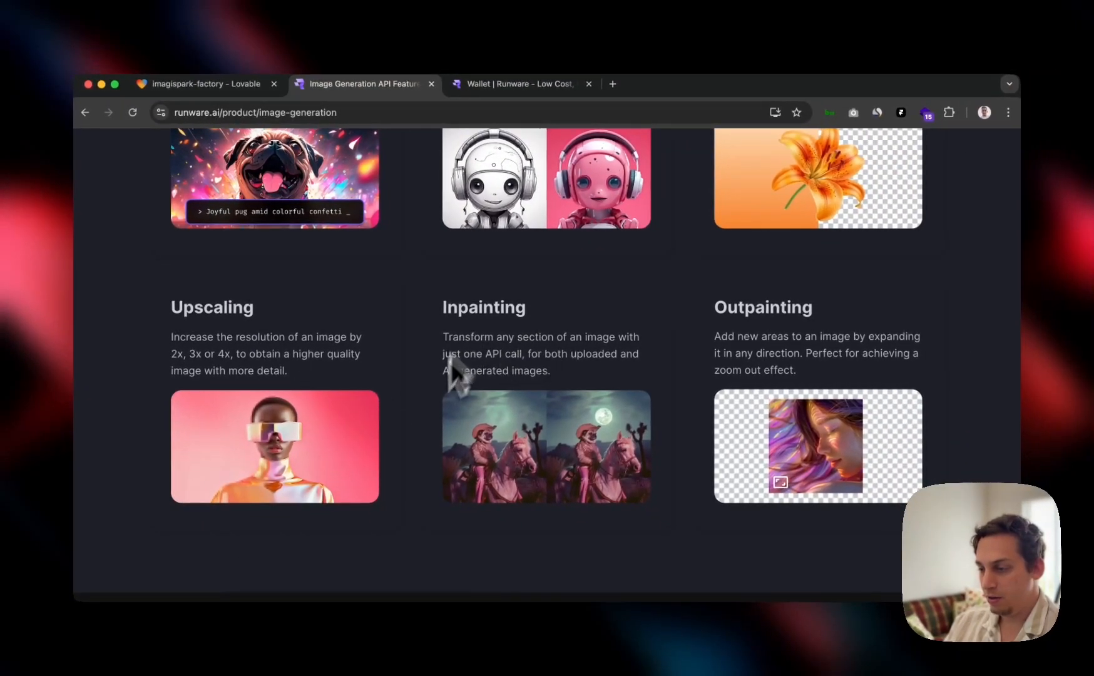
{"action": "mouse_move", "coordinate": [474, 320]}
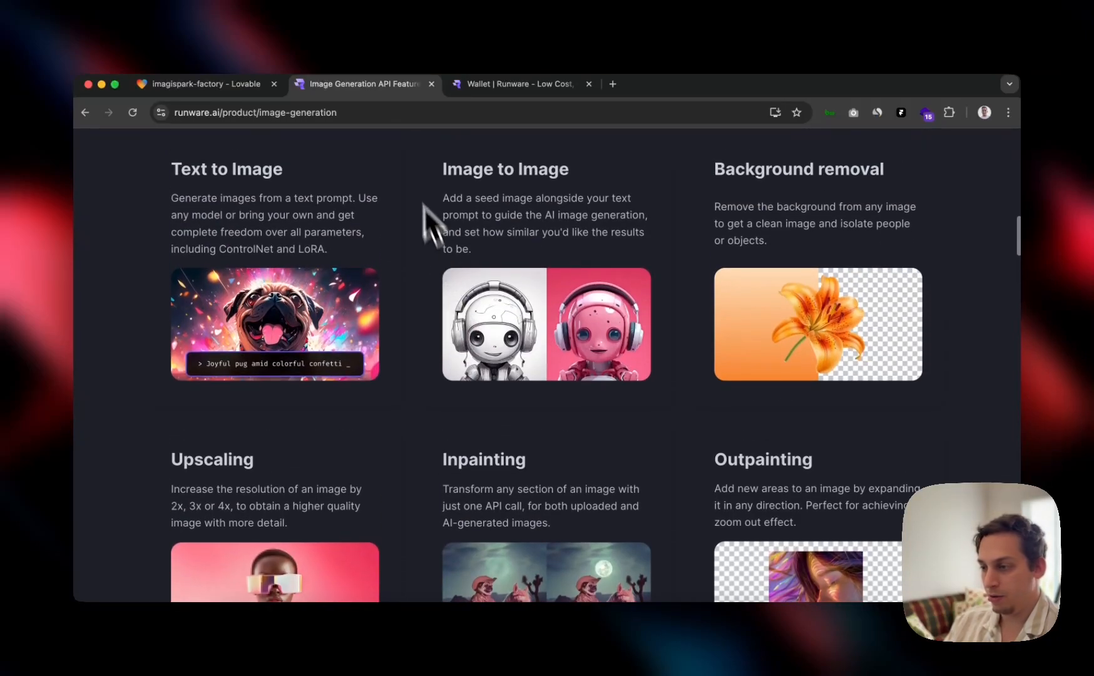
{"action": "mouse_move", "coordinate": [824, 230]}
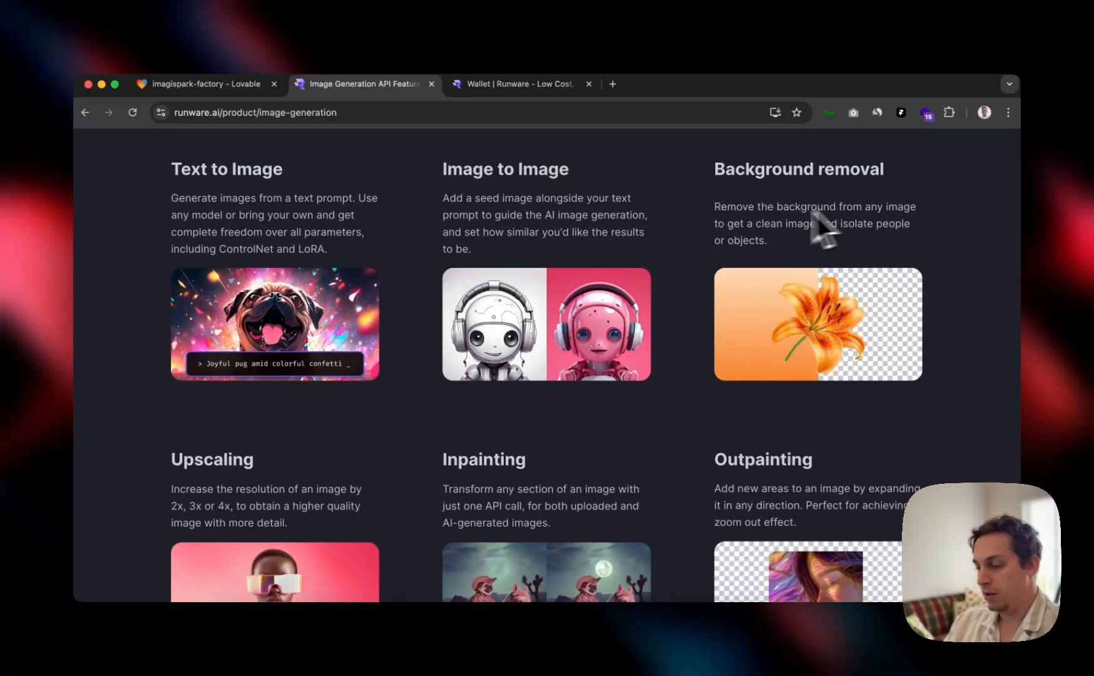
{"action": "mouse_move", "coordinate": [719, 199]}
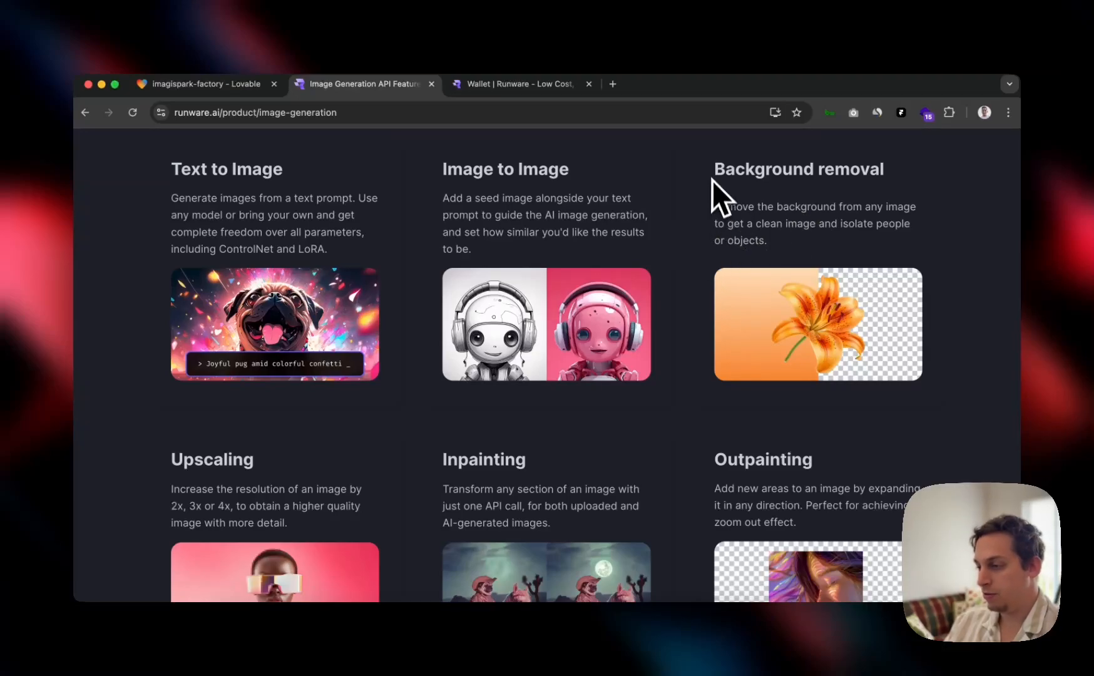
{"action": "left_click", "coordinate": [203, 84]}
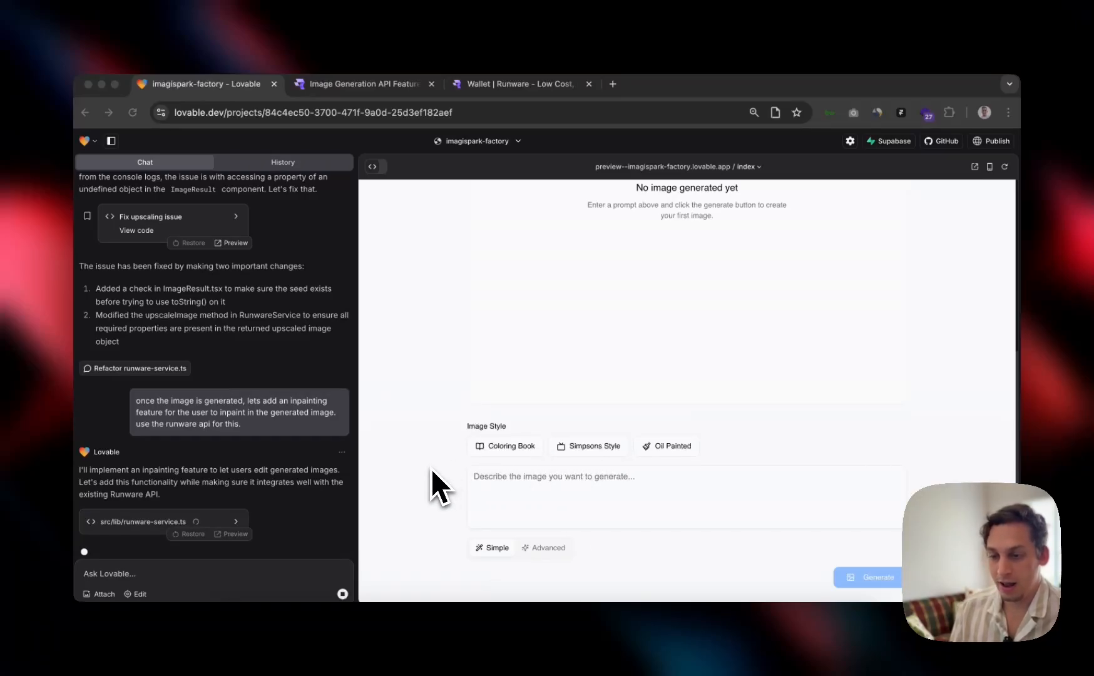
Step: Follow Lovable's refactor adding Runware inpainting on generated images
{"action": "scroll", "scroll_direction": "down", "scroll_amount": 3}
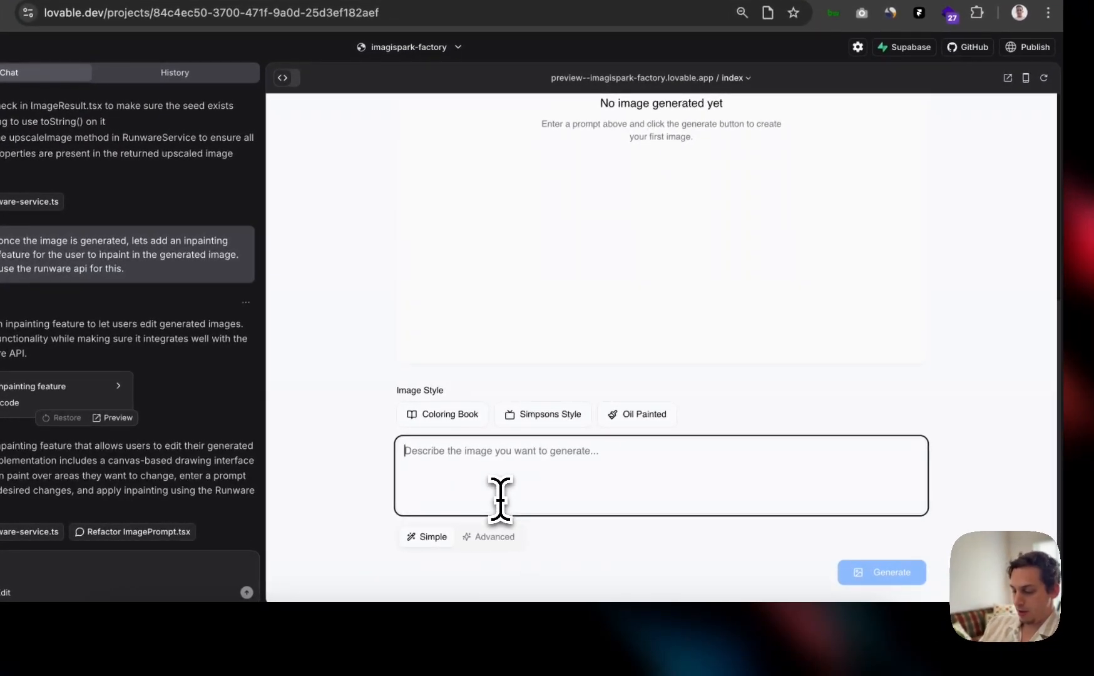
Step: Generate a coloring-book image from the prompt 'a living room'
{"action": "type", "text": "a living room"}
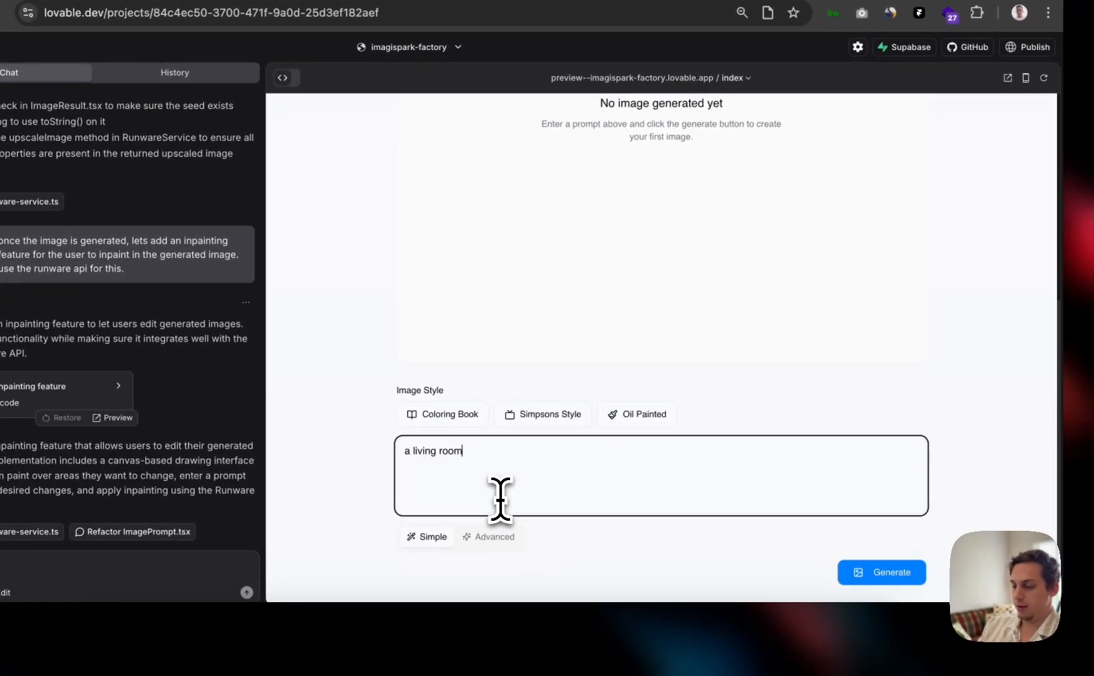
{"action": "left_click", "coordinate": [542, 413]}
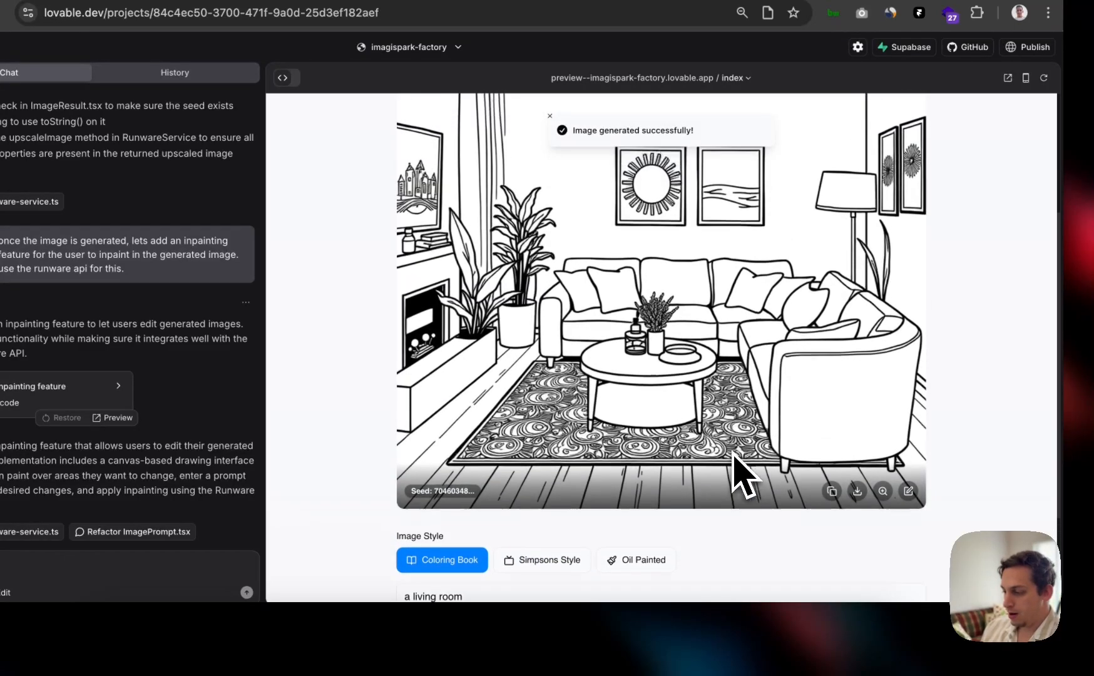
{"action": "left_click", "coordinate": [907, 490]}
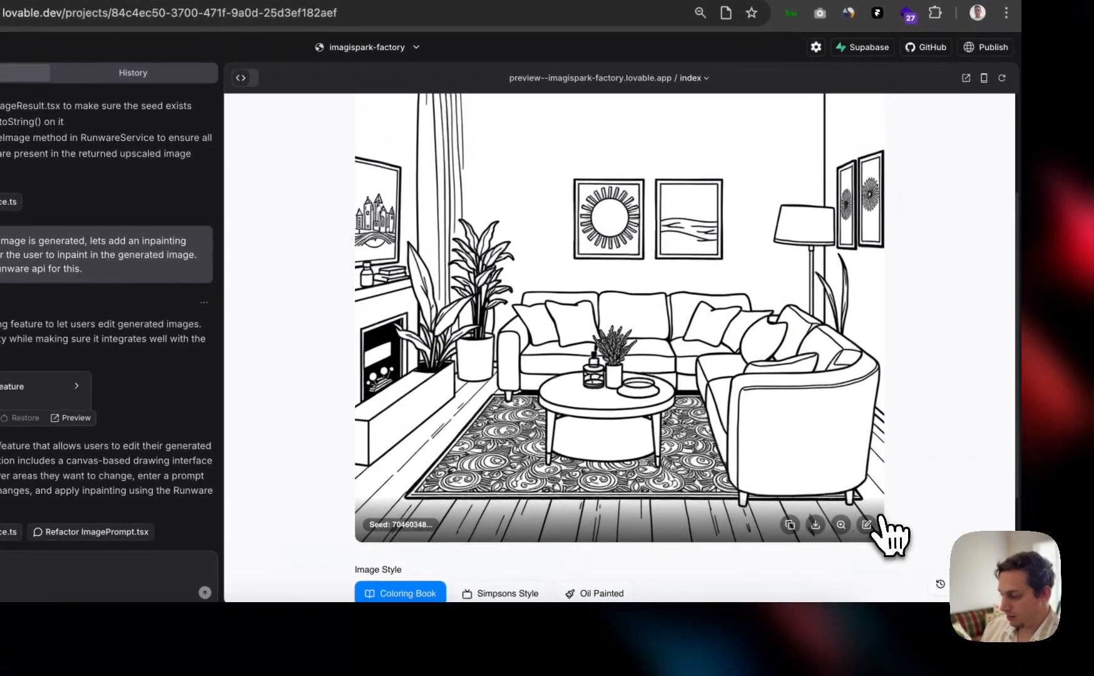
Step: Try inpainting the image with the prompt 'a dog', toggling brush and eraser on the grey canvas
{"action": "left_click", "coordinate": [865, 524]}
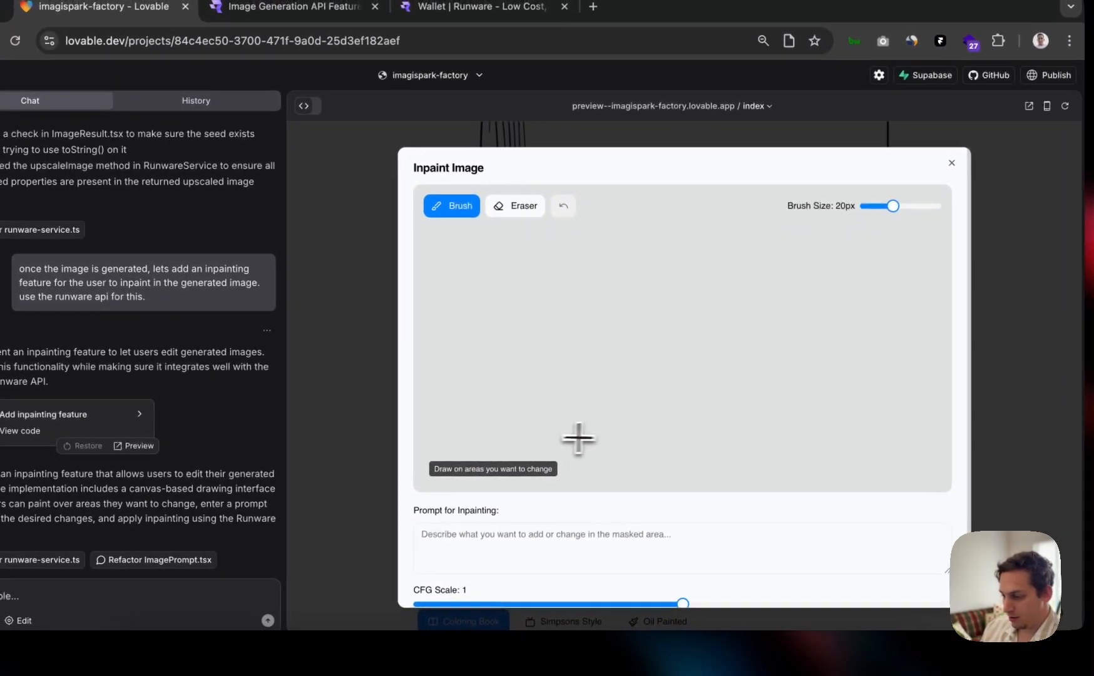
{"action": "mouse_move", "coordinate": [550, 391]}
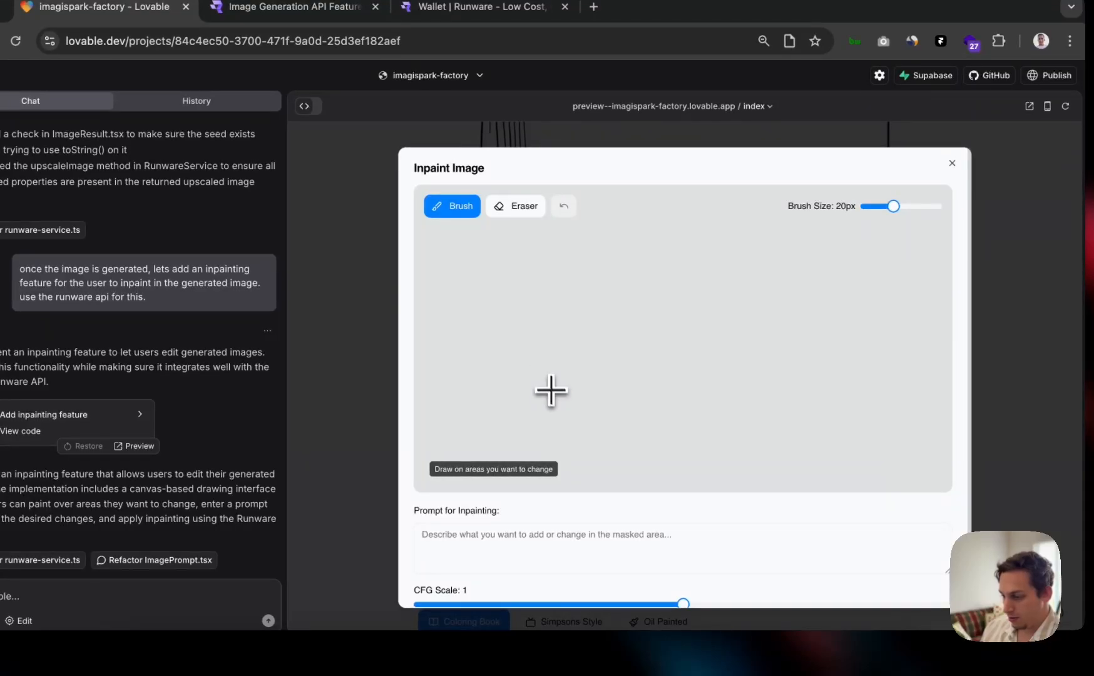
{"action": "type", "text": "a dog"}
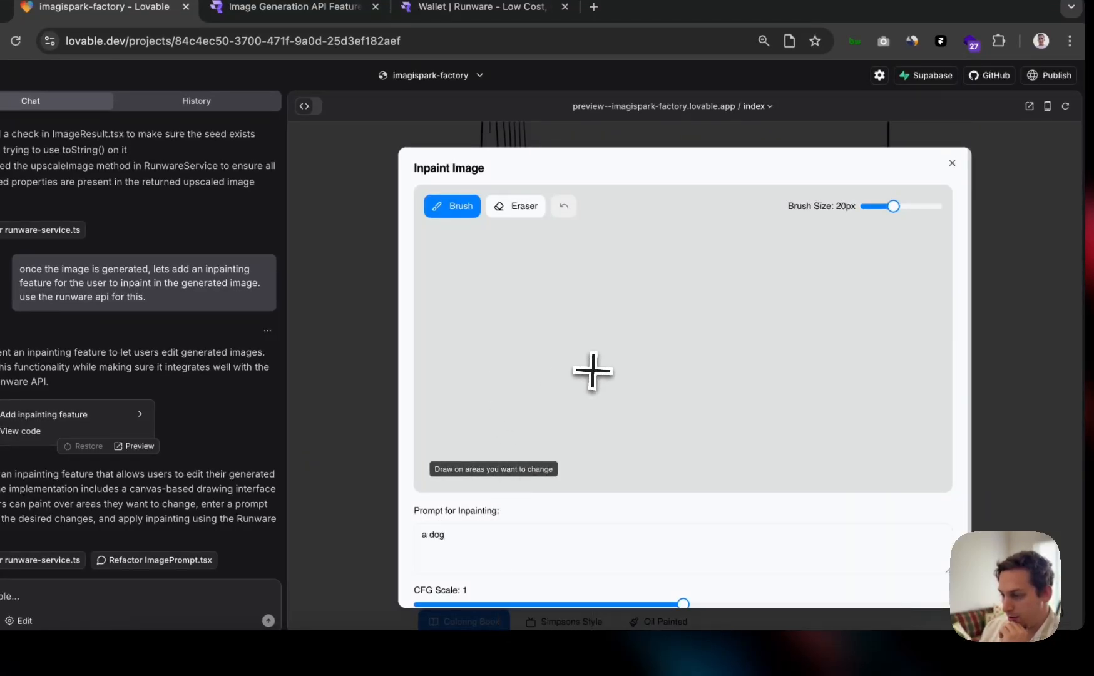
{"action": "left_click", "coordinate": [515, 205]}
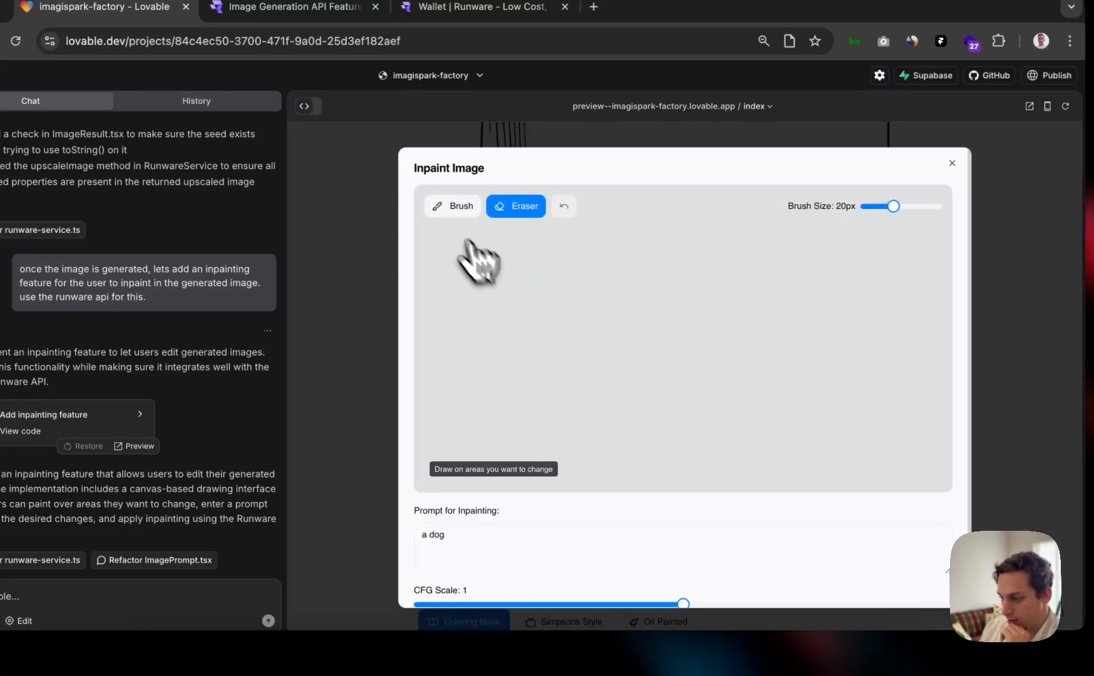
{"action": "left_click", "coordinate": [451, 206]}
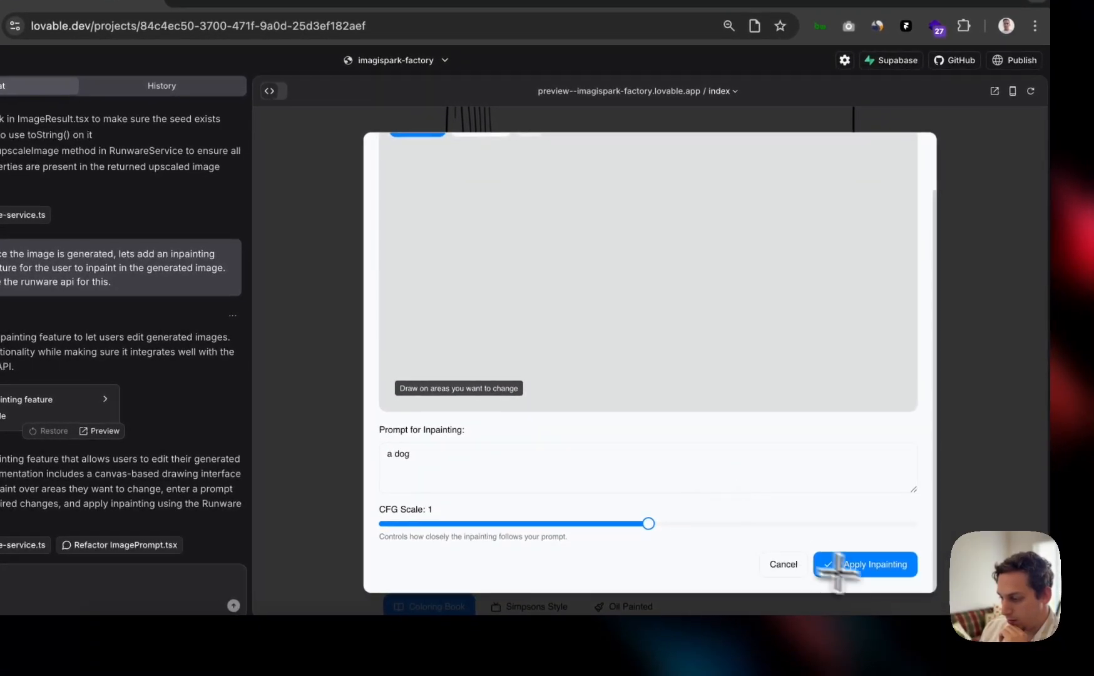
{"action": "left_click", "coordinate": [879, 564]}
{"action": "type", "text": "the inpainting"}
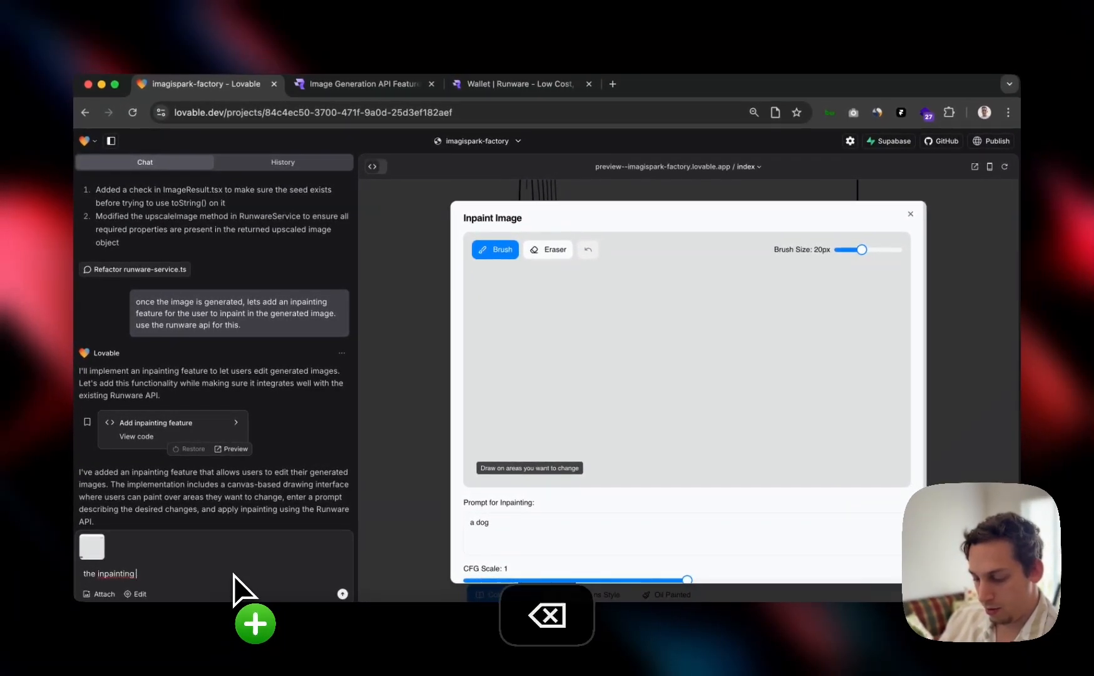
Step: Report that the brush/eraser area is grey and the image cannot be painted, erased or viewed
{"action": "type", "text": "are"}
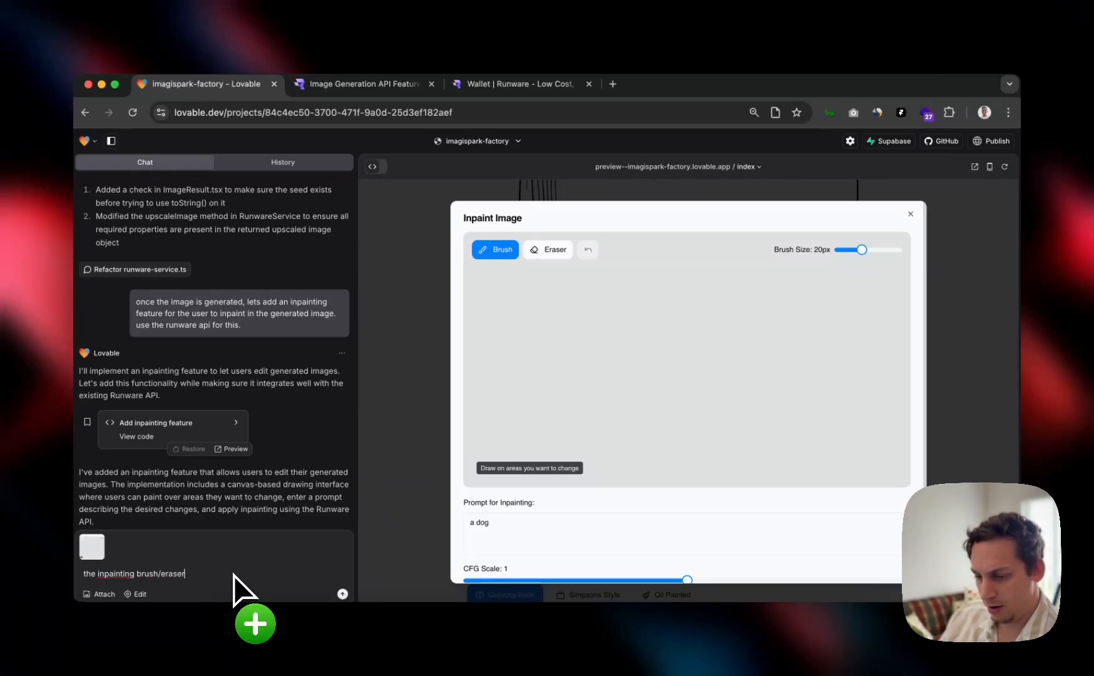
{"action": "type", "text": "area is"}
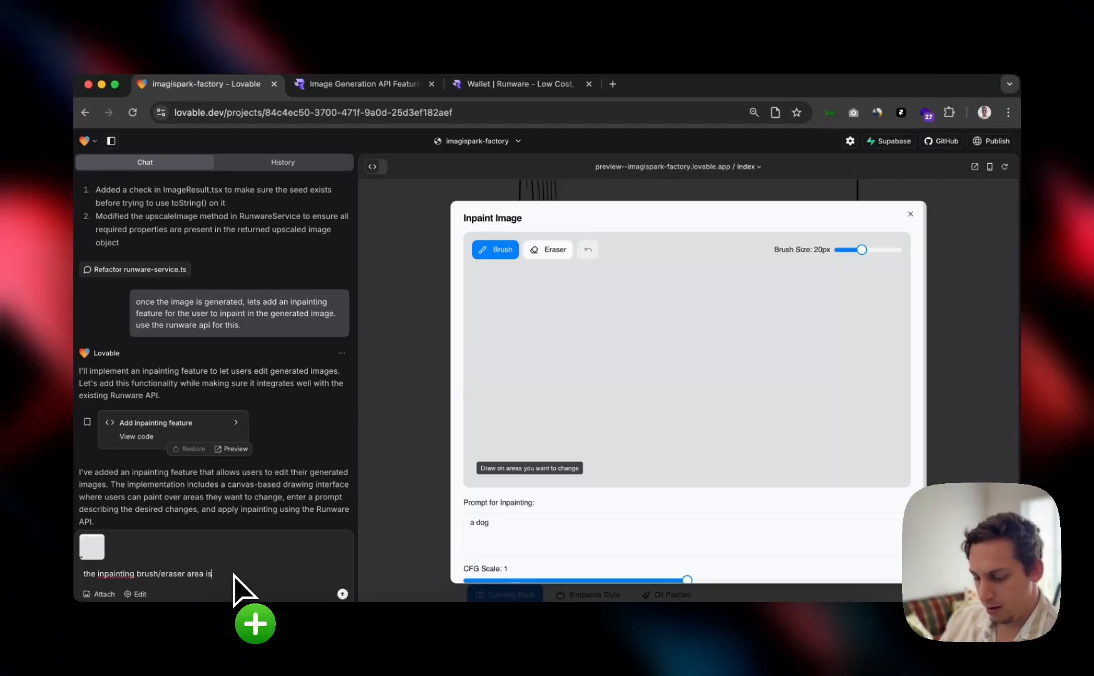
{"action": "type", "text": "grey"}
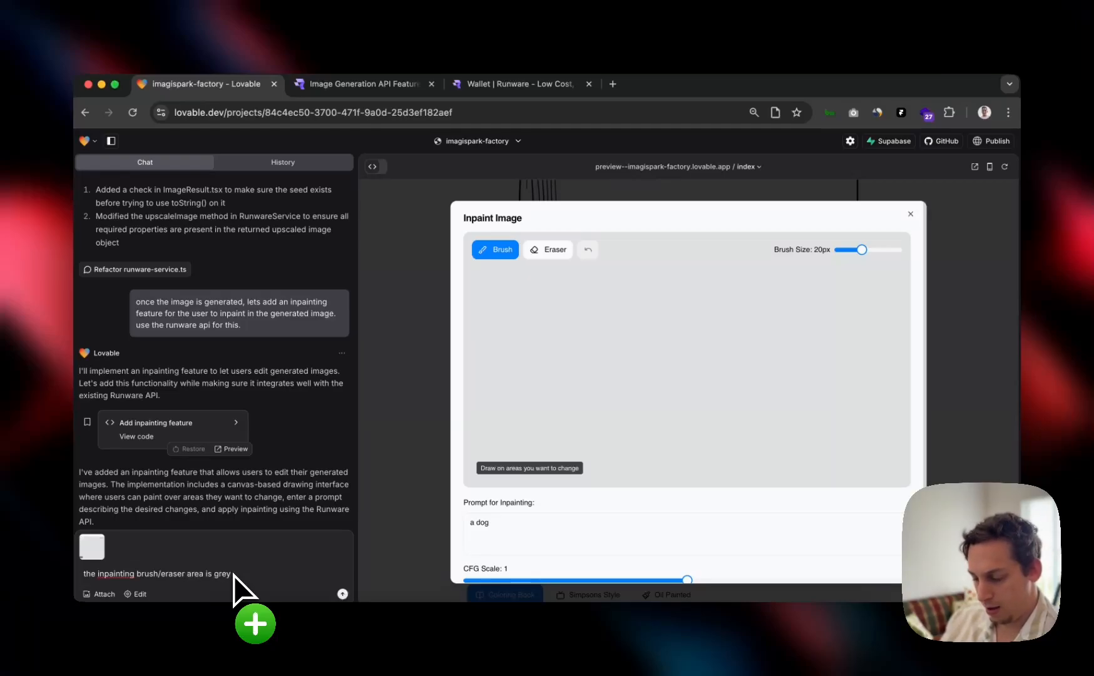
{"action": "type", "text": "i cannot brush or eras, nor"}
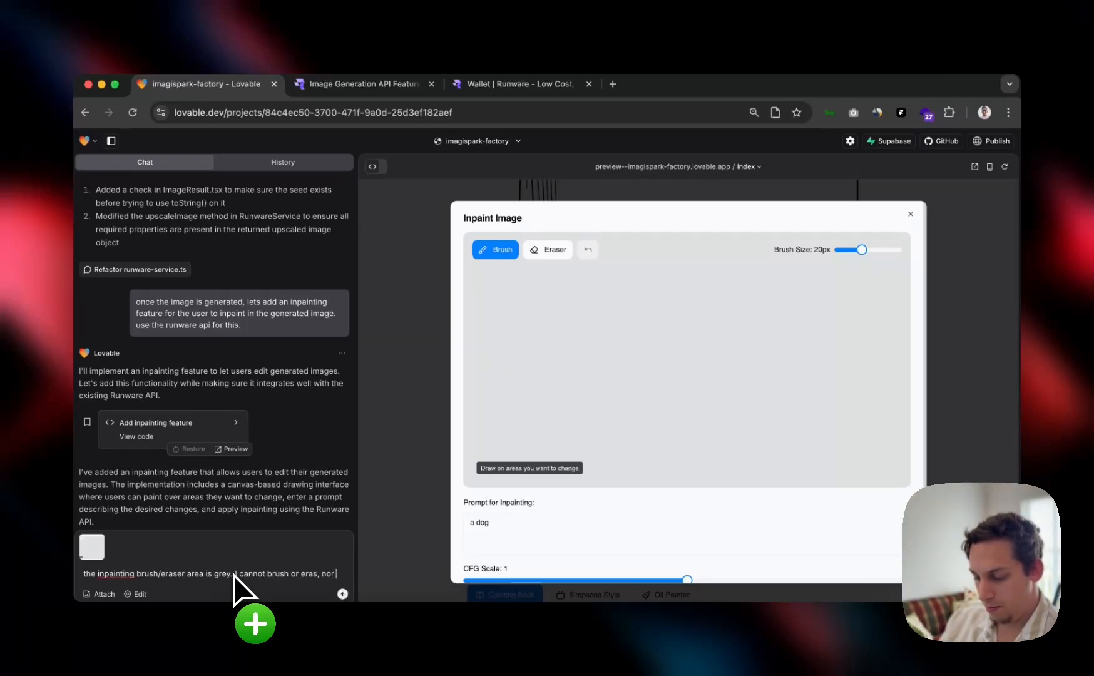
{"action": "type", "text": "view the imag"}
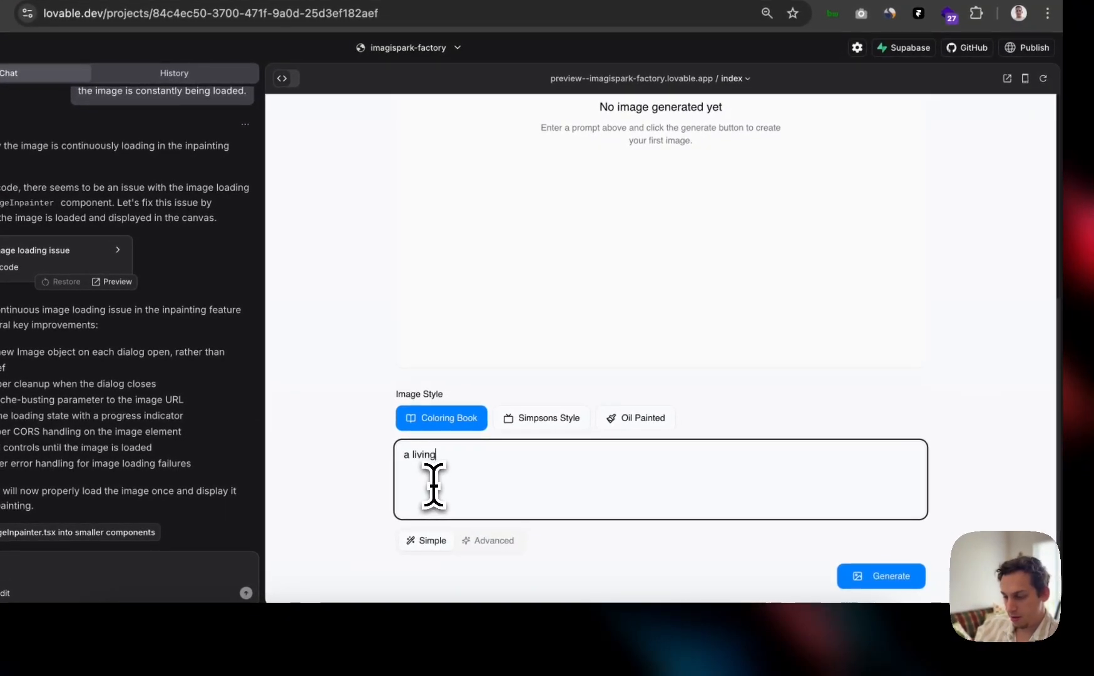
Step: Generate a new living room image and open it in the inpainting editor
{"action": "left_click", "coordinate": [879, 576]}
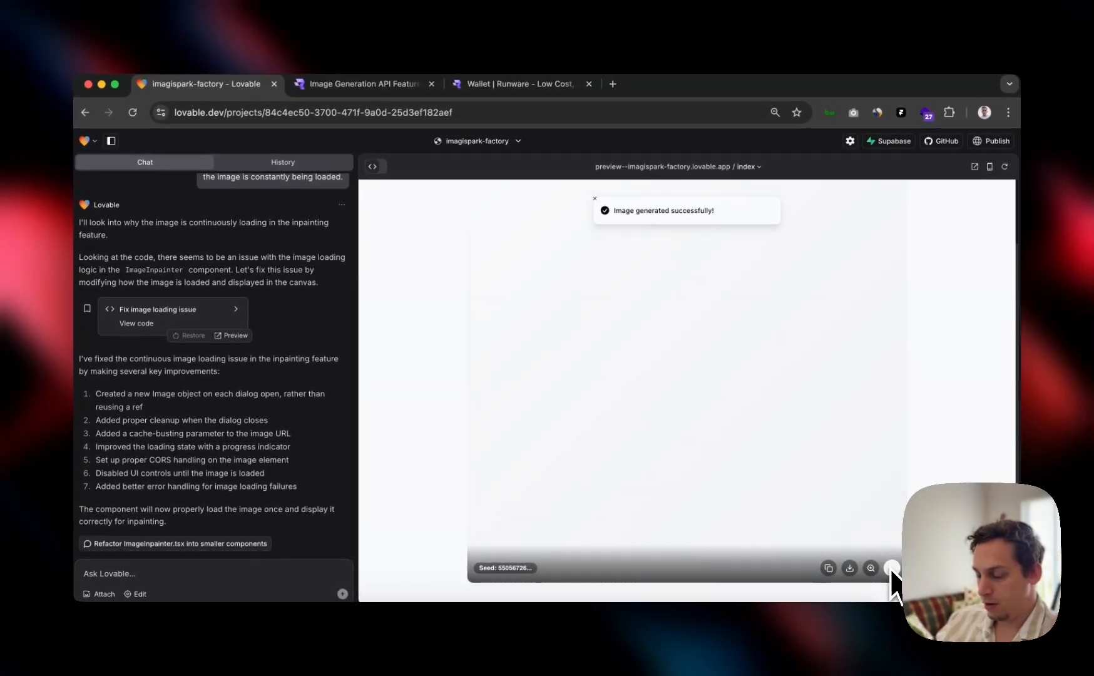
{"action": "left_click", "coordinate": [894, 568]}
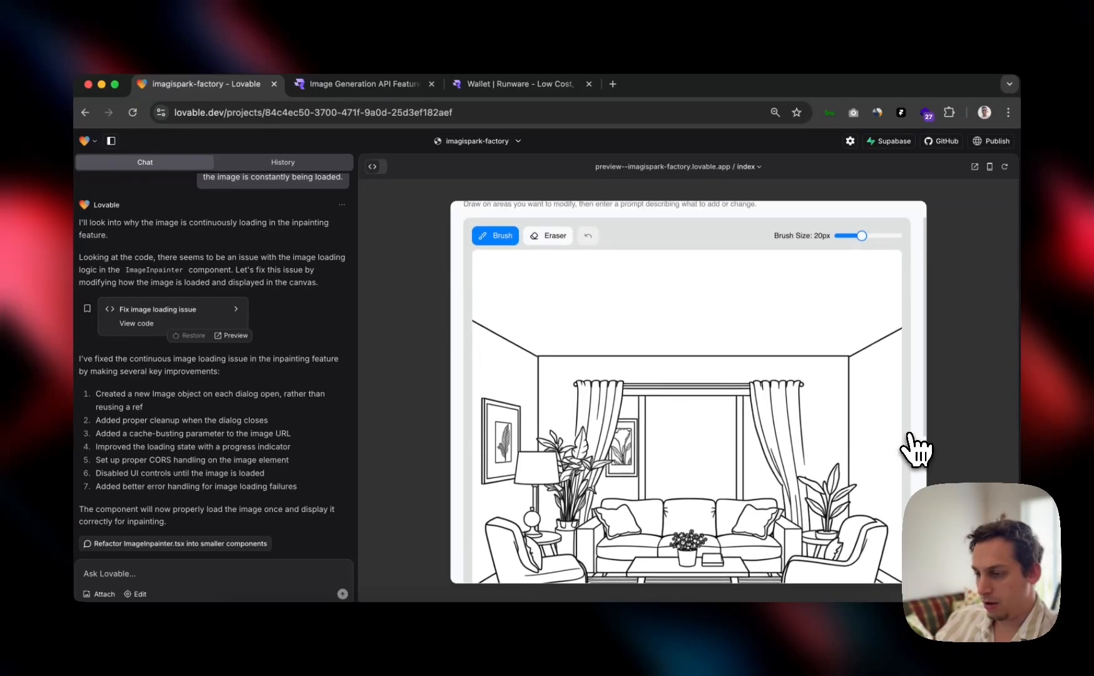
Step: Paint a mask area, apply inpainting with 'a big dog', and screenshot the invalid taskType error
{"action": "left_click_drag", "start_coordinate": [850, 235], "coordinate": [863, 214]}
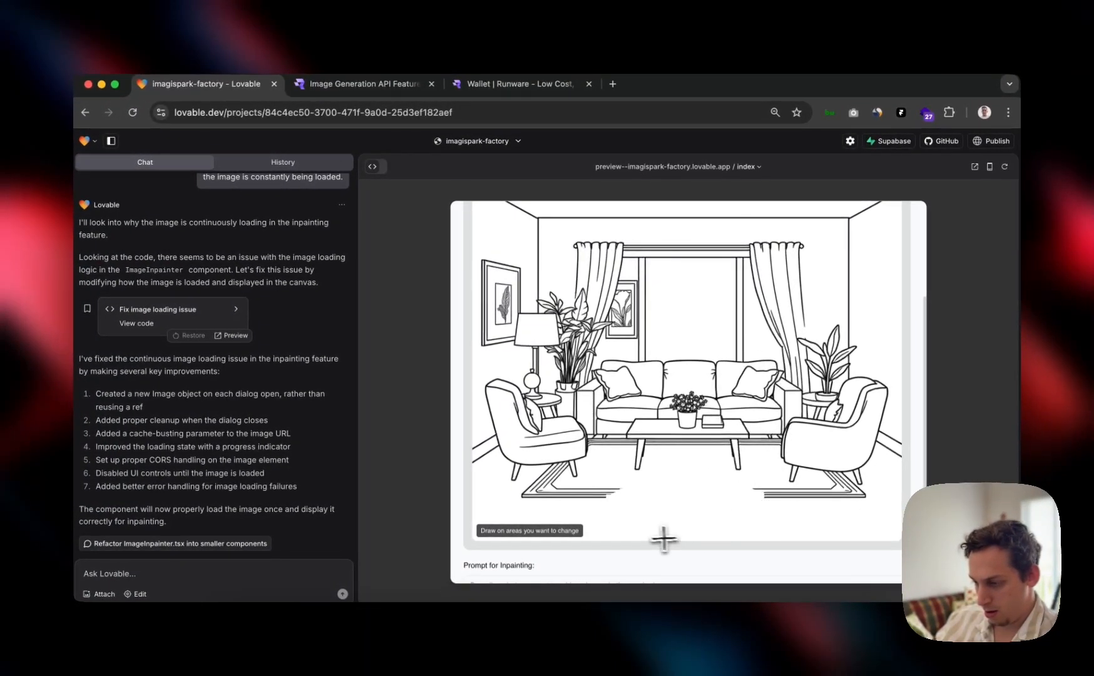
{"action": "scroll", "scroll_direction": "down", "scroll_amount": 3}
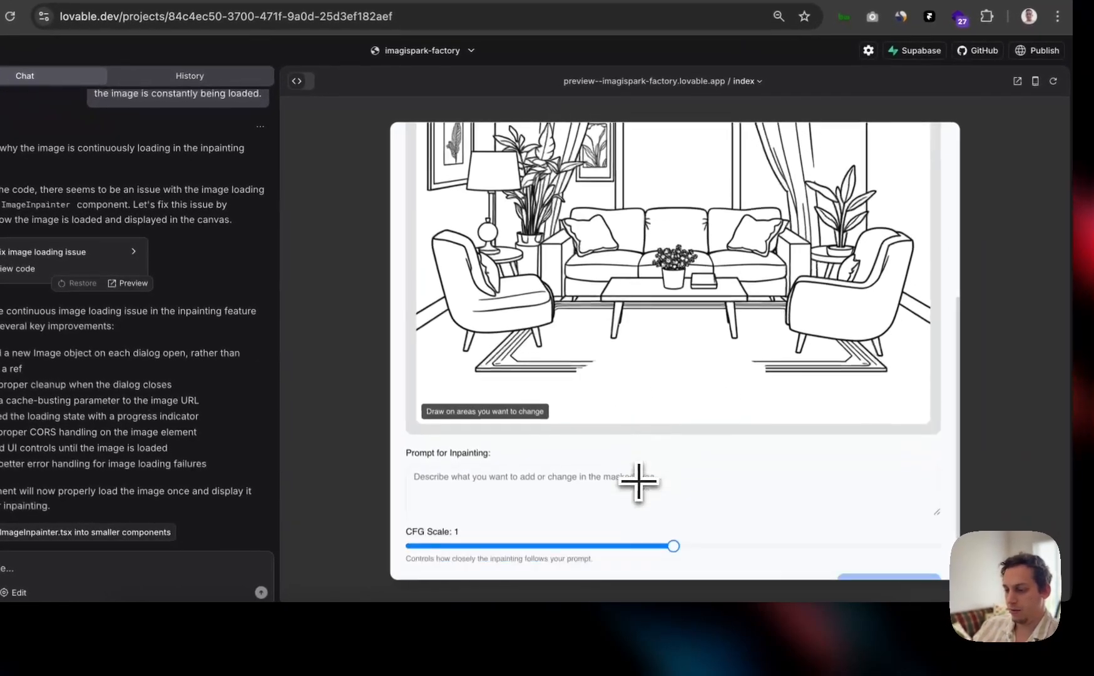
{"action": "type", "text": "a big dog"}
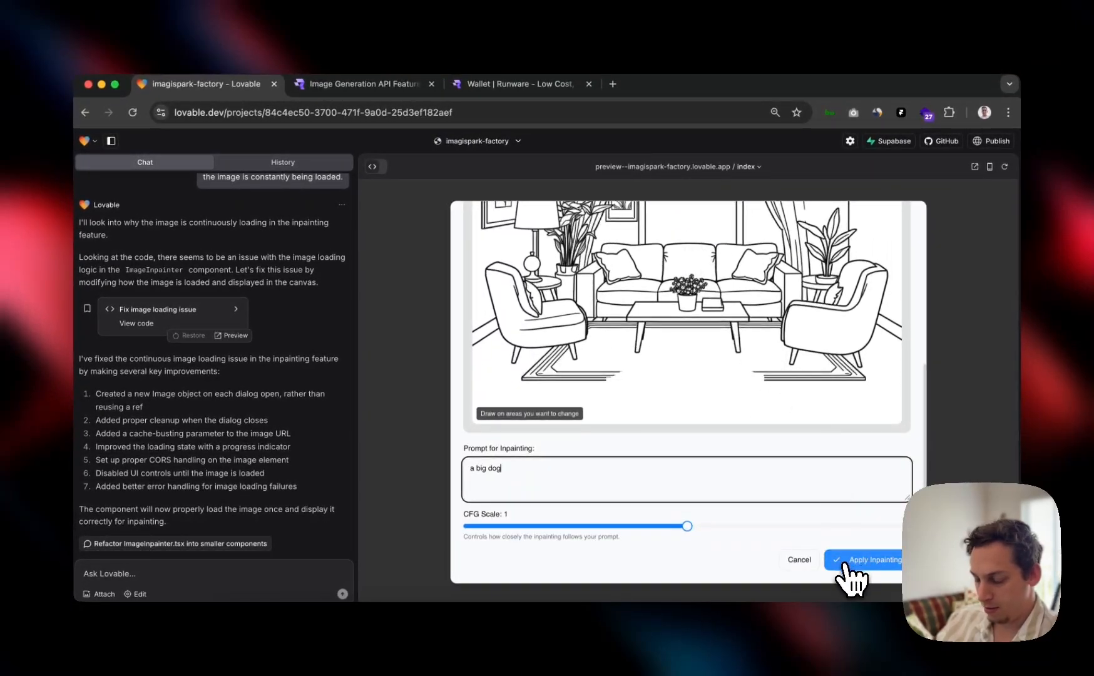
{"action": "left_click", "coordinate": [864, 560]}
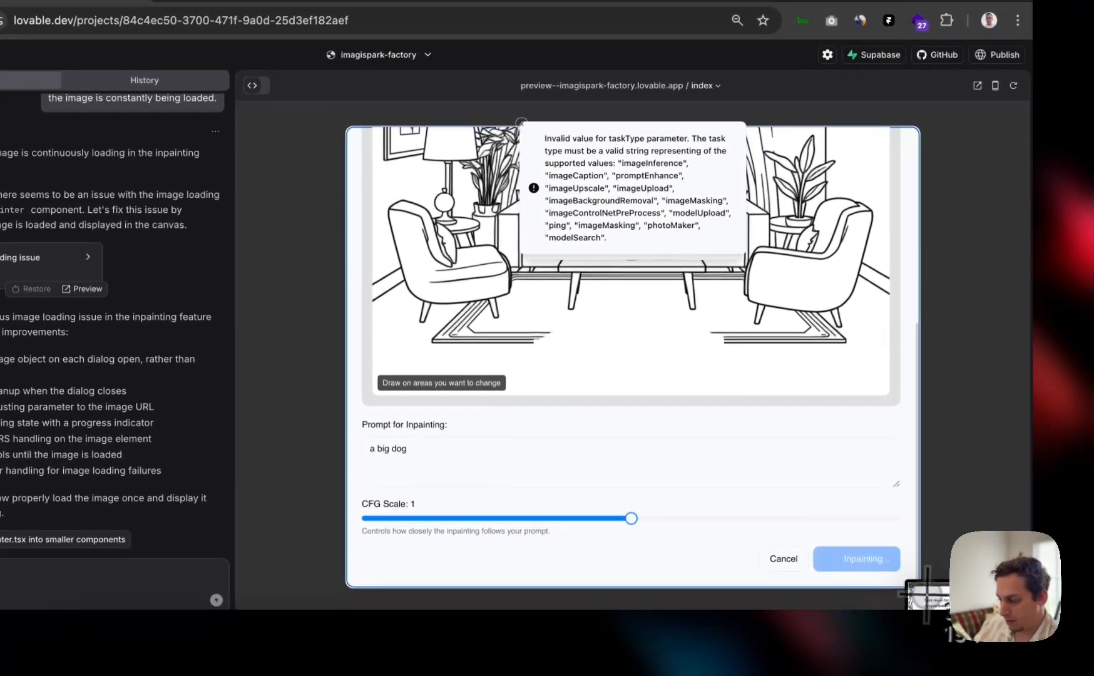
{"action": "left_click", "coordinate": [854, 558]}
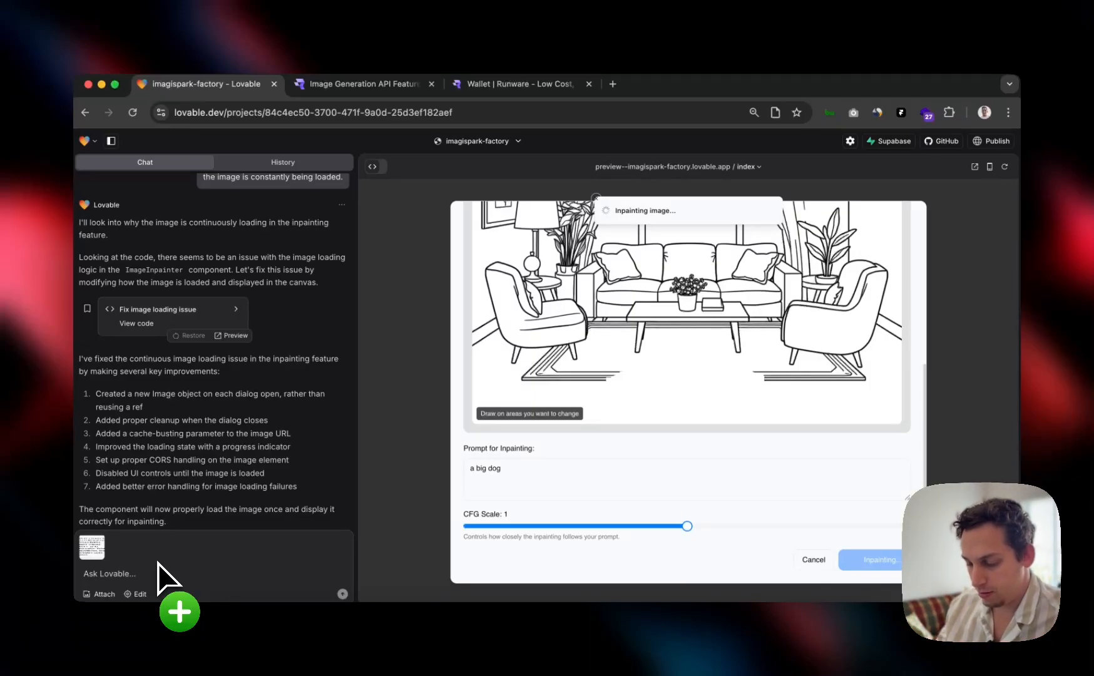
Step: Send the error report, then report that the inpainted image result does not show
{"action": "type", "text": "one"}
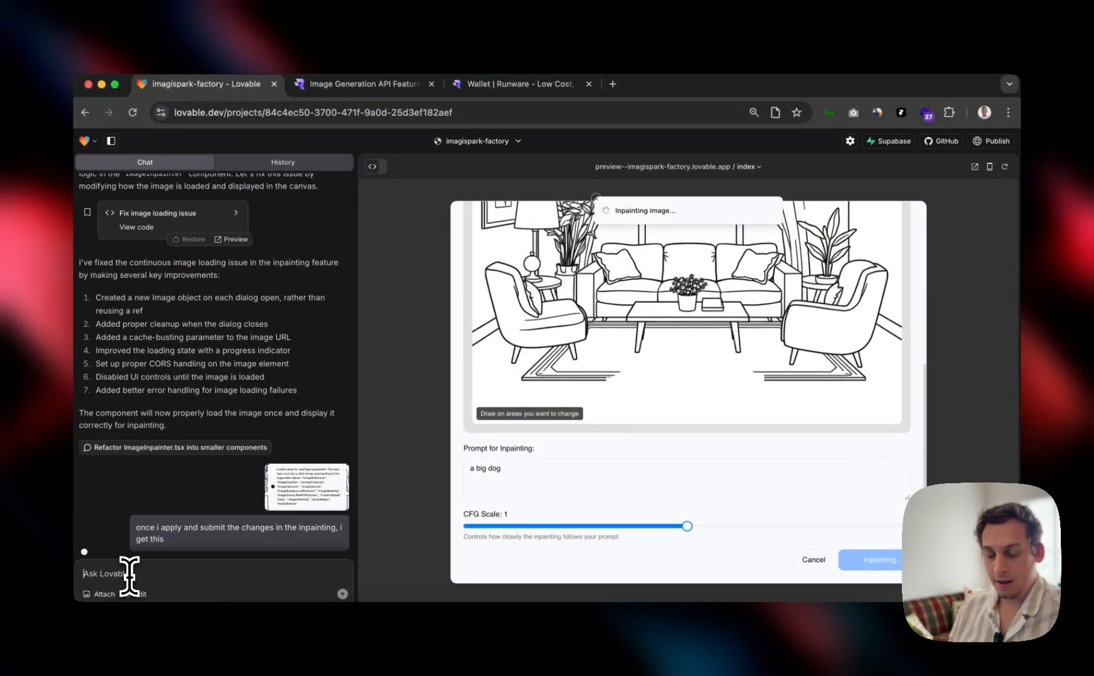
{"action": "type", "text": "the result of the inpainted image does not show"}
{"action": "left_click", "coordinate": [687, 479]}
{"action": "type", "text": "a cat"}
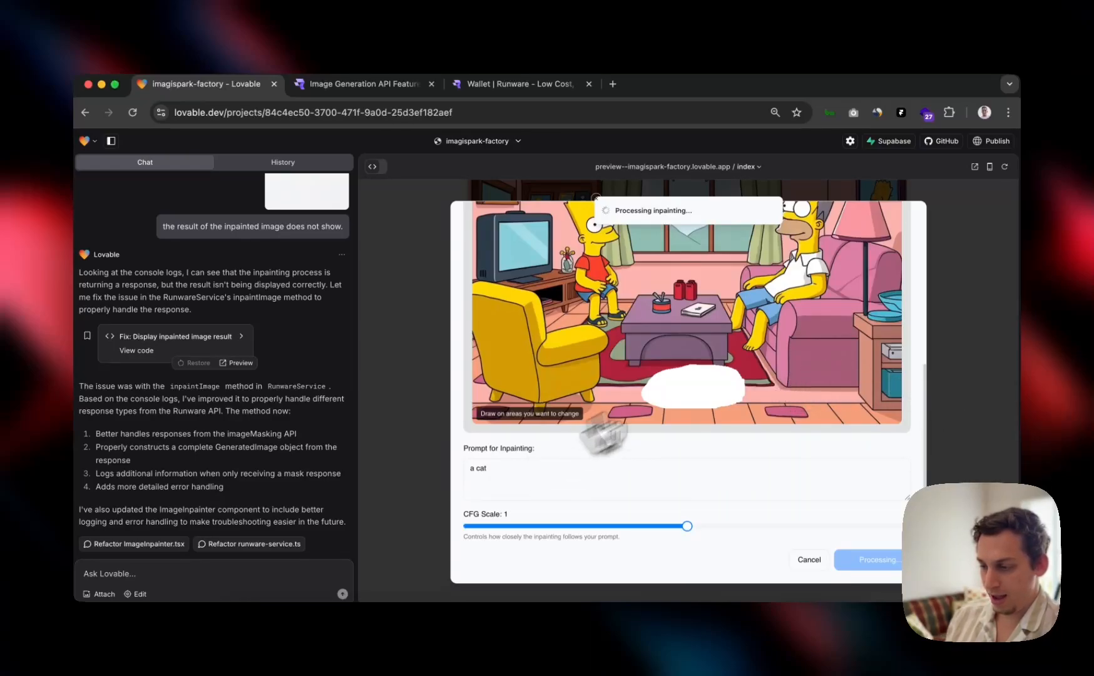
{"action": "mouse_move", "coordinate": [691, 429]}
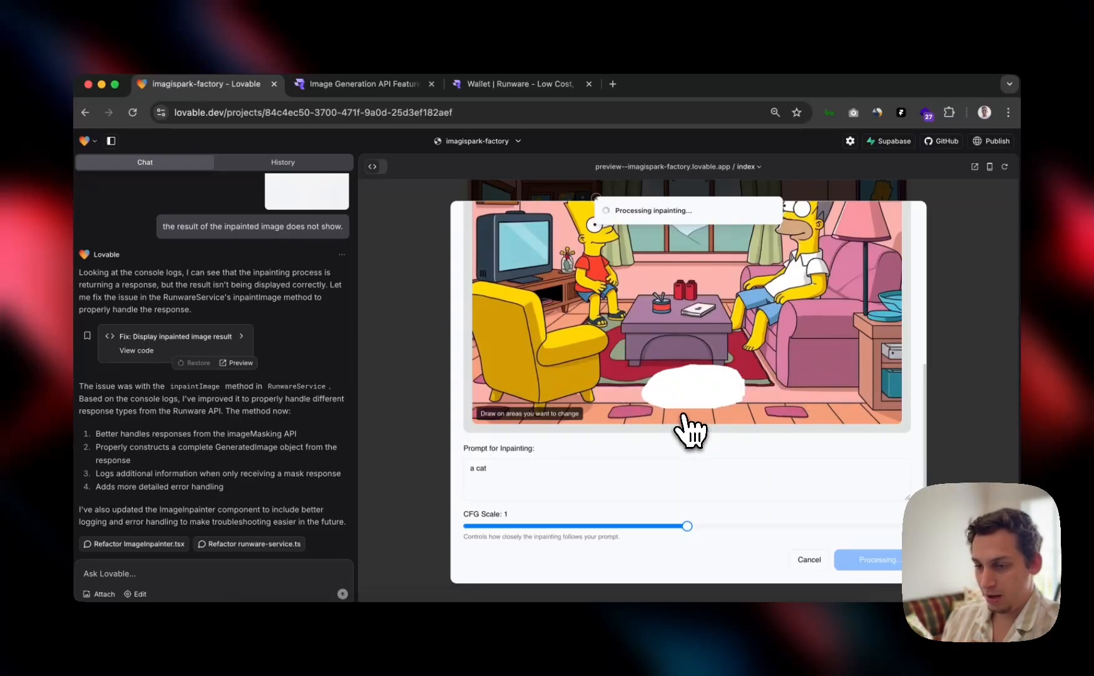
Step: Review Runware's workflow list including Inpainting and Outpainting
{"action": "left_click", "coordinate": [519, 83]}
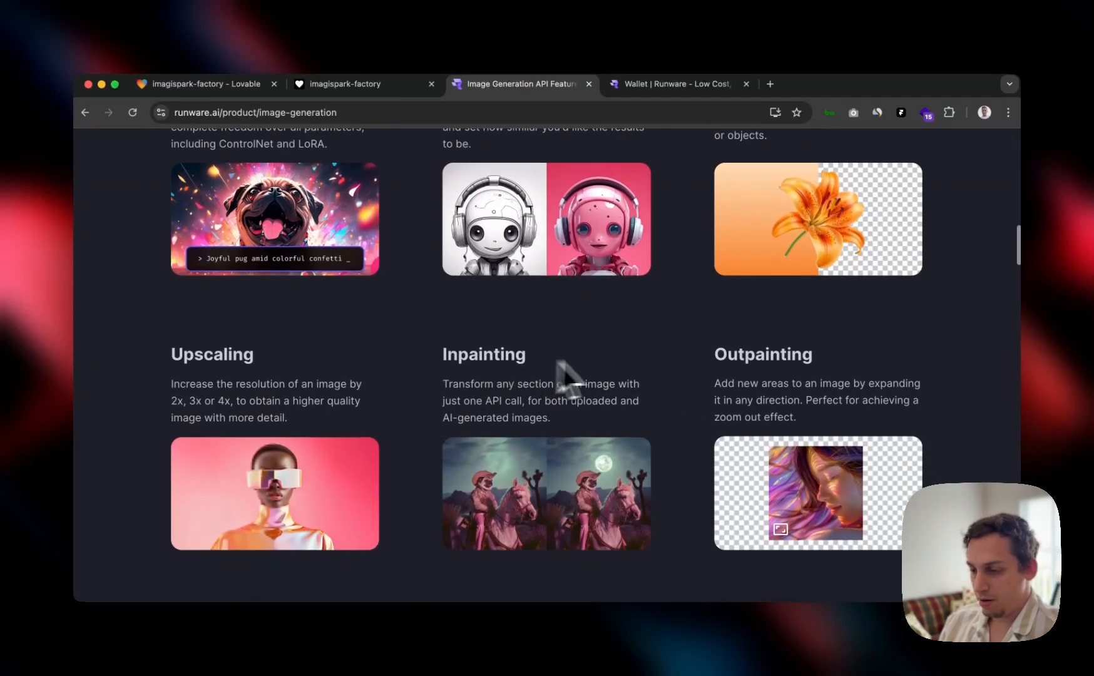
{"action": "mouse_move", "coordinate": [827, 408]}
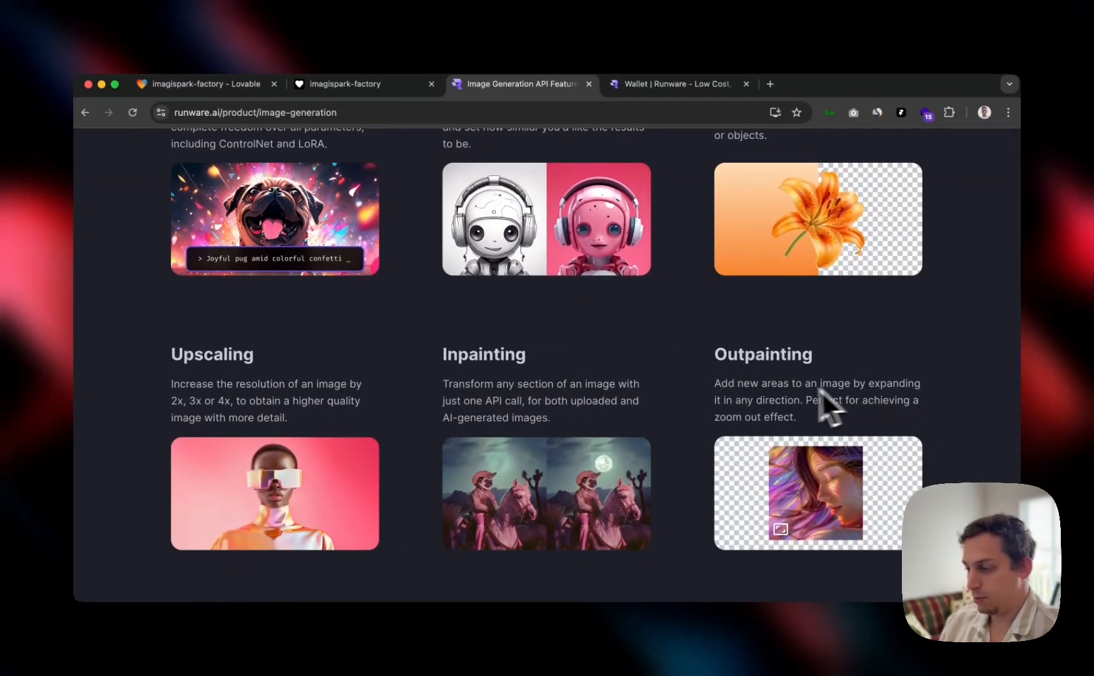
{"action": "scroll", "scroll_direction": "up", "scroll_amount": 3}
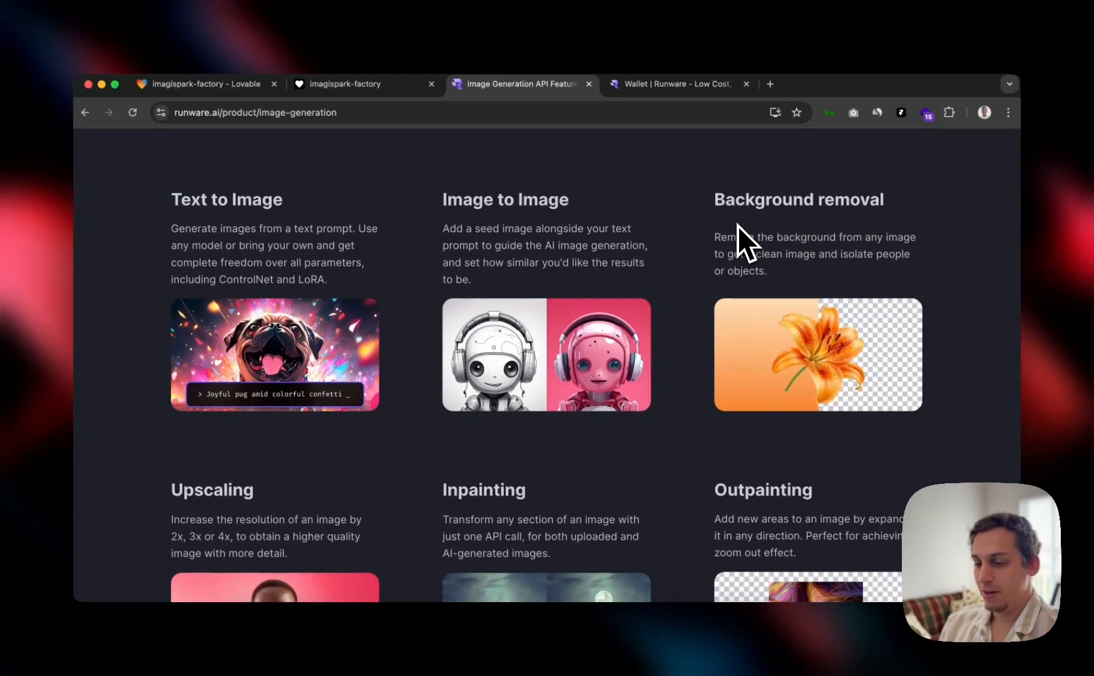
{"action": "scroll", "scroll_direction": "down", "scroll_amount": 3}
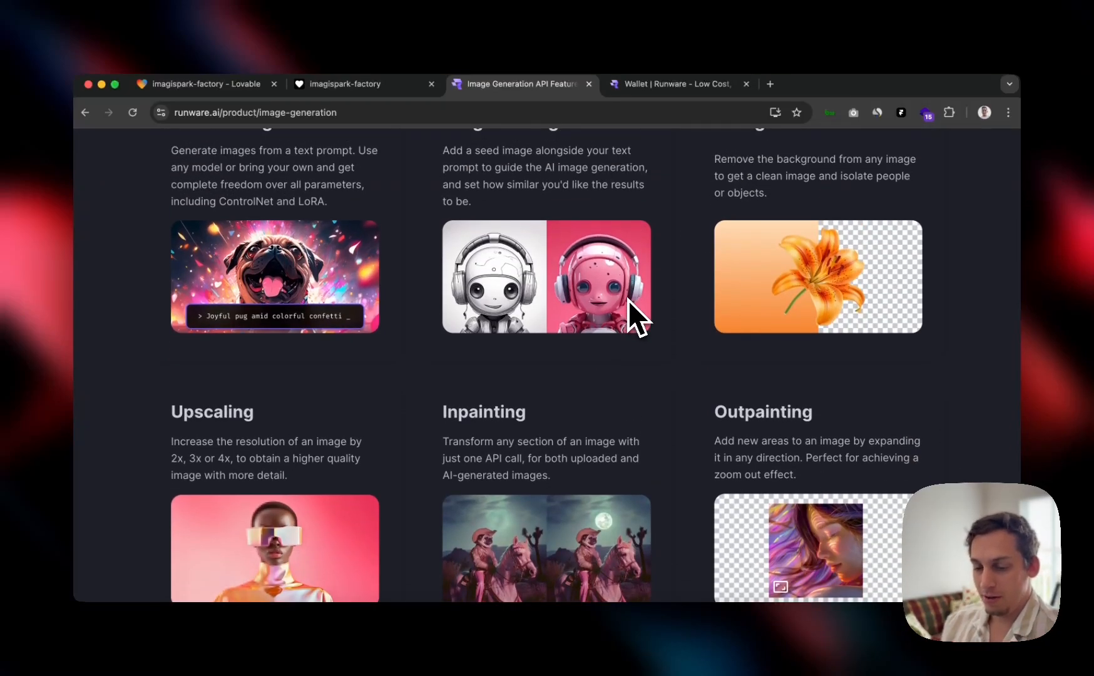
{"action": "mouse_move", "coordinate": [501, 390]}
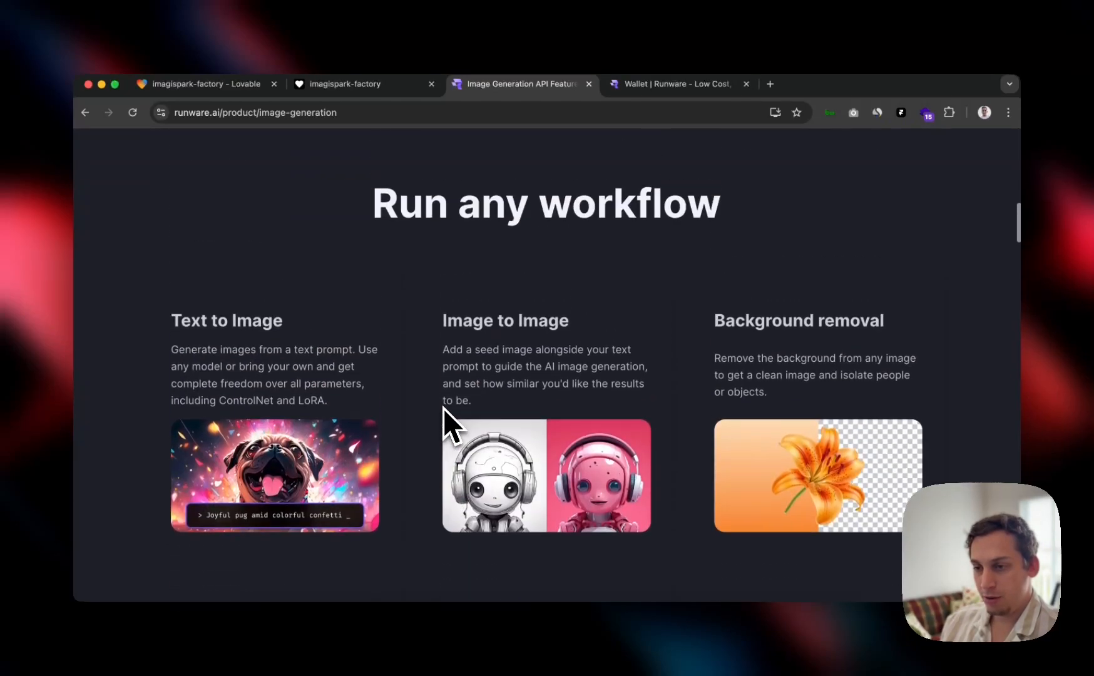
{"action": "scroll", "scroll_direction": "up", "scroll_amount": 3}
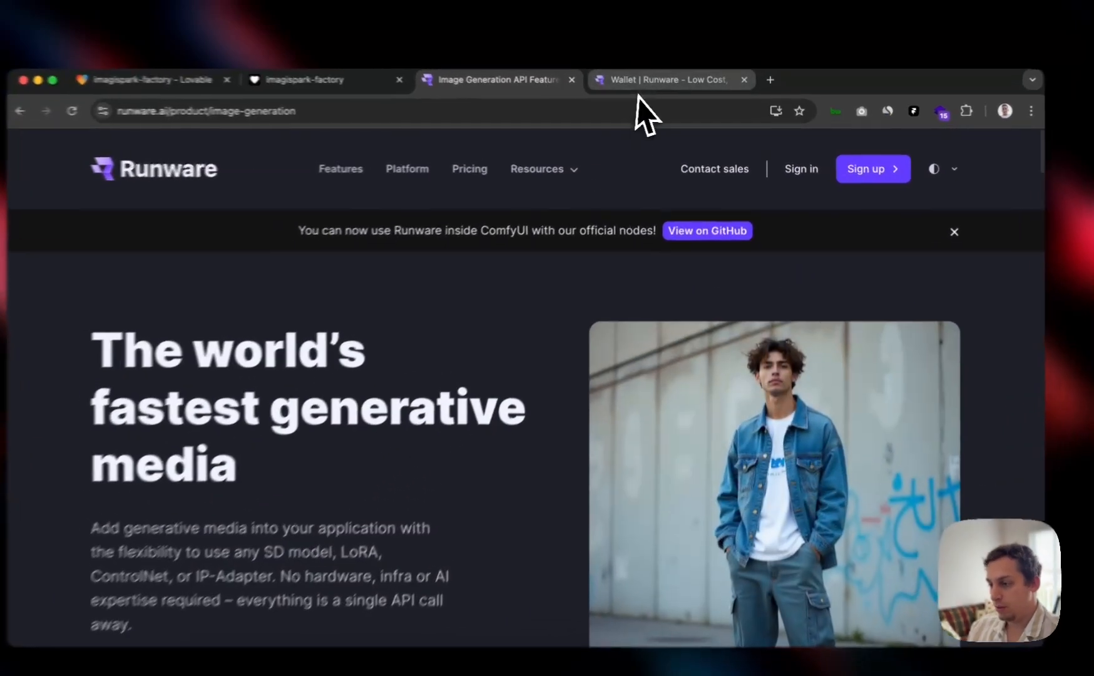
Step: Reload the Runware wallet to confirm the $0.0095 credit with 16 images remaining
{"action": "key", "text": "cmd+r"}
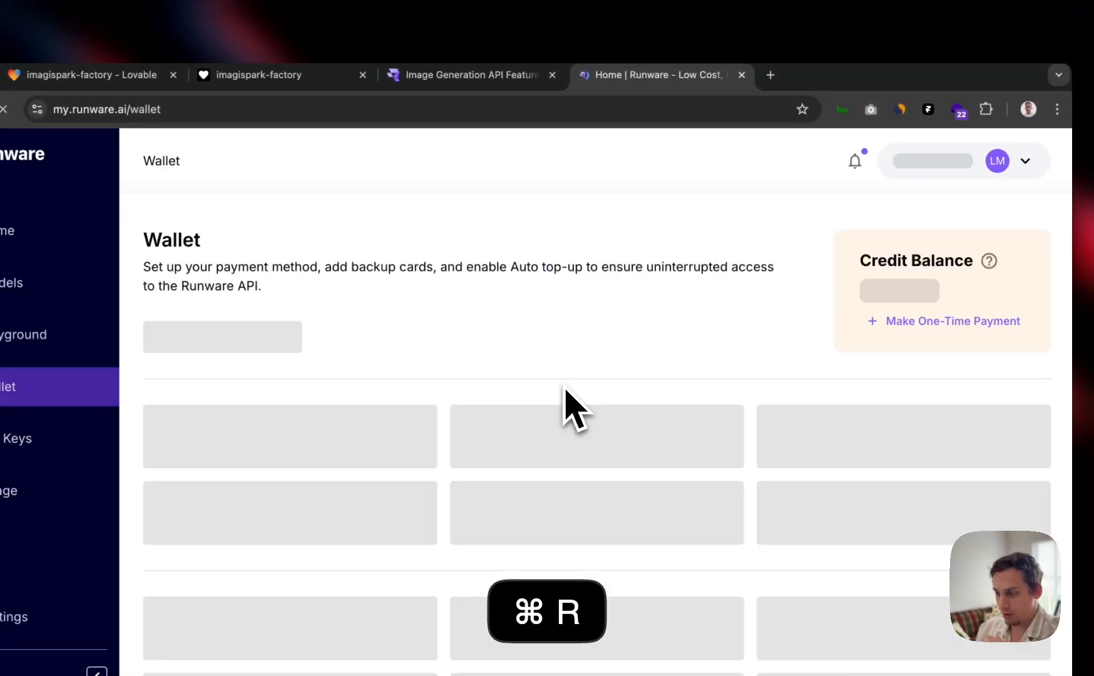
{"action": "key", "text": "cmd+r"}
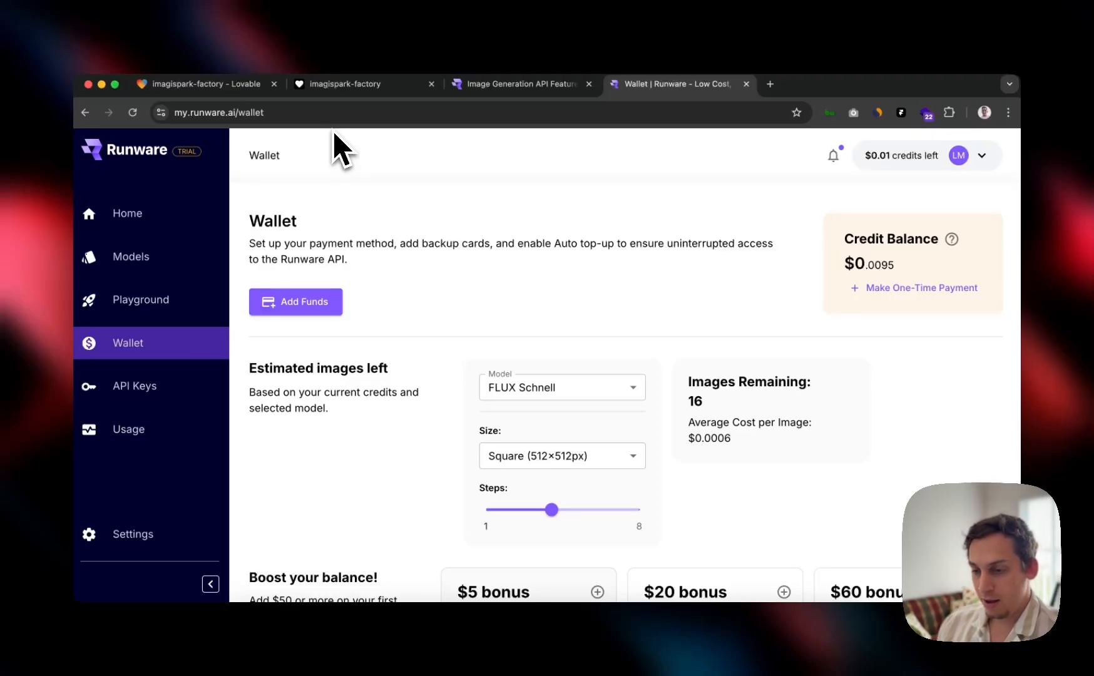
{"action": "left_click", "coordinate": [202, 84]}
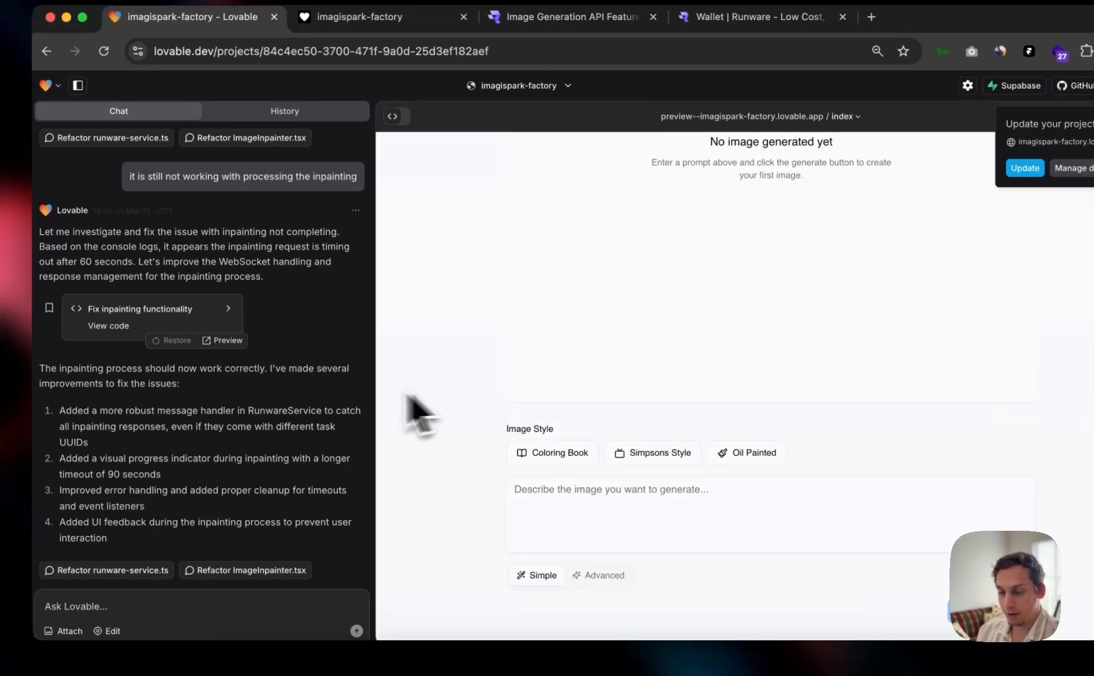
{"action": "mouse_move", "coordinate": [226, 475]}
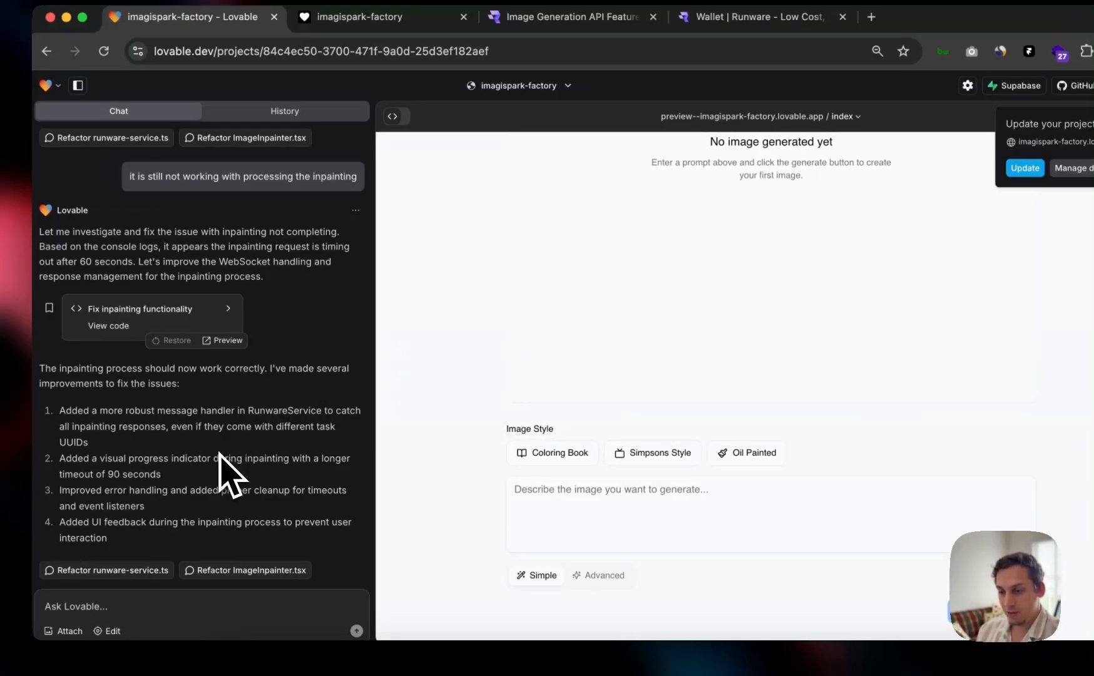